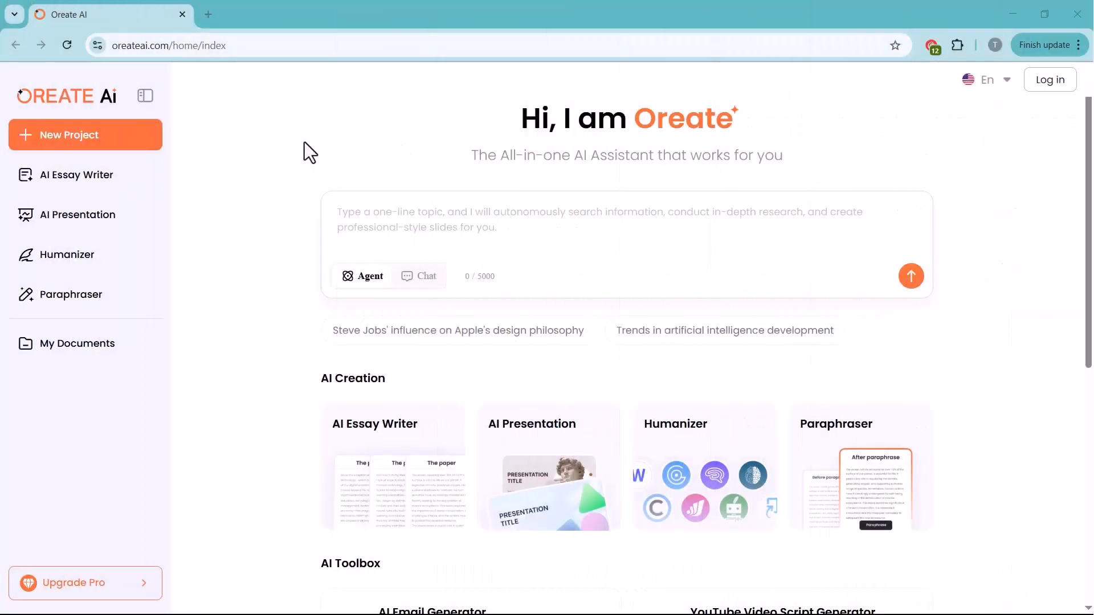
{"action": "mouse_move", "coordinate": [444, 188]}
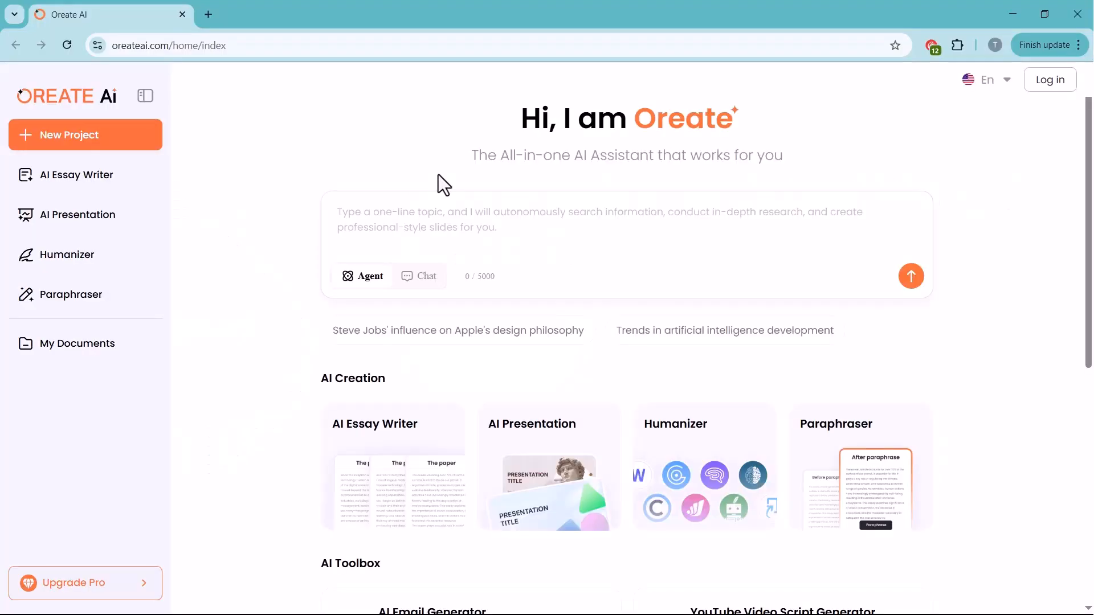
{"action": "mouse_move", "coordinate": [426, 157]}
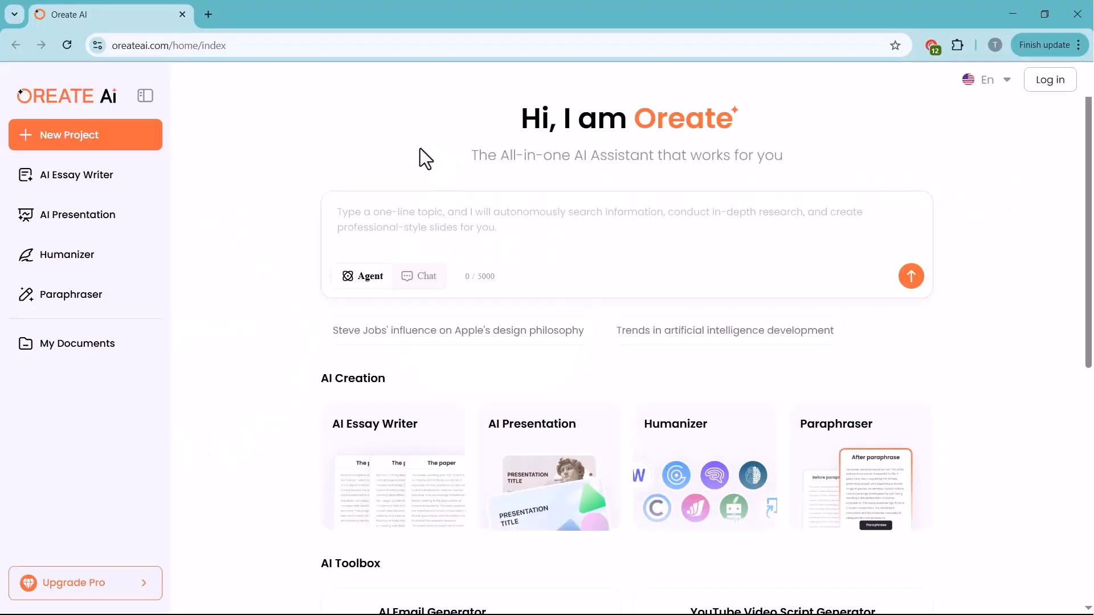
{"action": "mouse_move", "coordinate": [721, 316]}
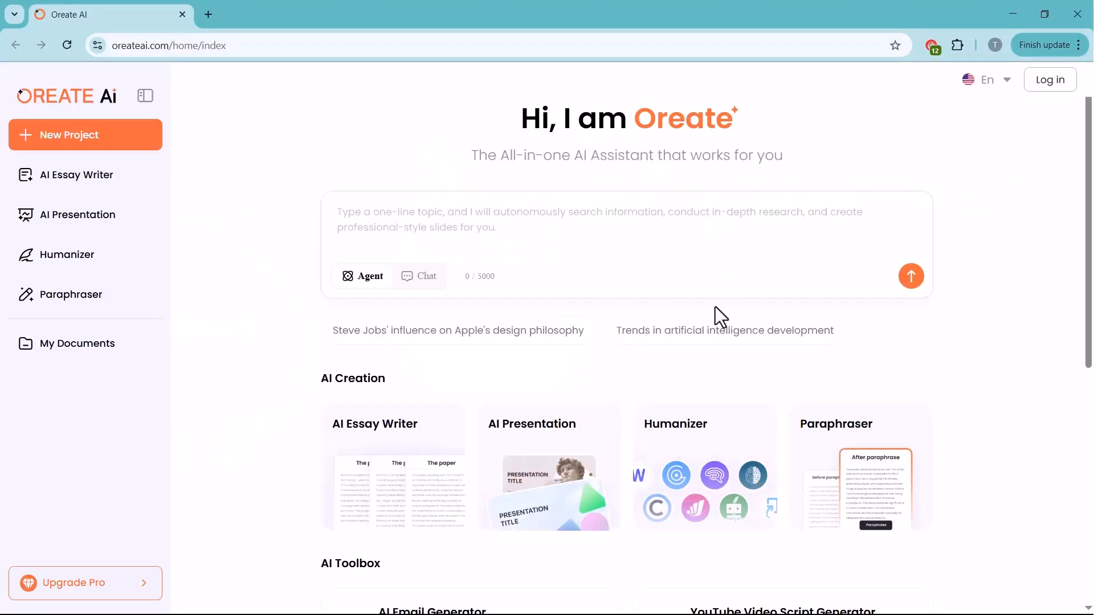
{"action": "mouse_move", "coordinate": [563, 389]}
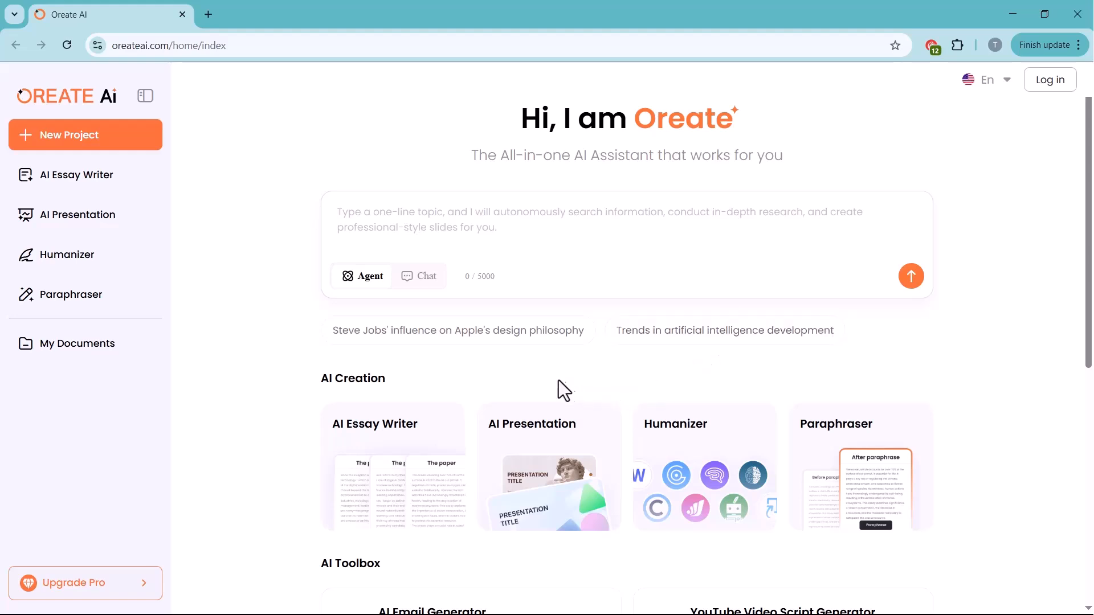
Switch the home-page prompt from Agent to Chat mode for quick Q&A
{"action": "scroll", "scroll_direction": "down", "scroll_amount": 3}
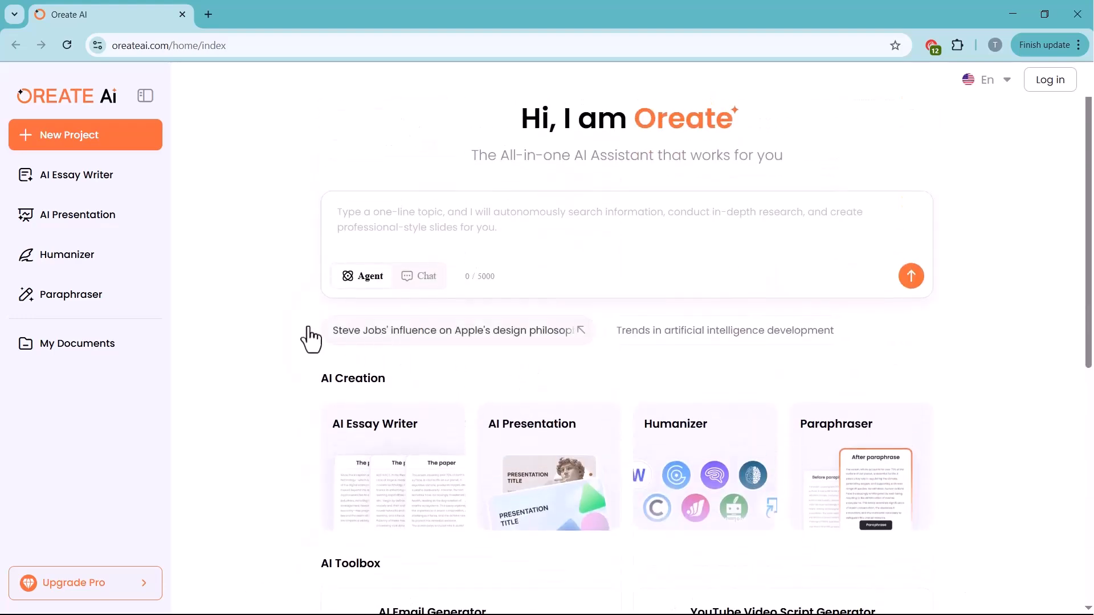
{"action": "mouse_move", "coordinate": [438, 147]}
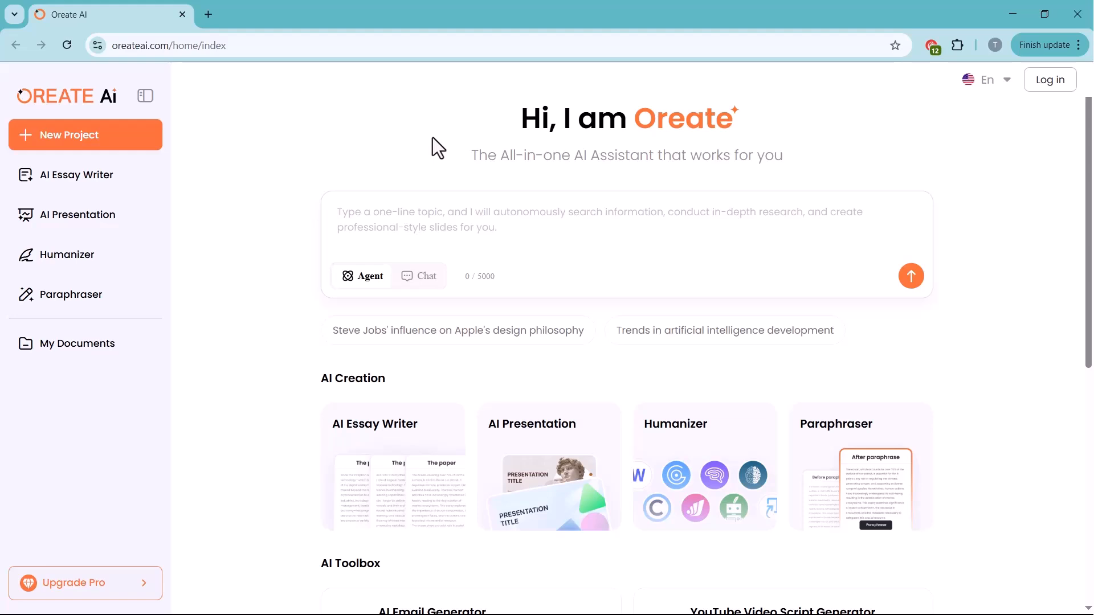
{"action": "mouse_move", "coordinate": [528, 191]}
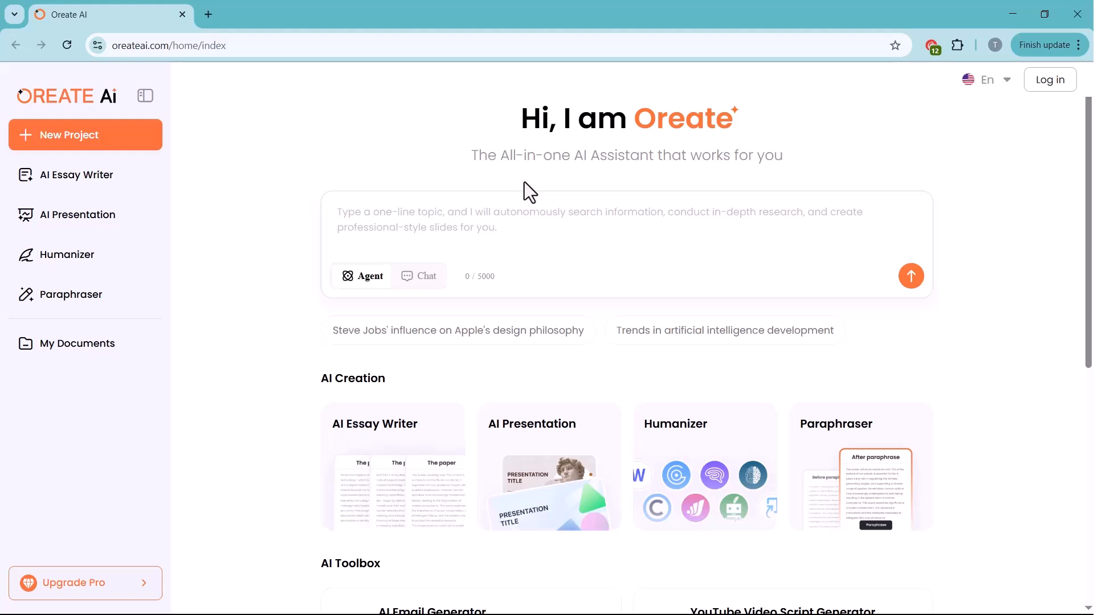
{"action": "mouse_move", "coordinate": [378, 187]}
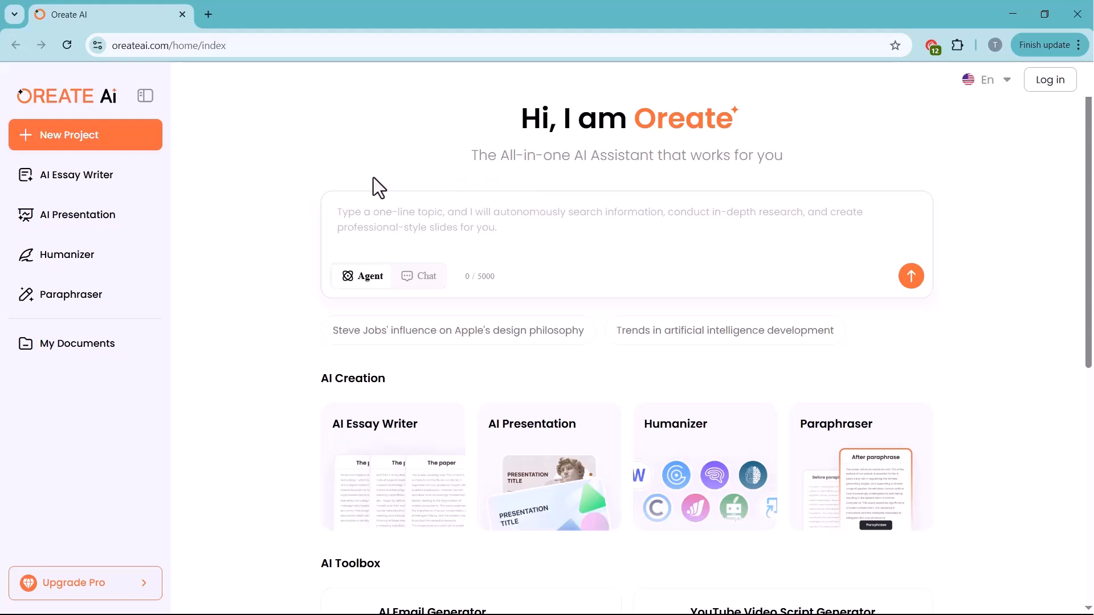
{"action": "mouse_move", "coordinate": [359, 447]}
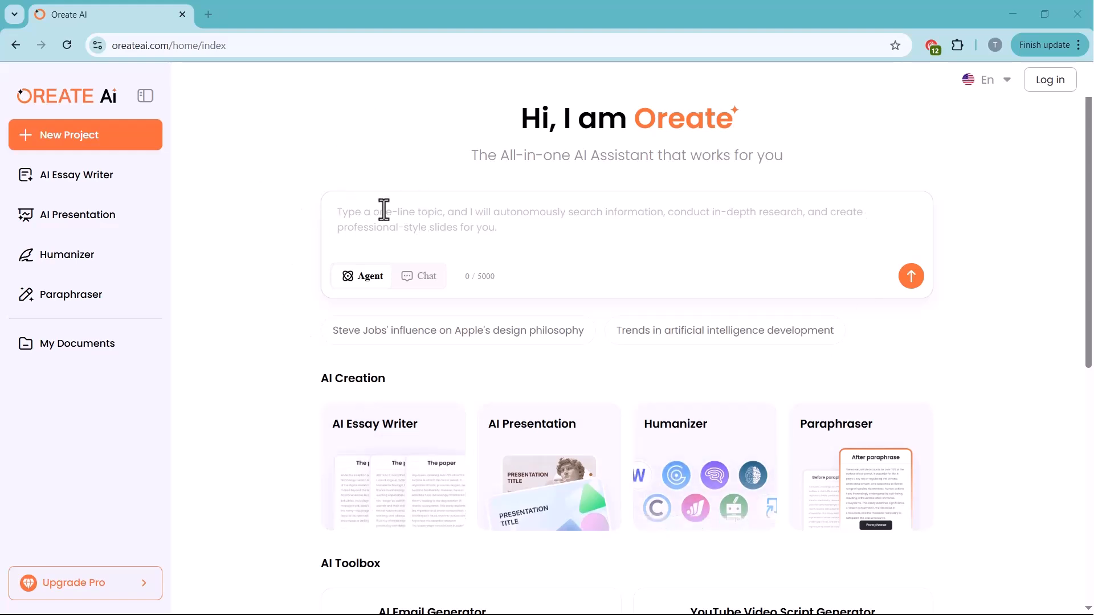
{"action": "mouse_move", "coordinate": [426, 279]}
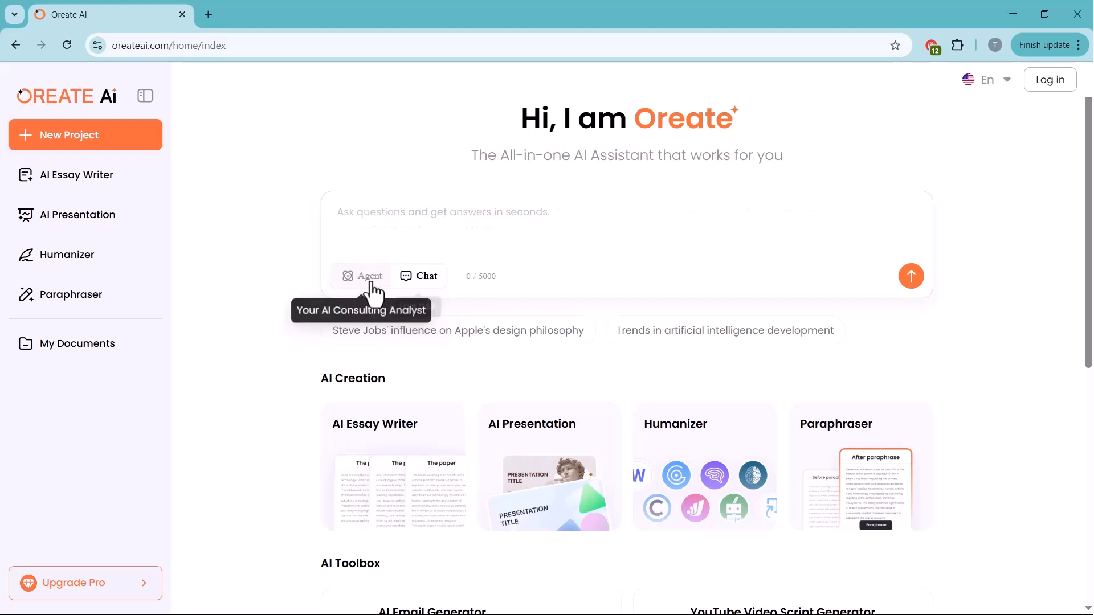
{"action": "left_click", "coordinate": [366, 276]}
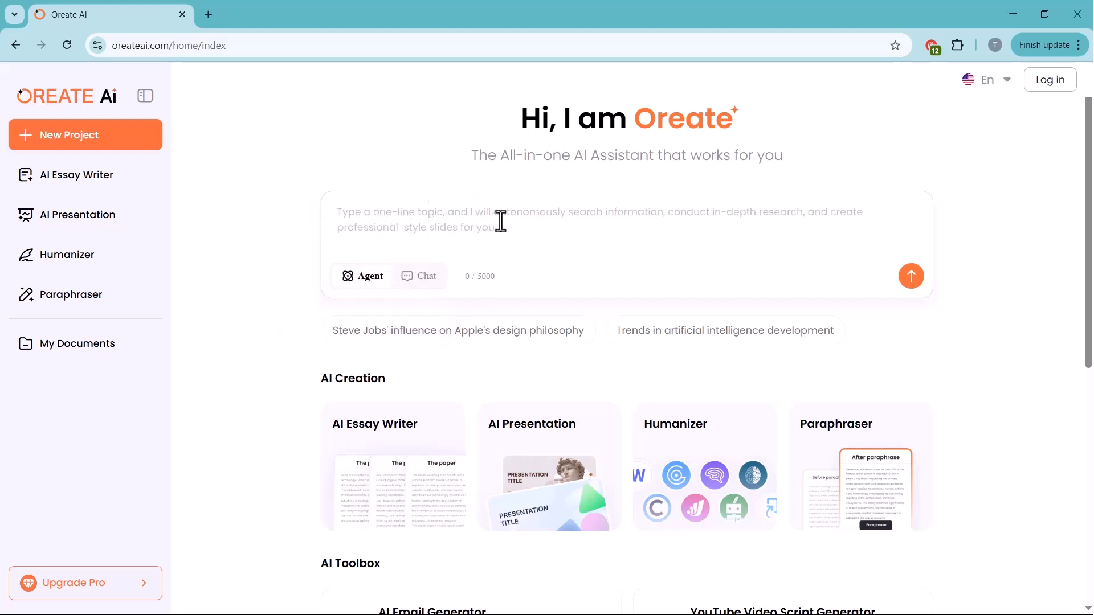
{"action": "left_click", "coordinate": [418, 276]}
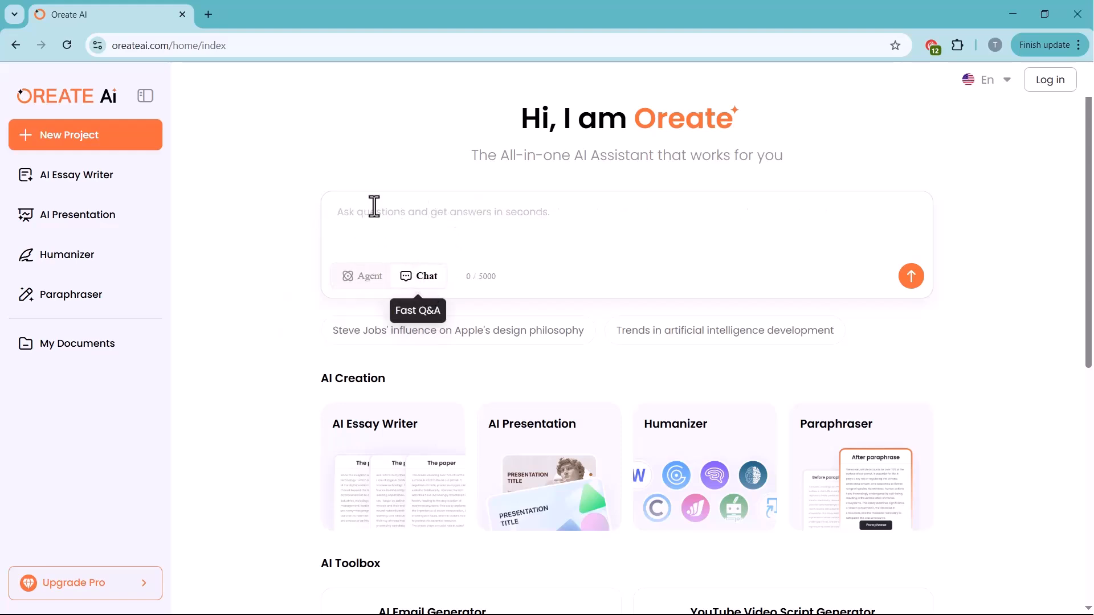
{"action": "mouse_move", "coordinate": [110, 205]}
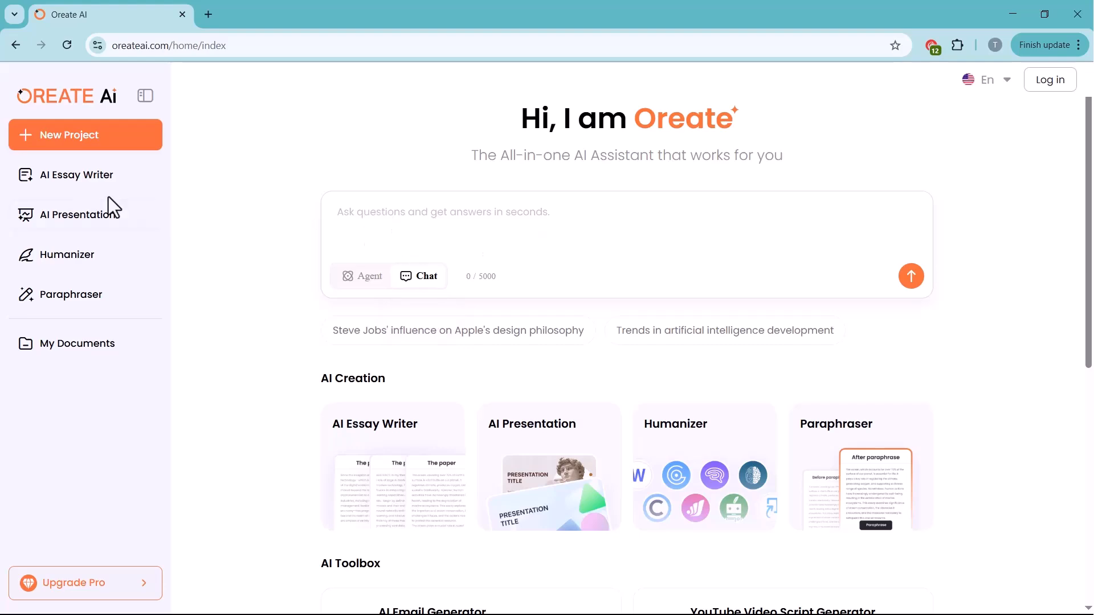
{"action": "left_click", "coordinate": [76, 175]}
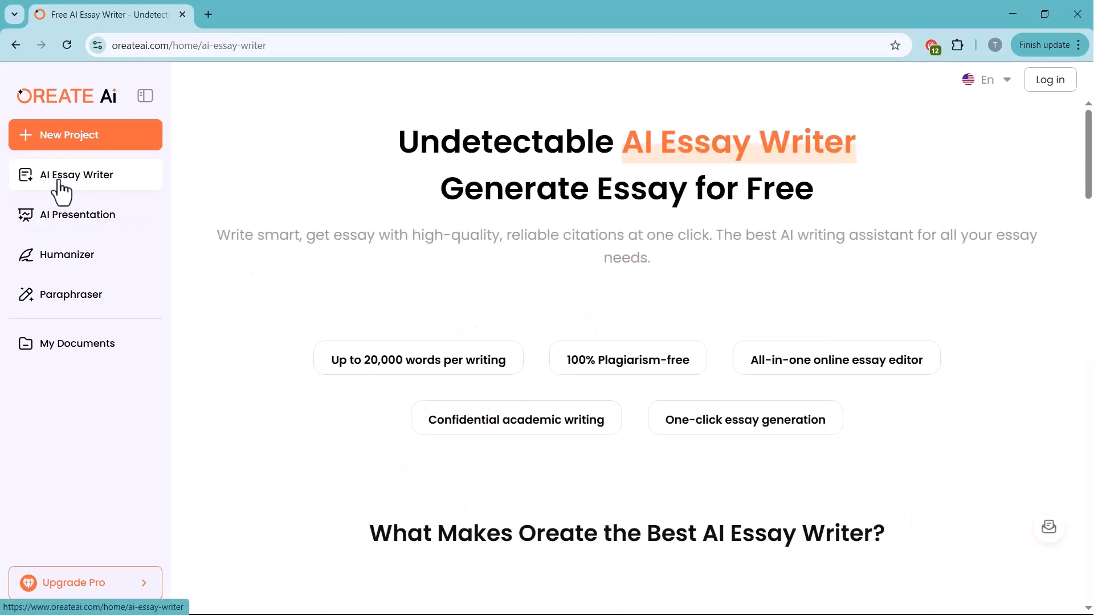
{"action": "left_click", "coordinate": [76, 176]}
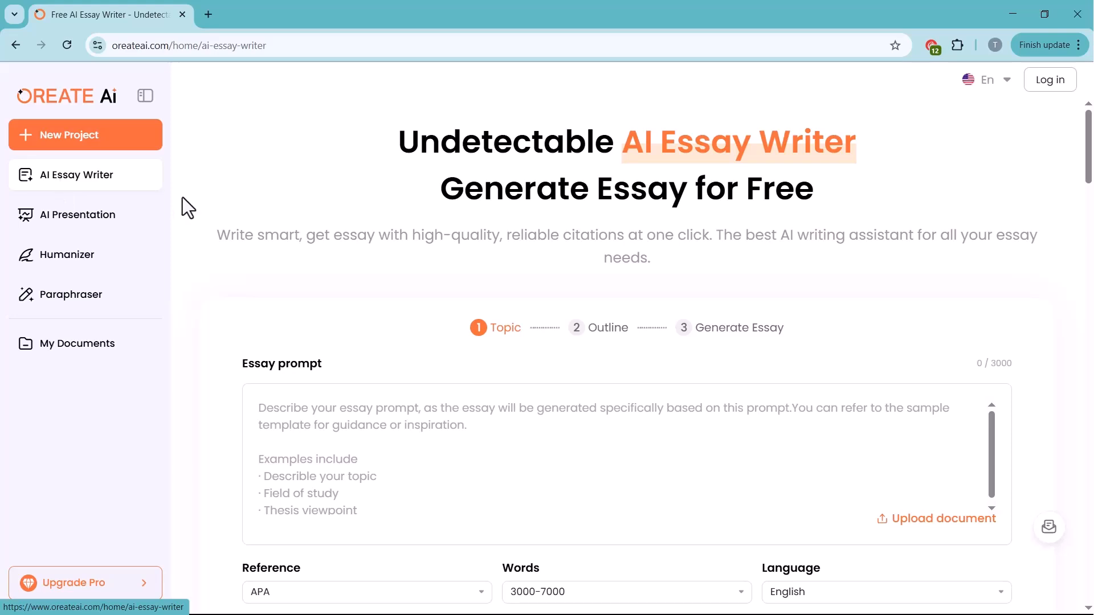
{"action": "mouse_move", "coordinate": [472, 359]}
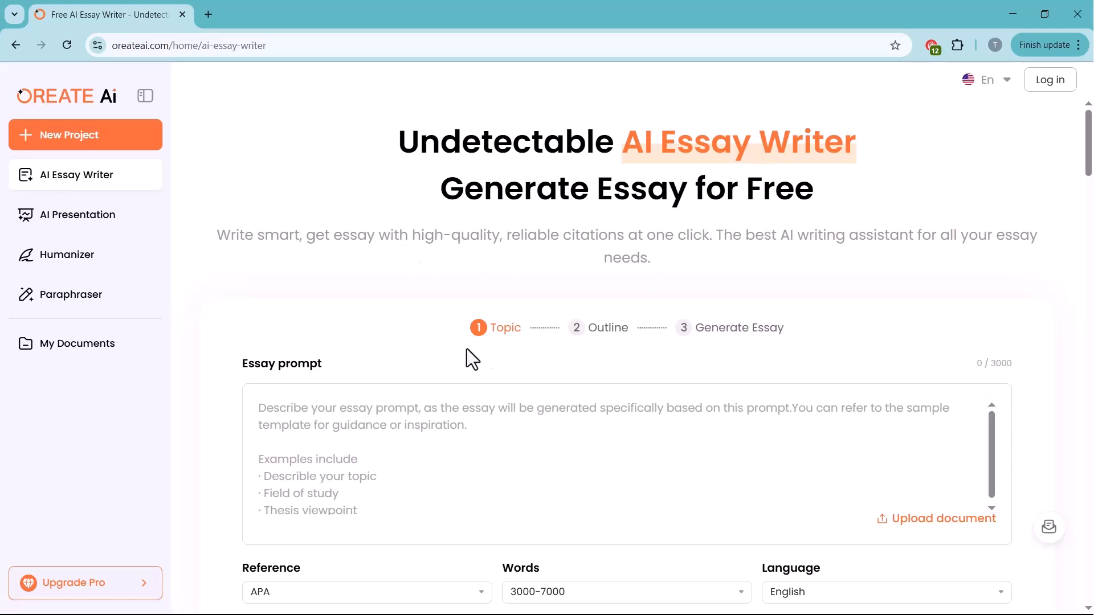
{"action": "scroll", "scroll_direction": "down", "scroll_amount": 3}
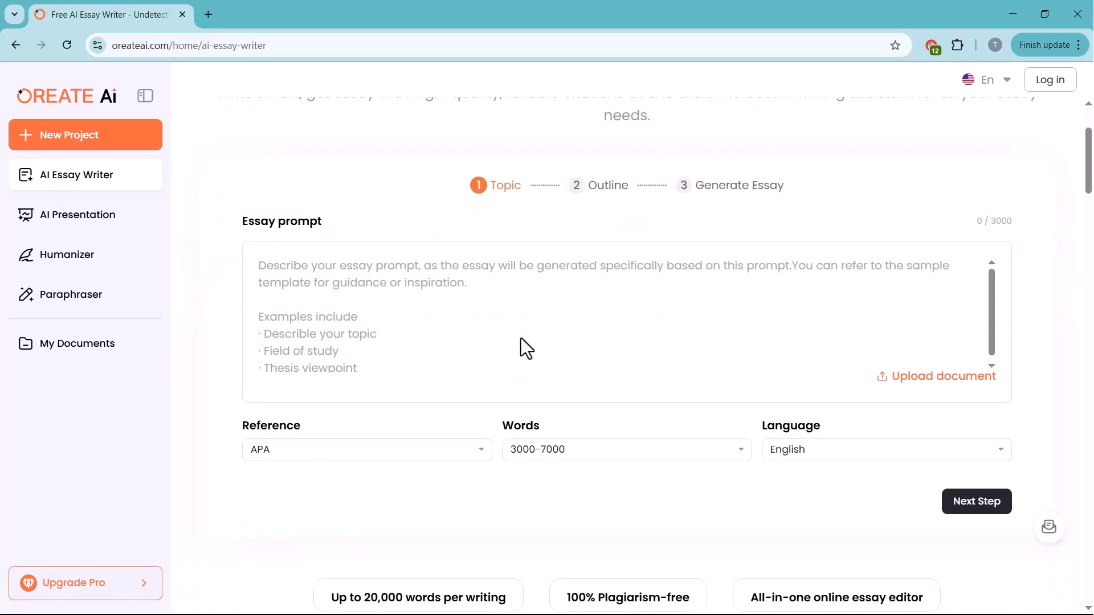
{"action": "left_click", "coordinate": [77, 214]}
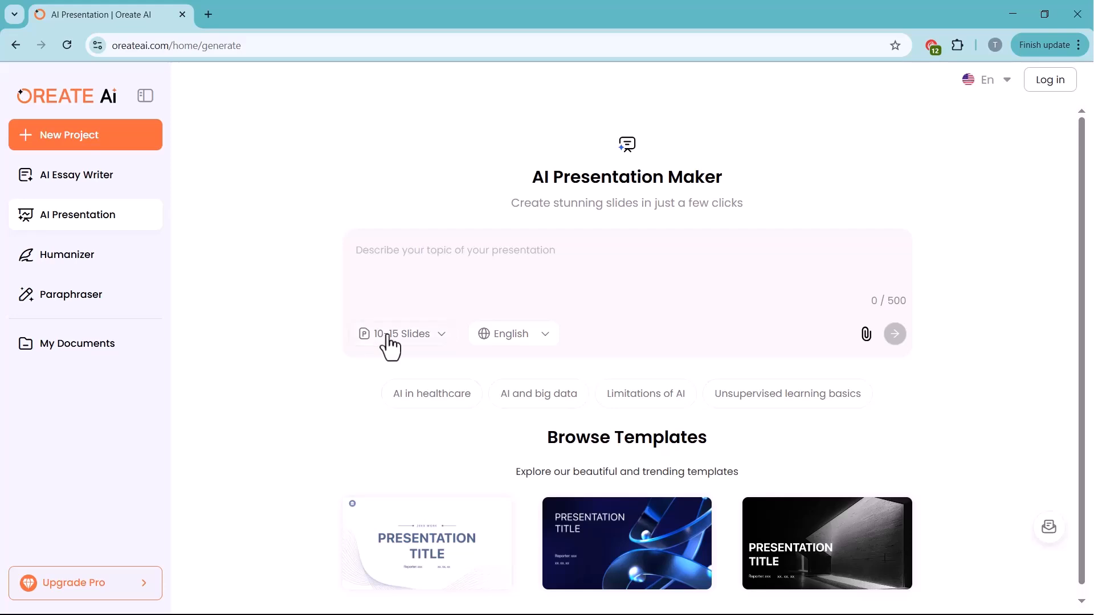
{"action": "left_click", "coordinate": [402, 334]}
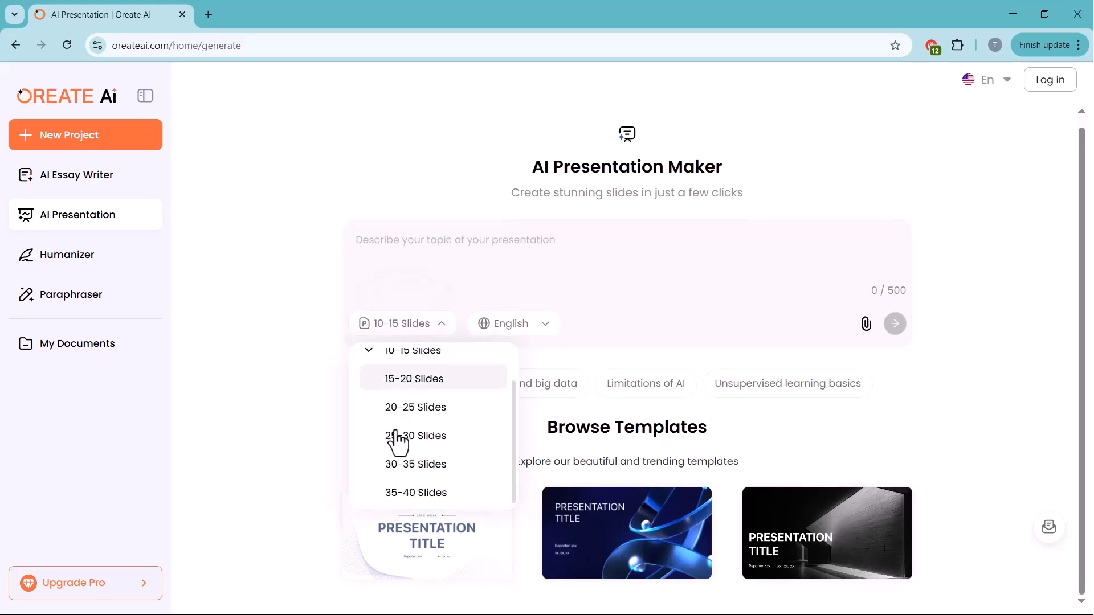
{"action": "left_click", "coordinate": [66, 255]}
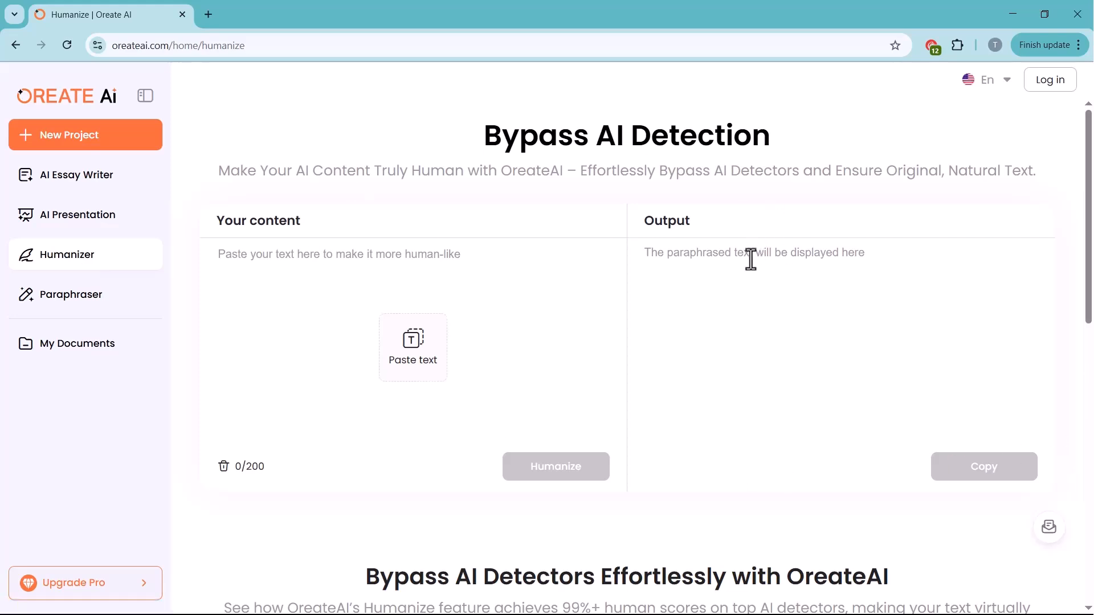
{"action": "left_click", "coordinate": [70, 294]}
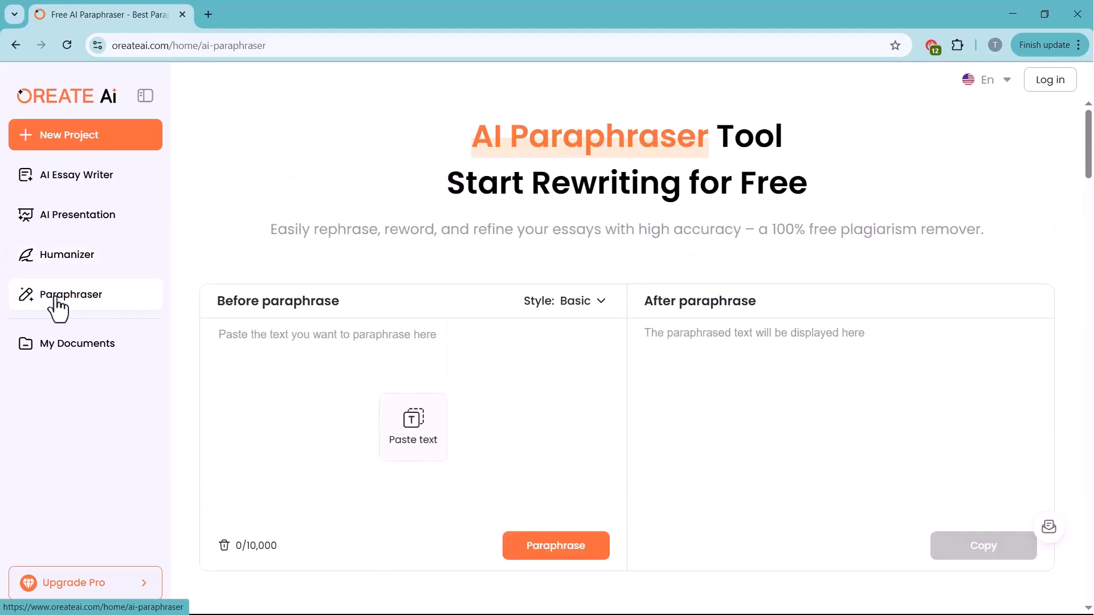
{"action": "mouse_move", "coordinate": [627, 188]}
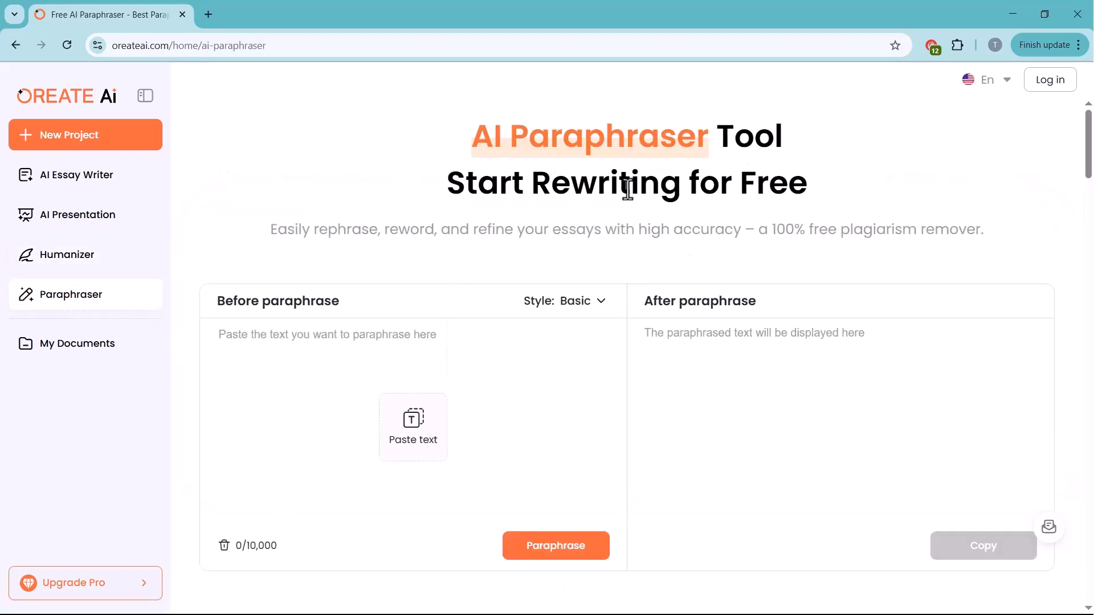
{"action": "scroll", "scroll_direction": "down", "scroll_amount": 3}
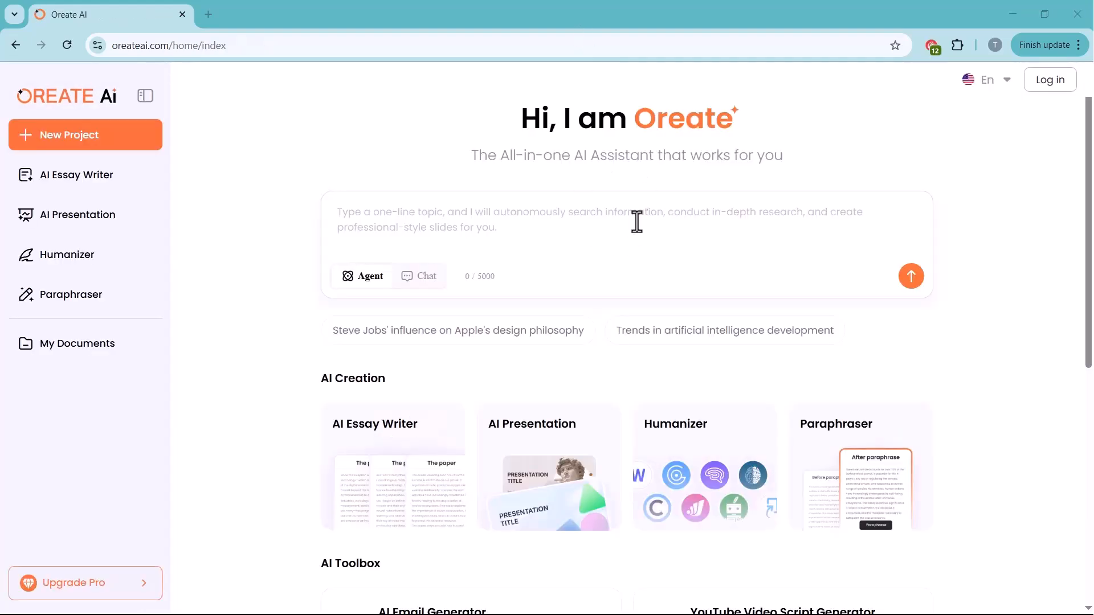
Sign in with Google and fill the agent prompt with 'Trends in artificial intelligence development'
{"action": "left_click", "coordinate": [637, 221]}
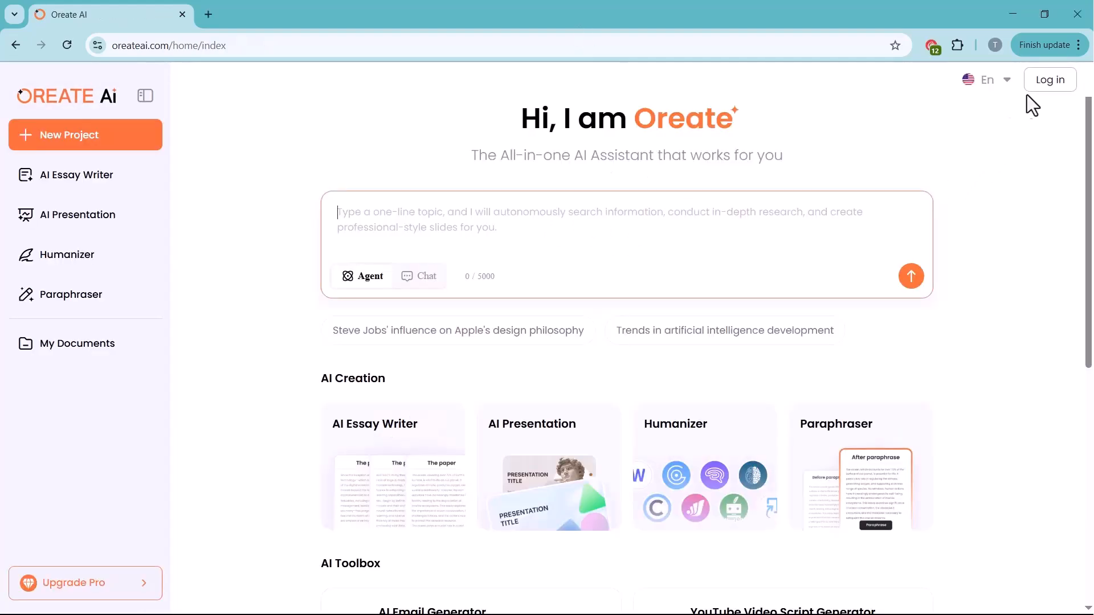
{"action": "left_click", "coordinate": [1050, 80]}
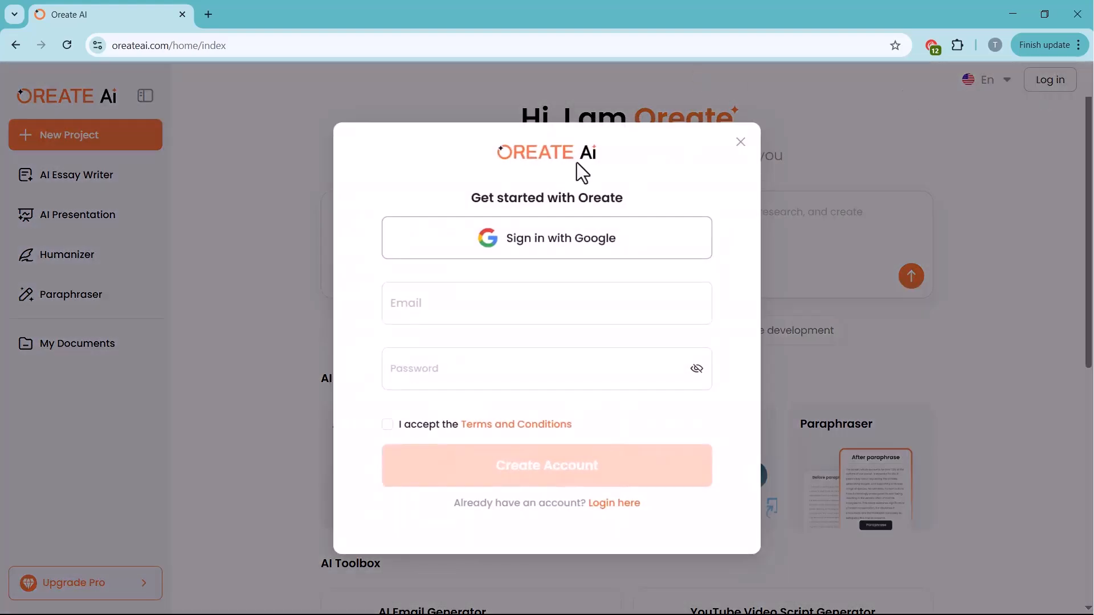
{"action": "left_click", "coordinate": [741, 142]}
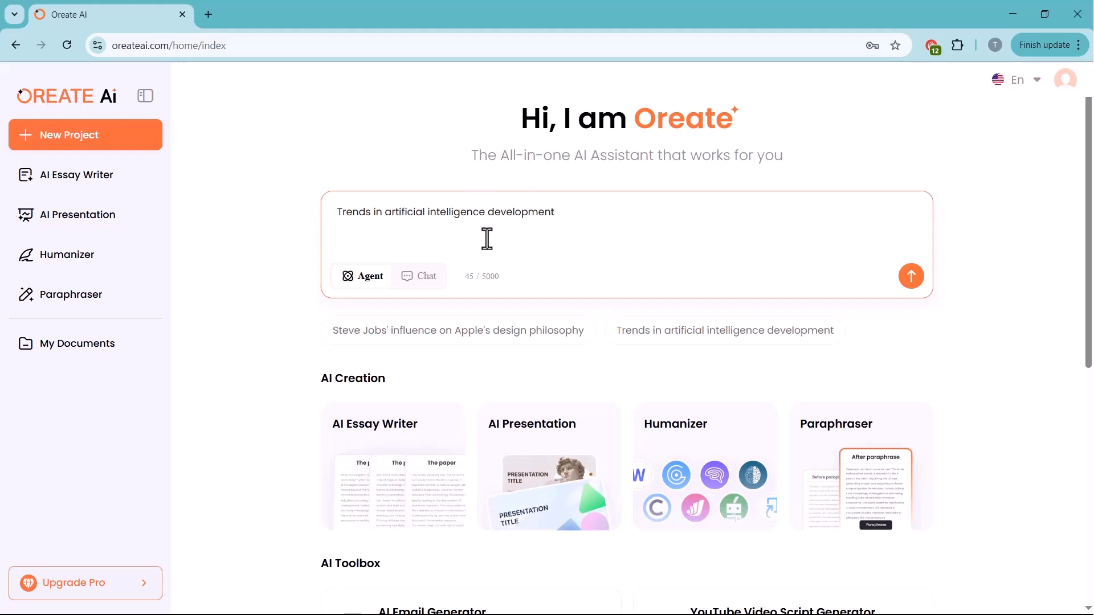
Send the AI trends topic, review the five-heading outline and confirm it to build slides
{"action": "left_click", "coordinate": [912, 276]}
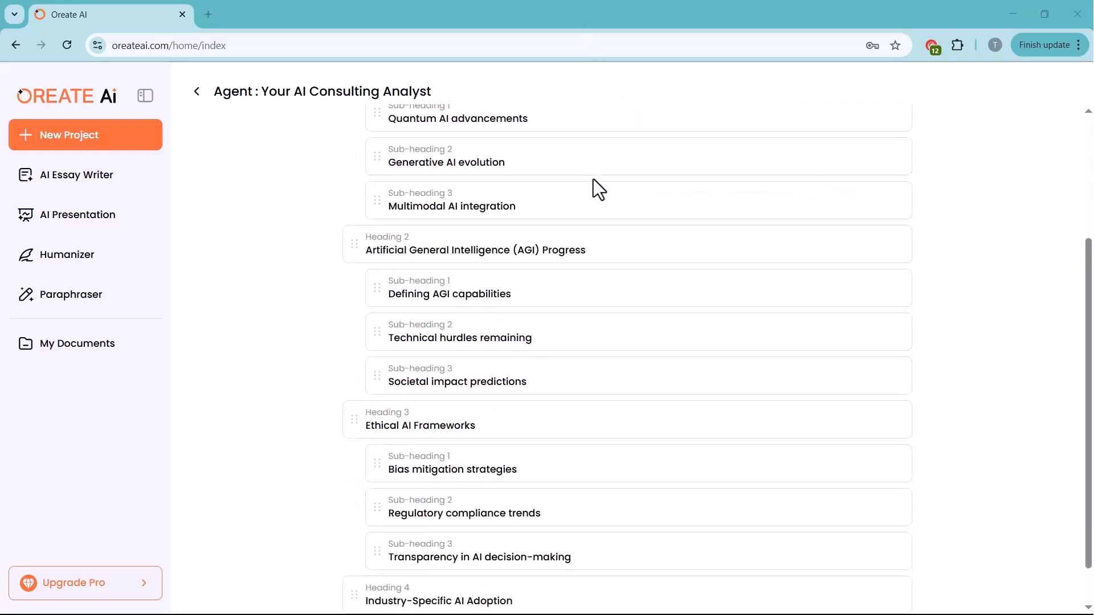
{"action": "scroll", "scroll_direction": "down", "scroll_amount": 3}
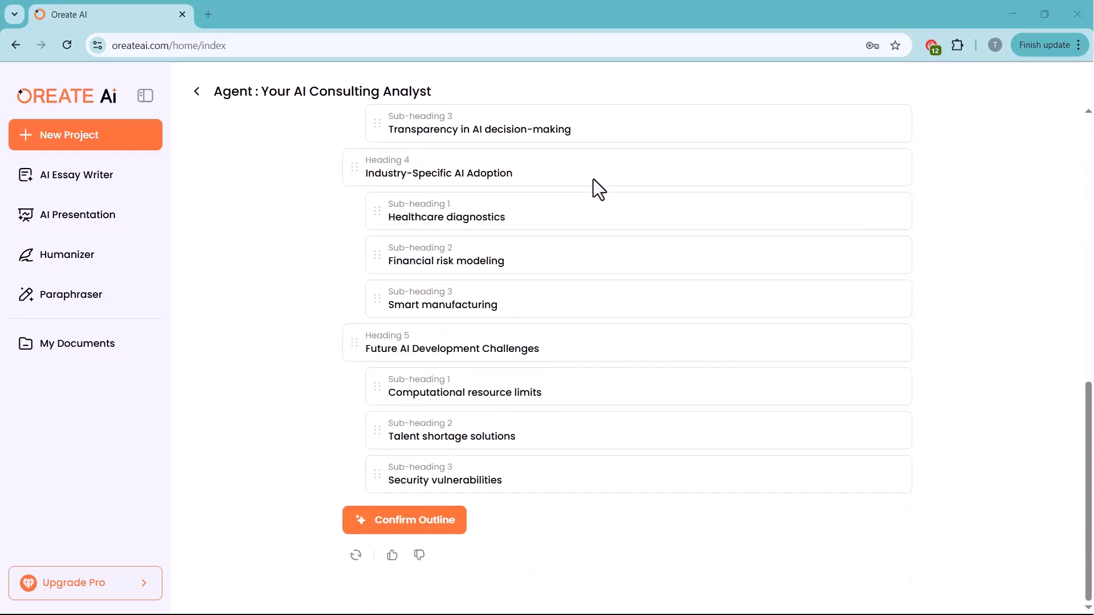
{"action": "left_click", "coordinate": [405, 520]}
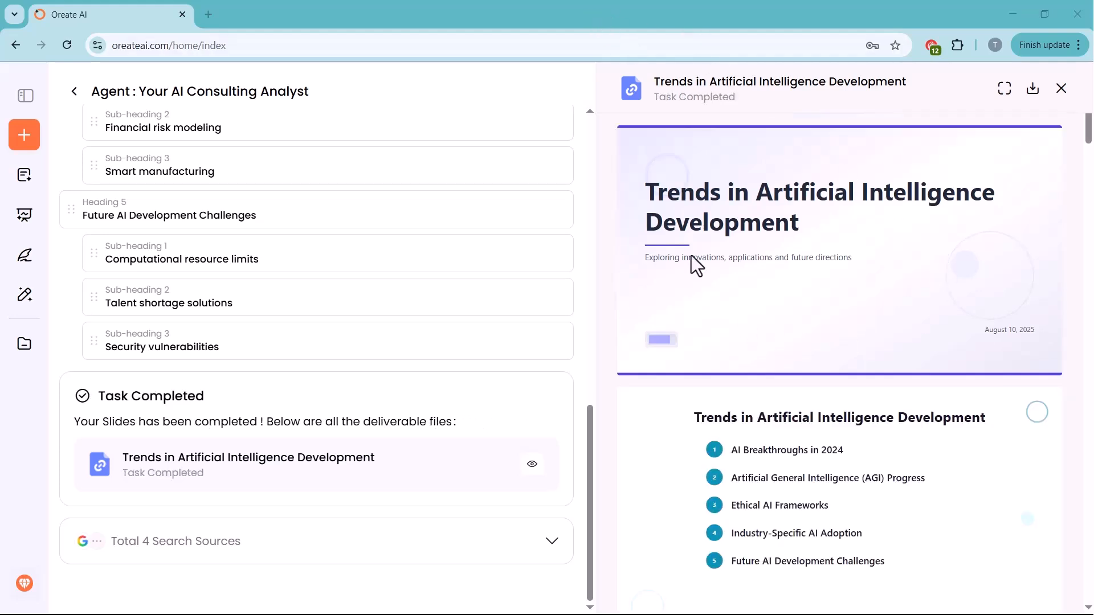
{"action": "scroll", "scroll_direction": "down", "scroll_amount": 3}
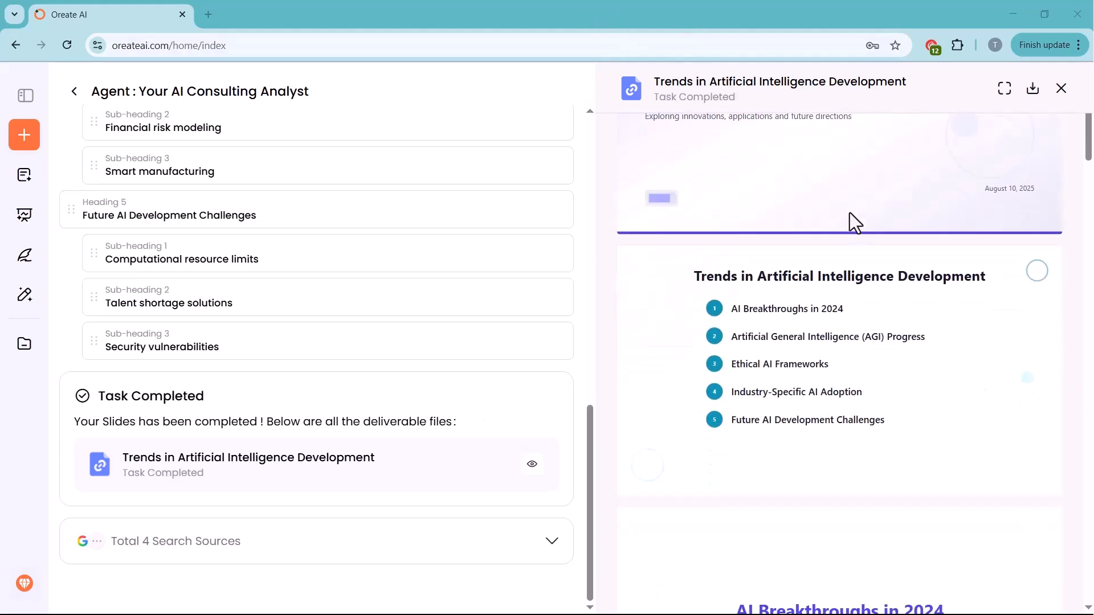
{"action": "scroll", "scroll_direction": "down", "scroll_amount": 3}
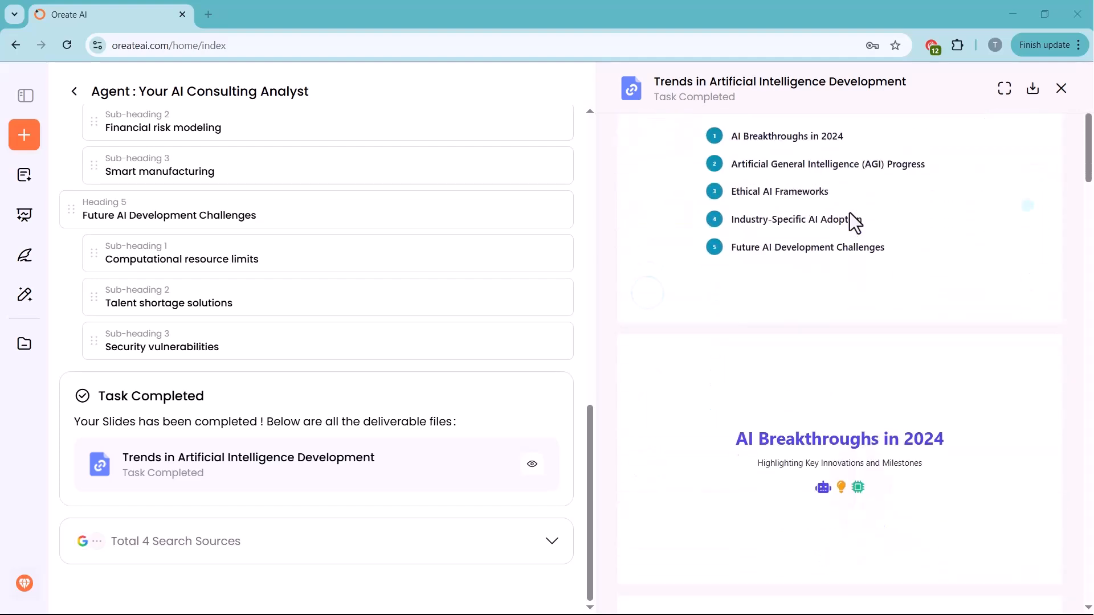
{"action": "scroll", "scroll_direction": "down", "scroll_amount": 3}
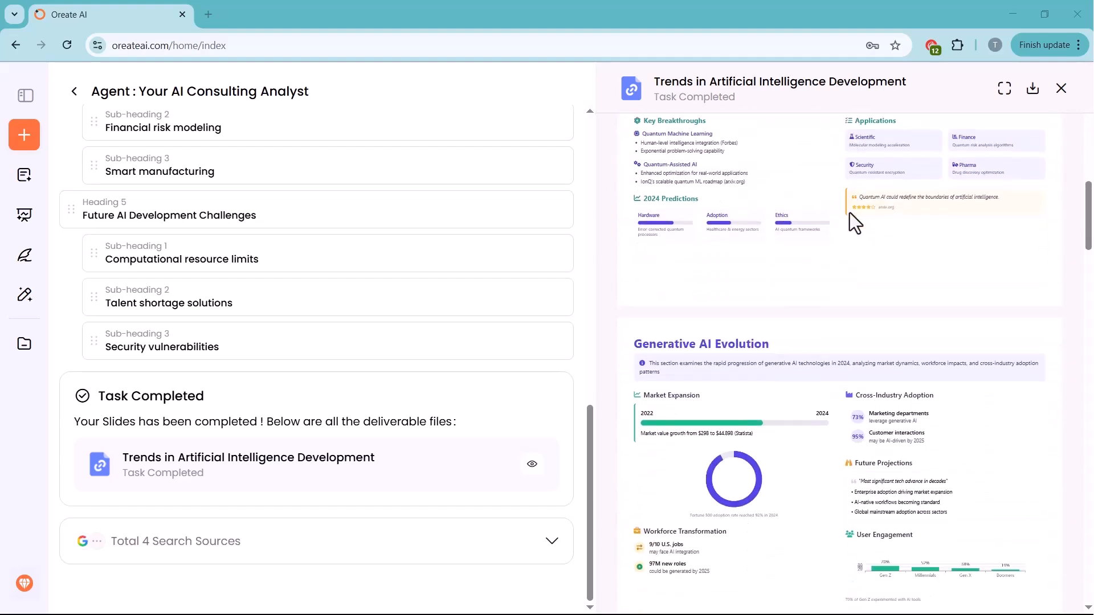
{"action": "scroll", "scroll_direction": "down", "scroll_amount": 3}
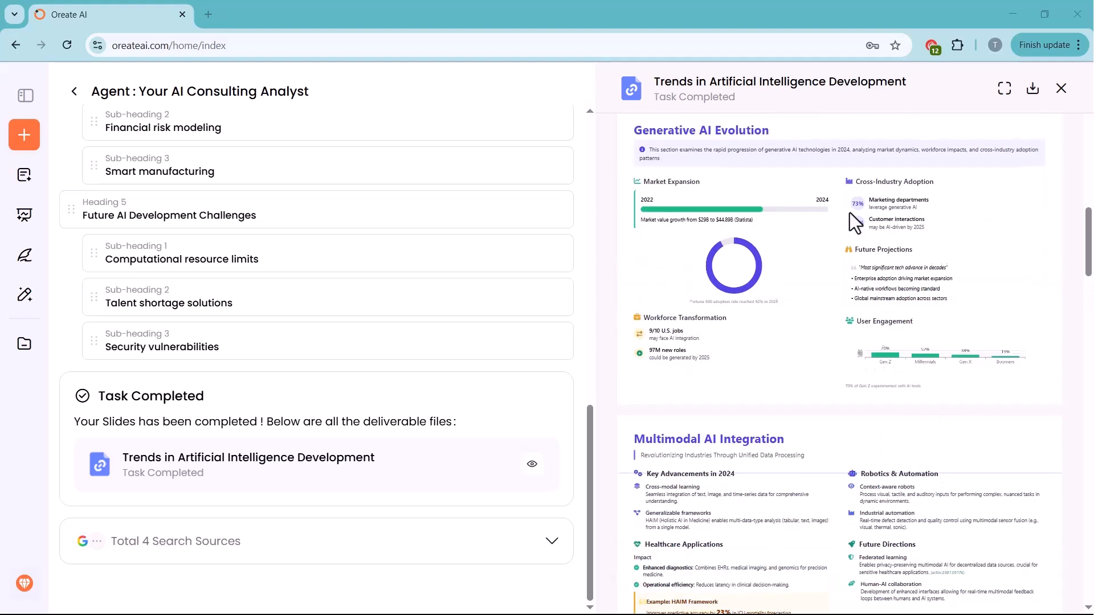
{"action": "scroll", "scroll_direction": "down", "scroll_amount": 3}
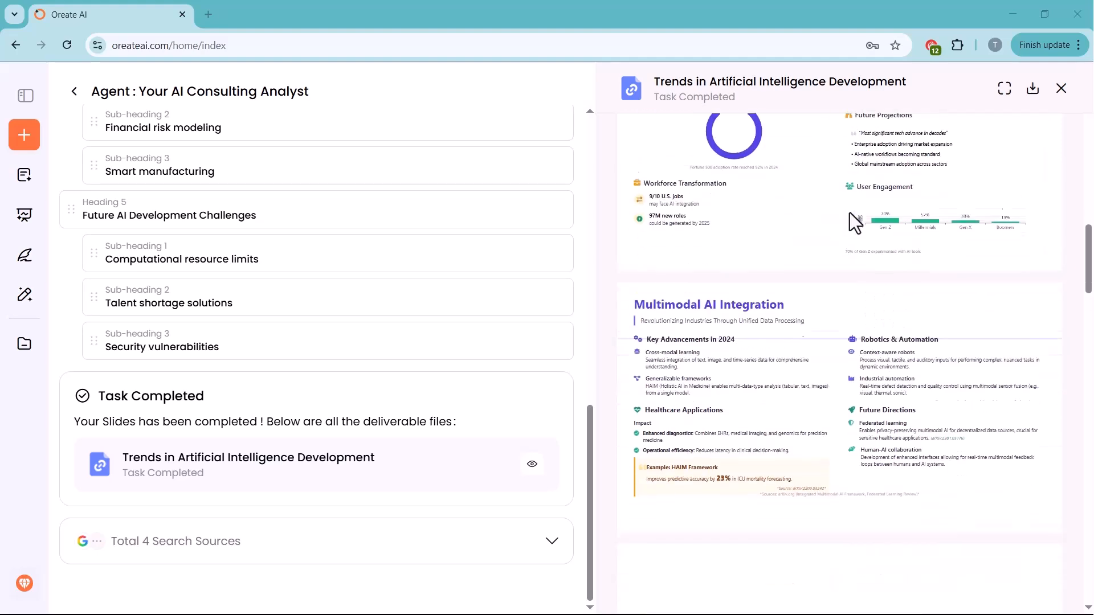
{"action": "scroll", "scroll_direction": "down", "scroll_amount": 3}
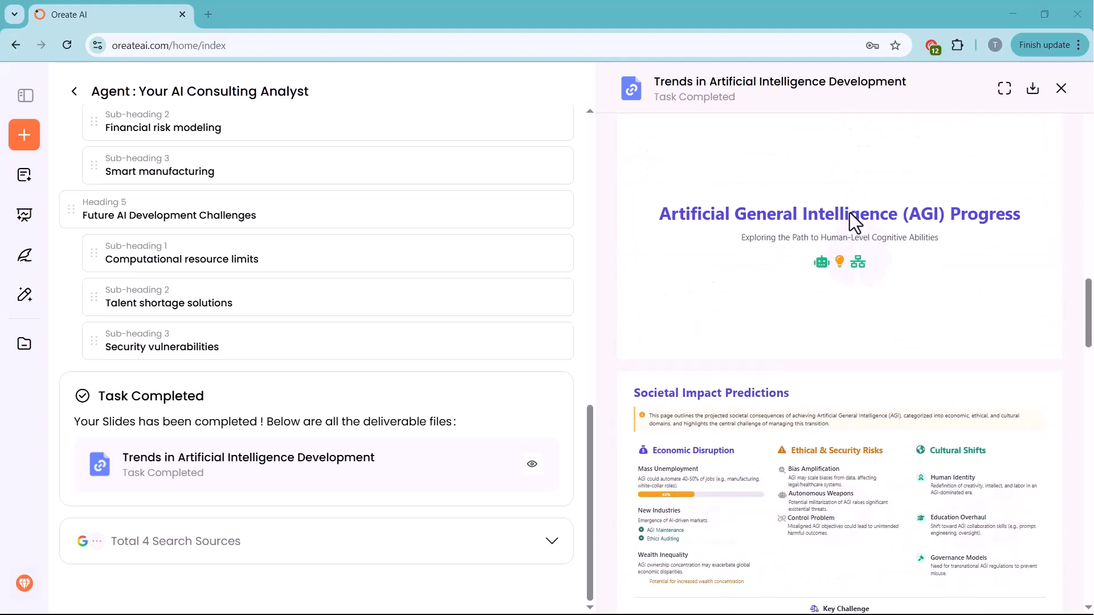
{"action": "scroll", "scroll_direction": "down", "scroll_amount": 3}
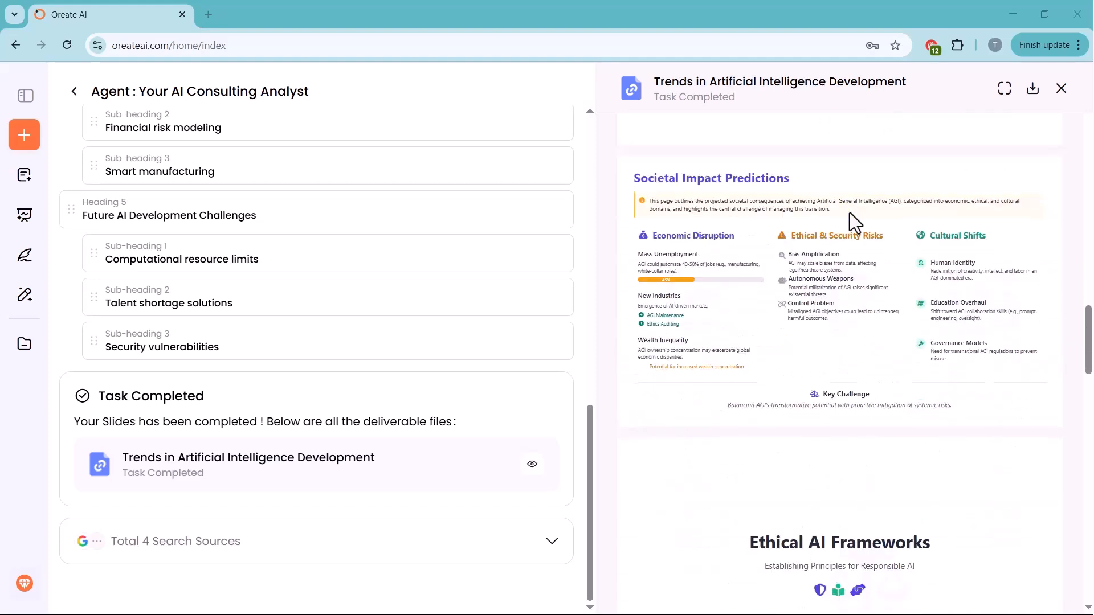
{"action": "scroll", "scroll_direction": "down", "scroll_amount": 3}
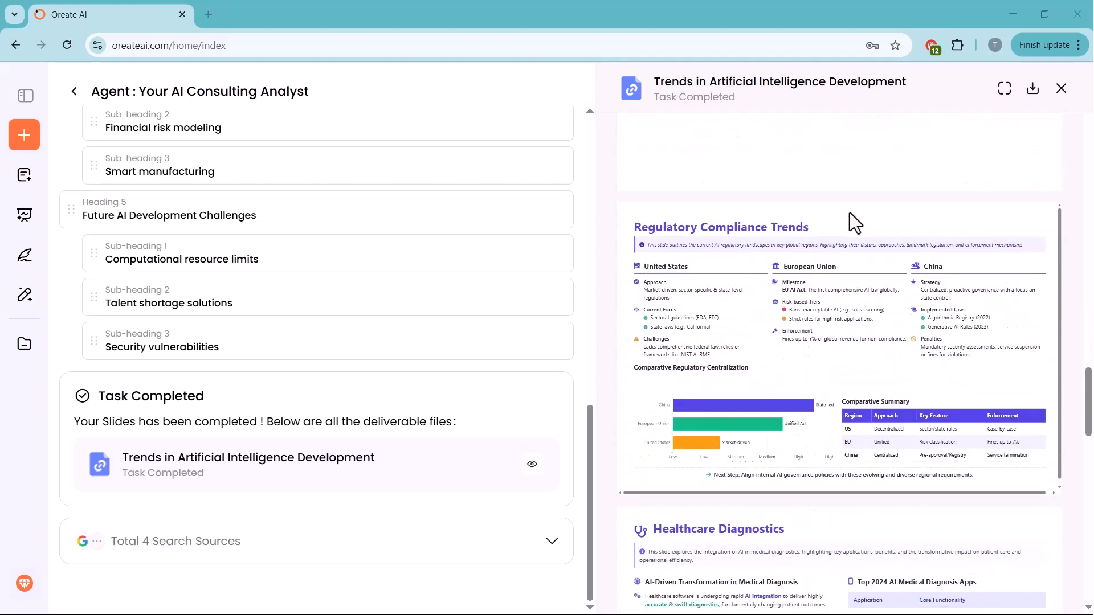
{"action": "scroll", "scroll_direction": "down", "scroll_amount": 3}
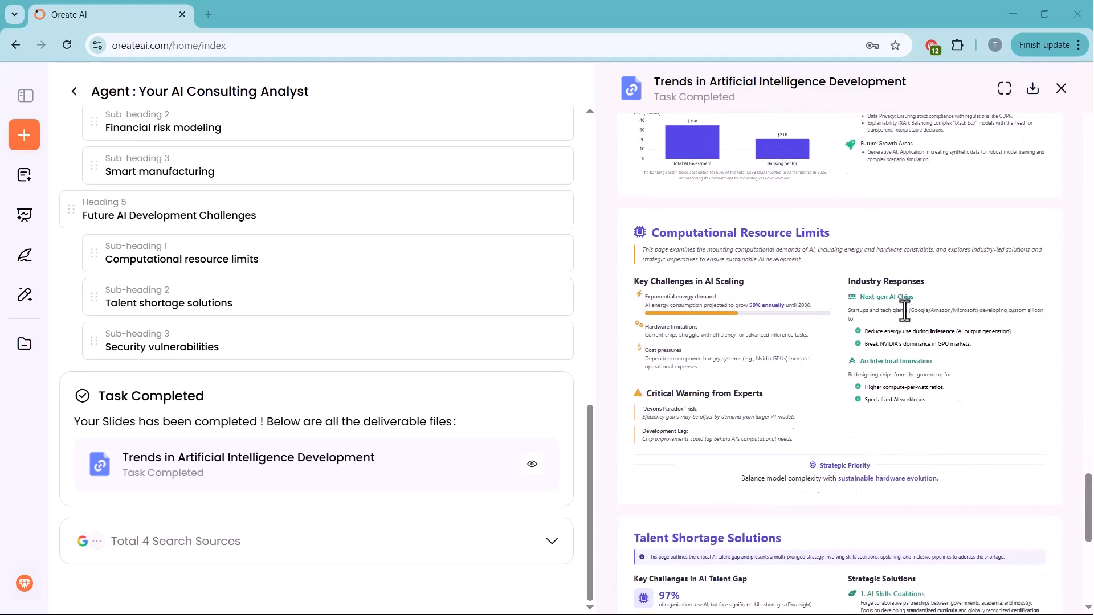
{"action": "scroll", "scroll_direction": "down", "scroll_amount": 3}
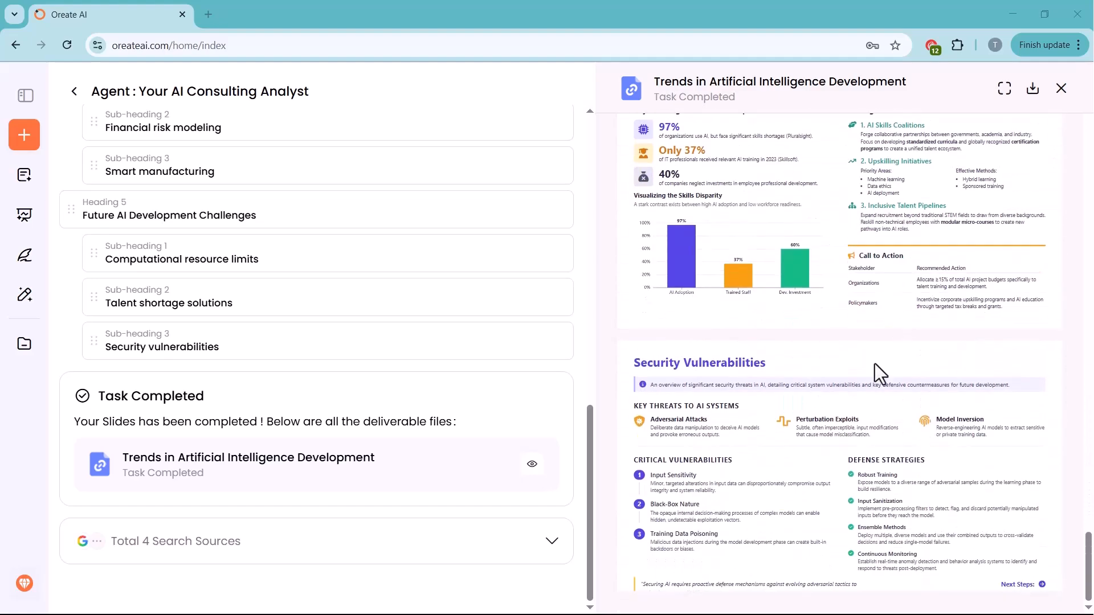
{"action": "mouse_move", "coordinate": [1033, 89]}
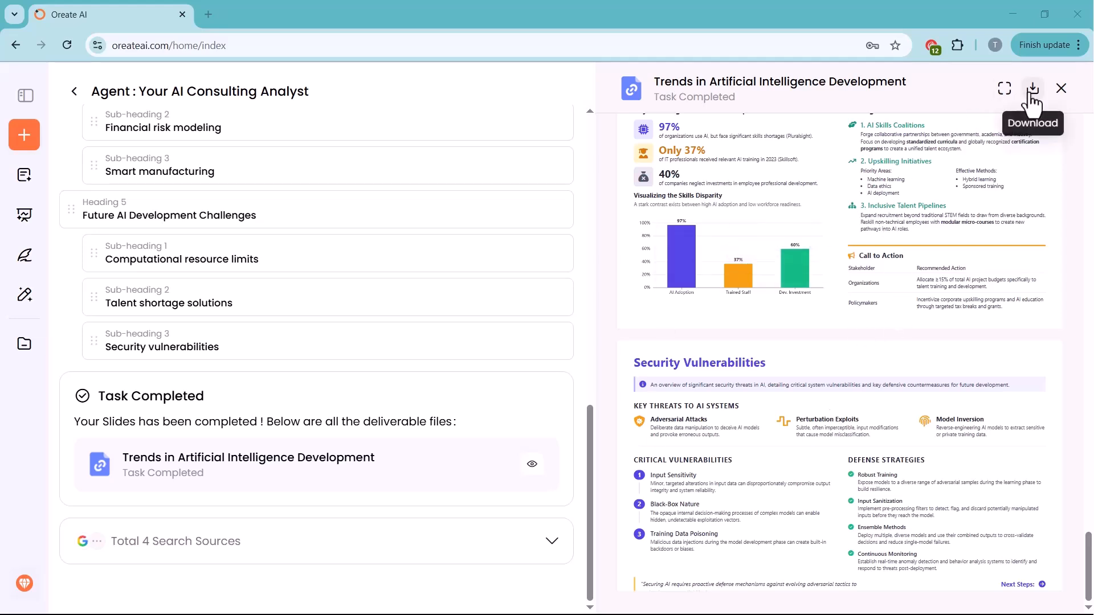
{"action": "mouse_move", "coordinate": [1004, 88]}
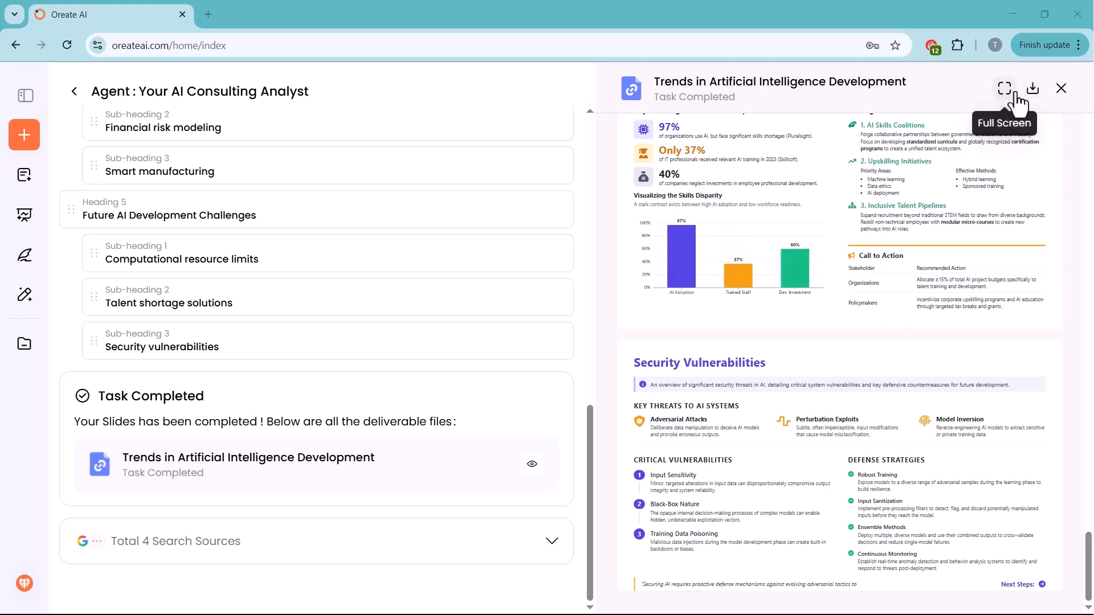
From a new project in Chat mode, ask 'What industries are most impacted by recent AI advancements?' and read the answer
{"action": "left_click", "coordinate": [1061, 88]}
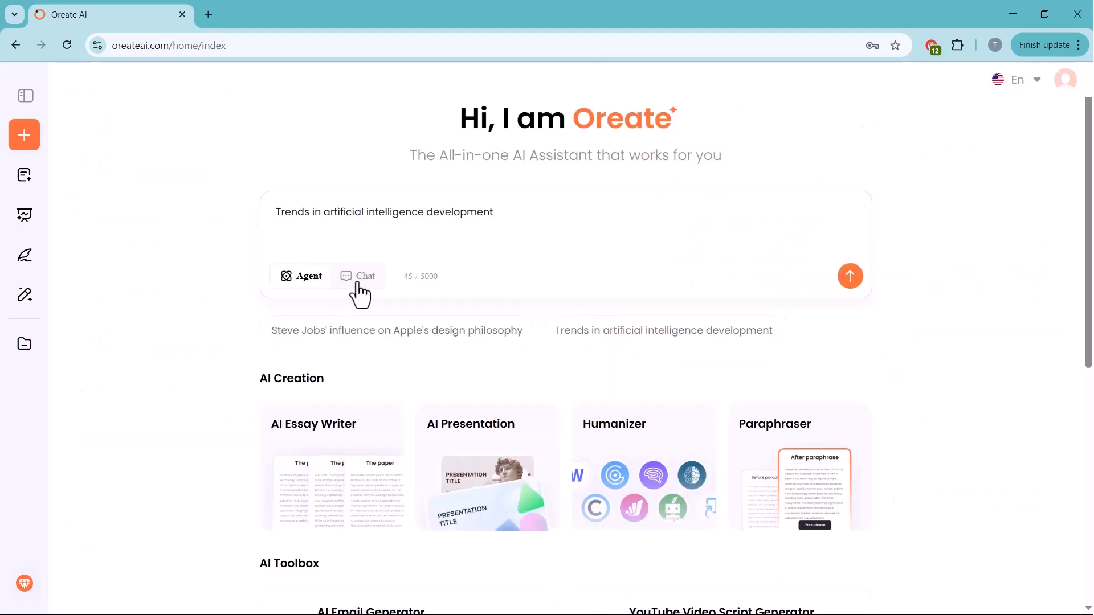
{"action": "left_click", "coordinate": [365, 276]}
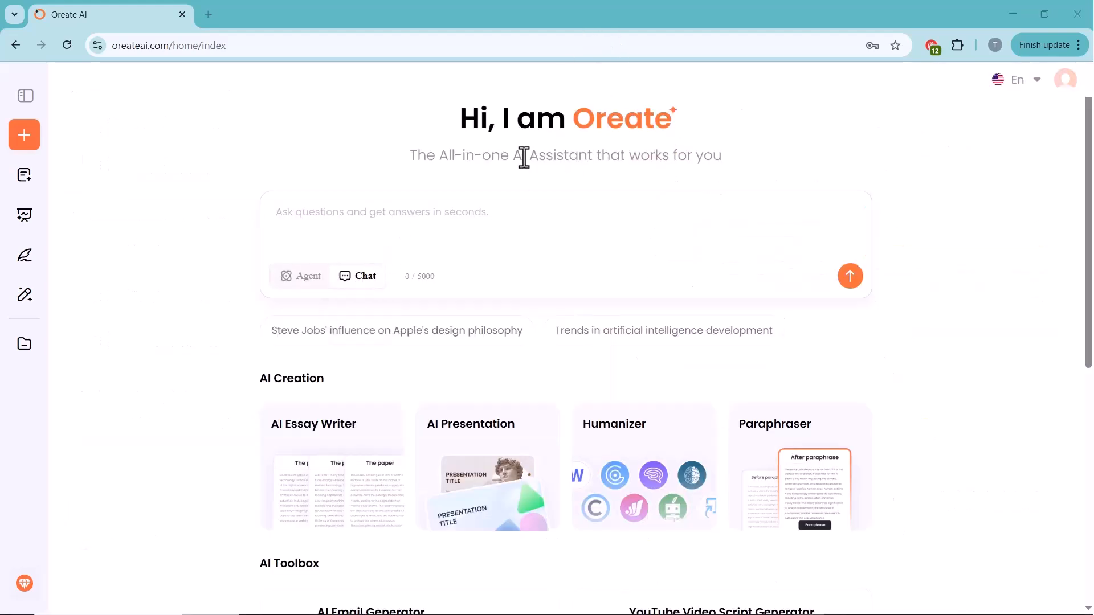
{"action": "type", "text": "What industries are most impacted by recent AI advancements?"}
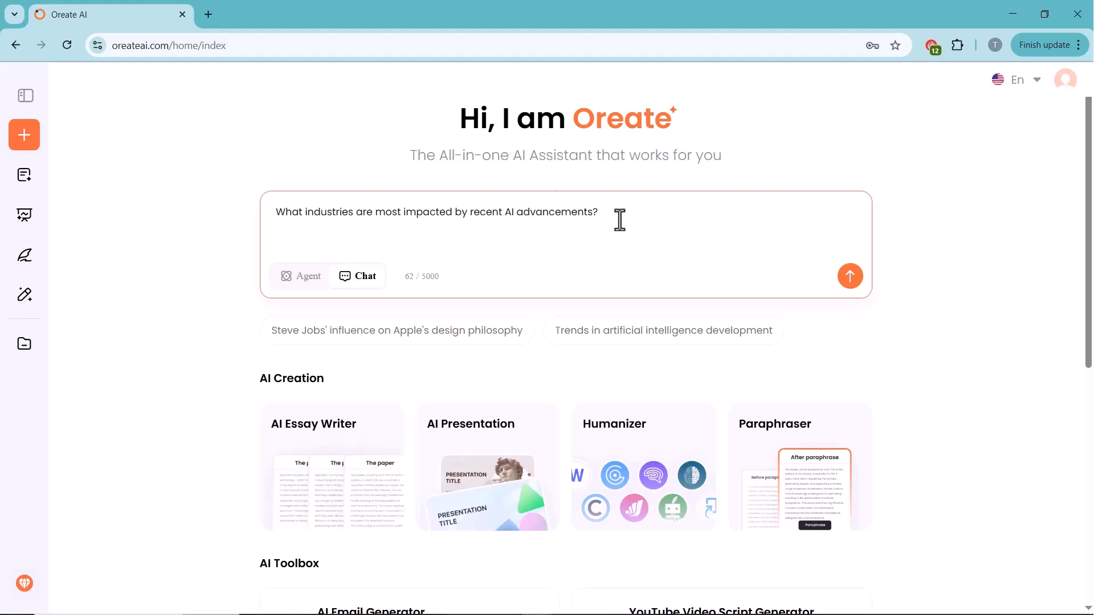
{"action": "left_click", "coordinate": [850, 275]}
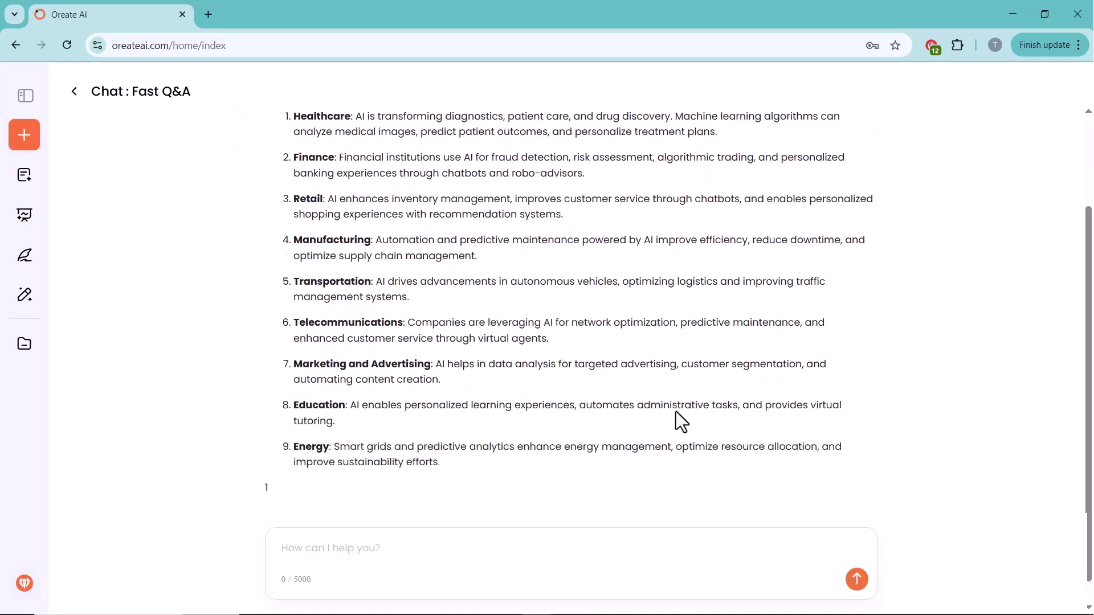
{"action": "scroll", "scroll_direction": "down", "scroll_amount": 3}
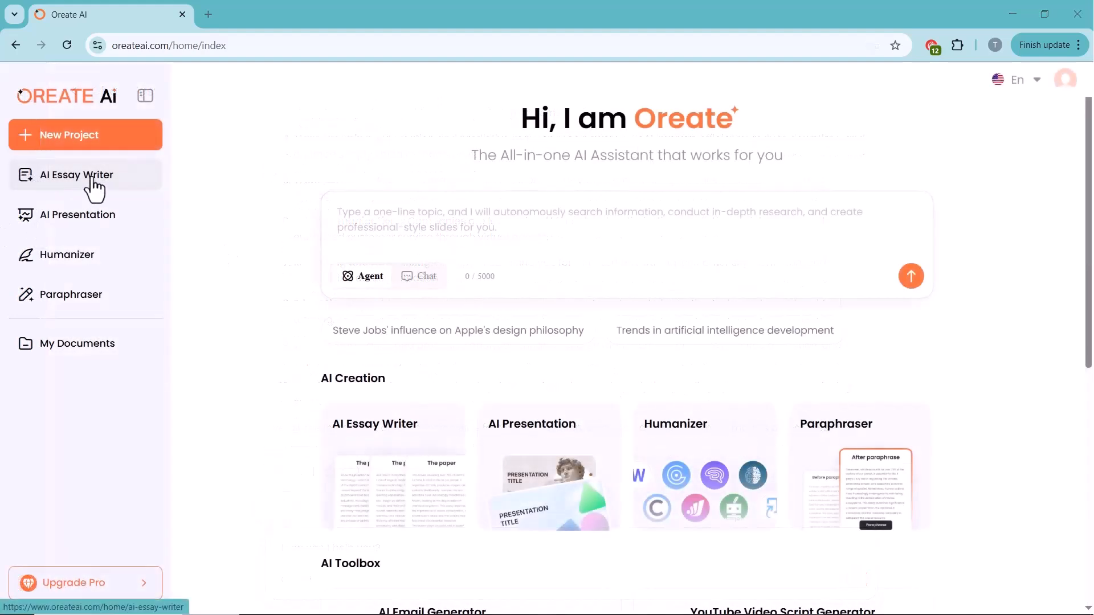
Go to the AI Essay Writer page and its empty essay prompt form
{"action": "left_click", "coordinate": [75, 176]}
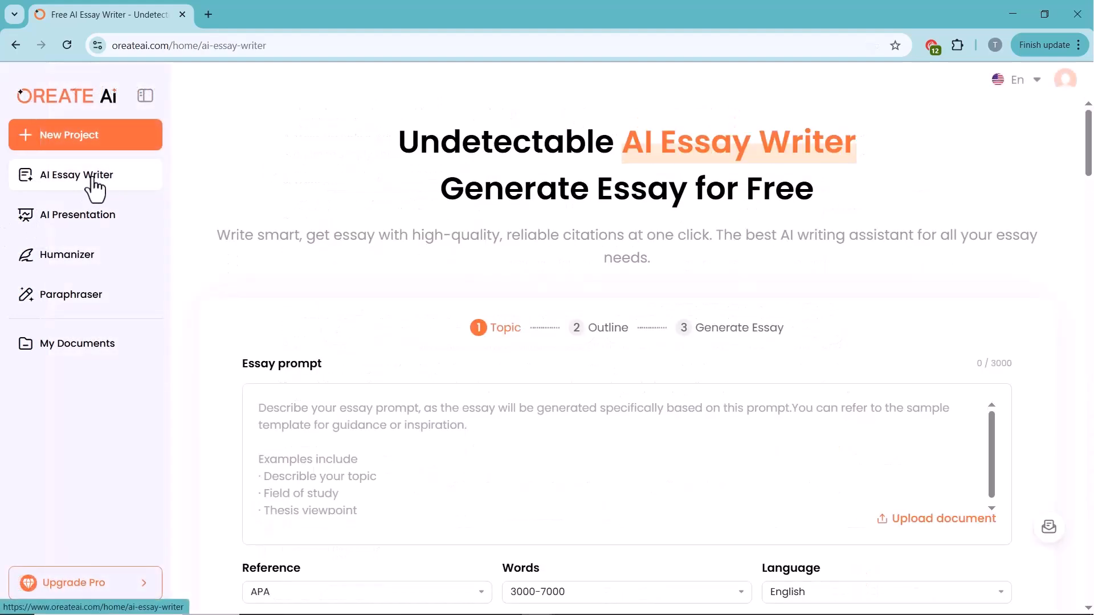
{"action": "scroll", "scroll_direction": "down", "scroll_amount": 3}
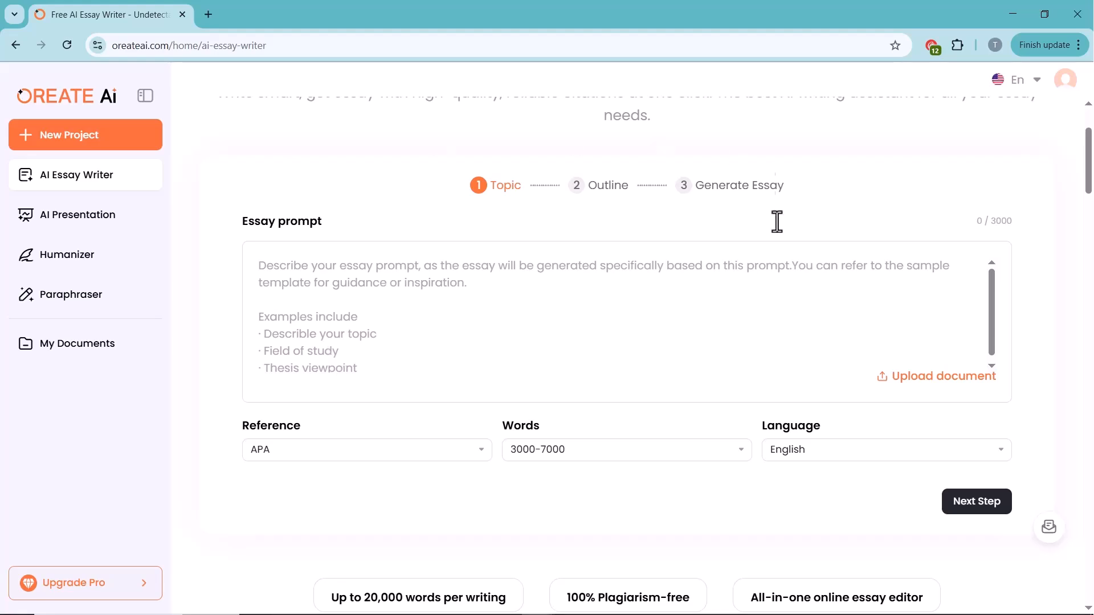
{"action": "mouse_move", "coordinate": [736, 214]}
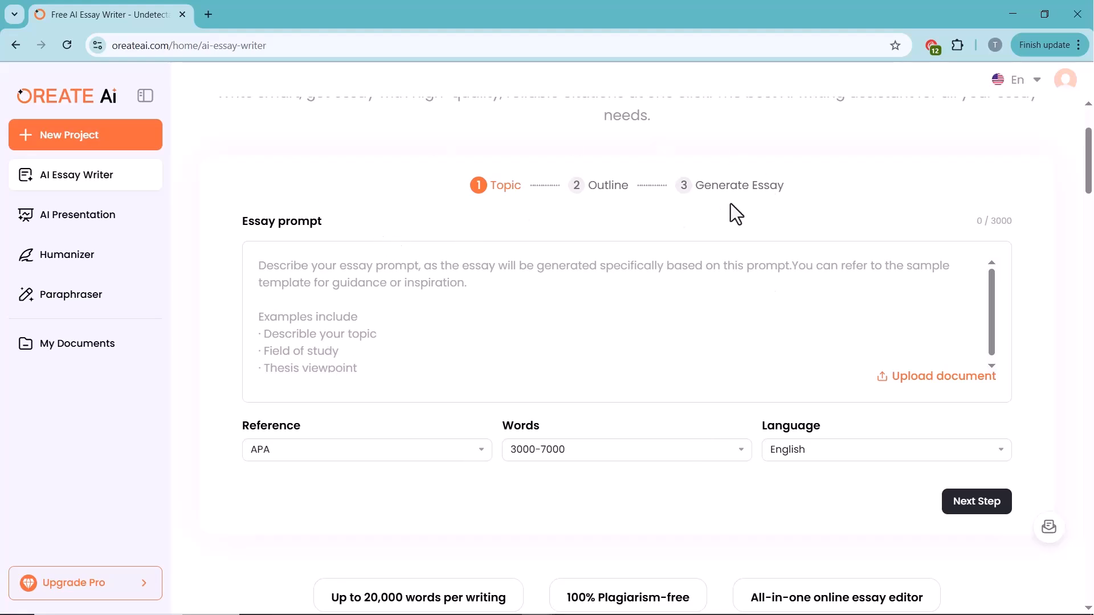
{"action": "mouse_move", "coordinate": [358, 454]}
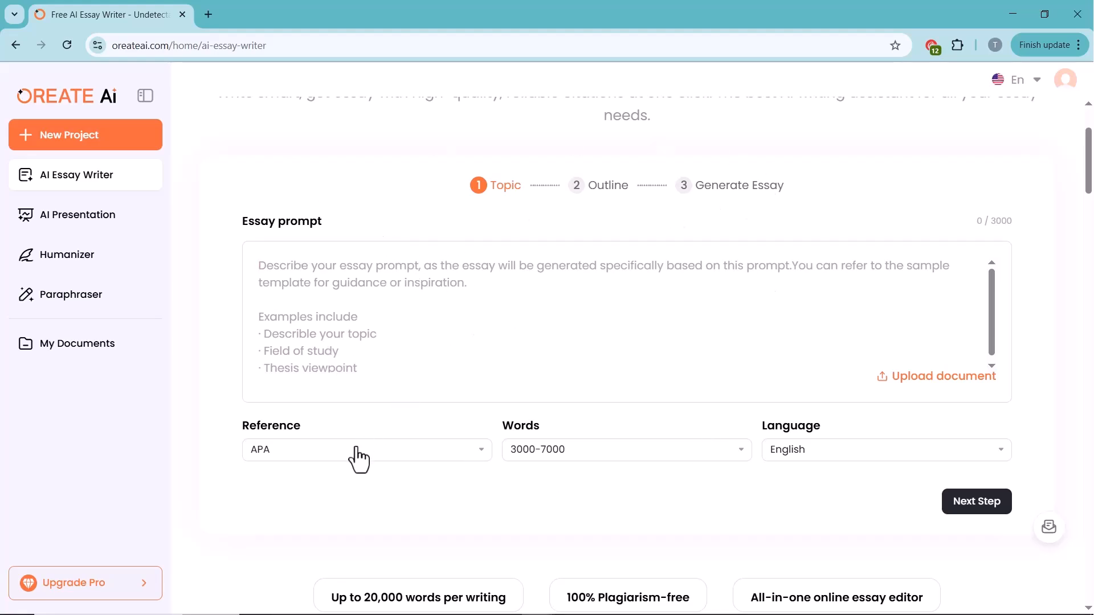
{"action": "mouse_move", "coordinate": [742, 206]}
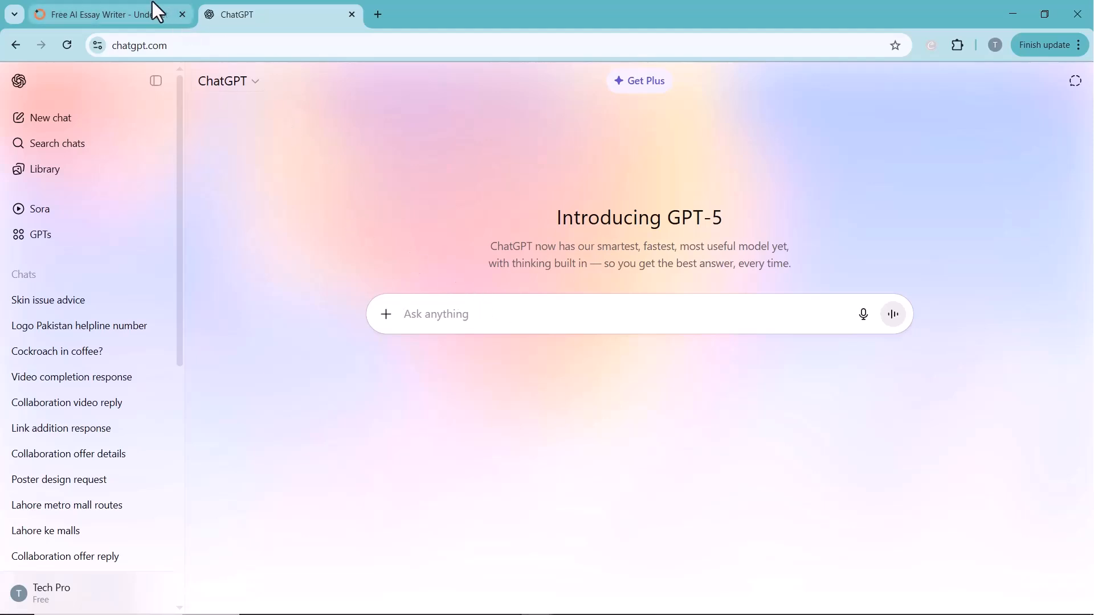
{"action": "left_click", "coordinate": [103, 14]}
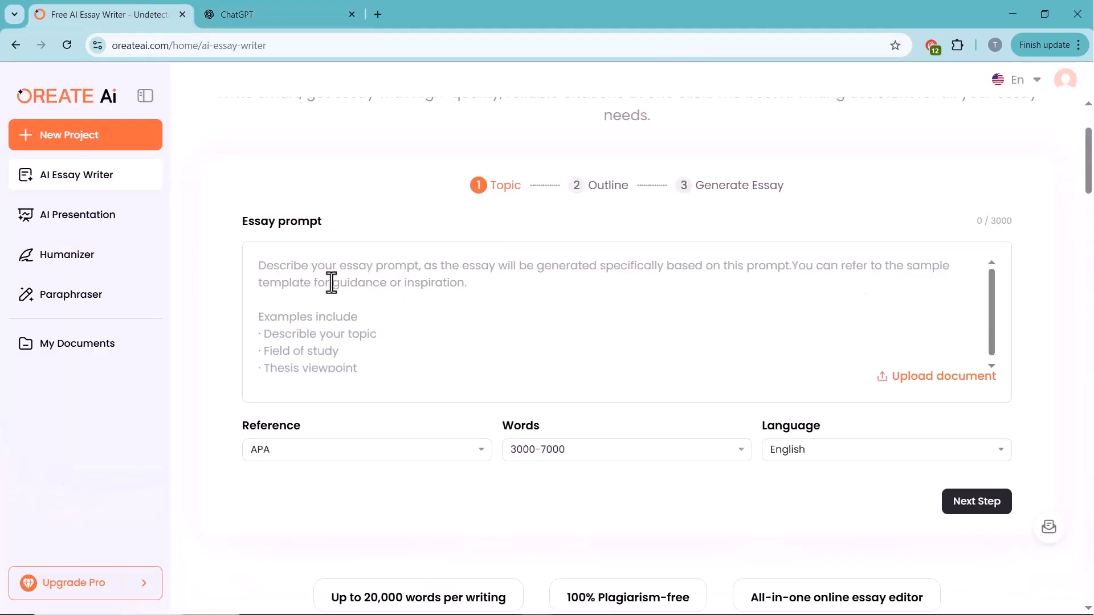
{"action": "type", "text": "WRITE AN ESSAY ON"}
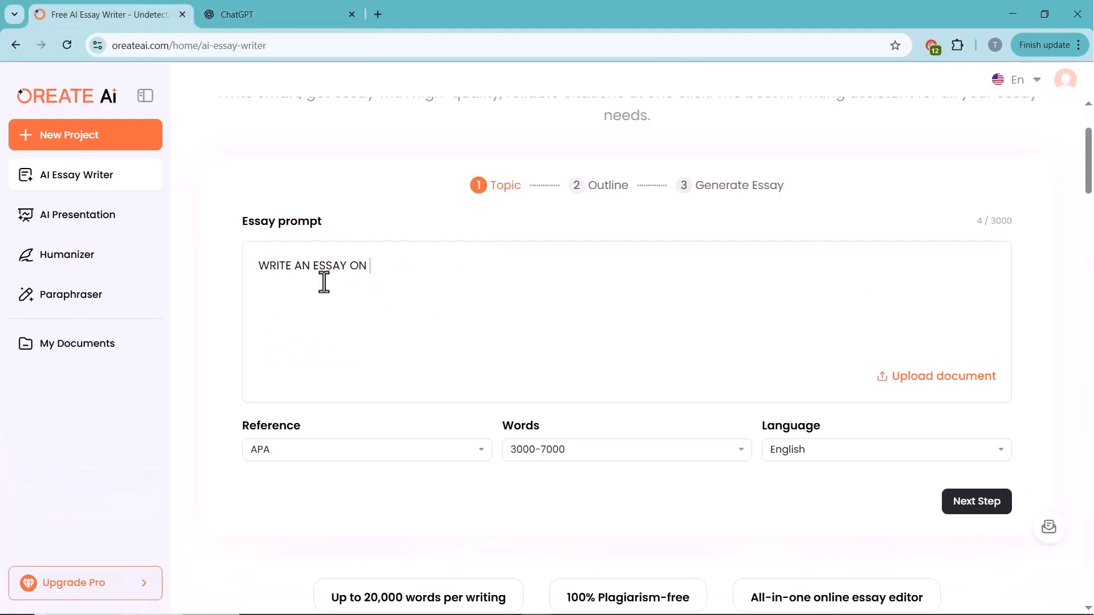
{"action": "left_click", "coordinate": [366, 450]}
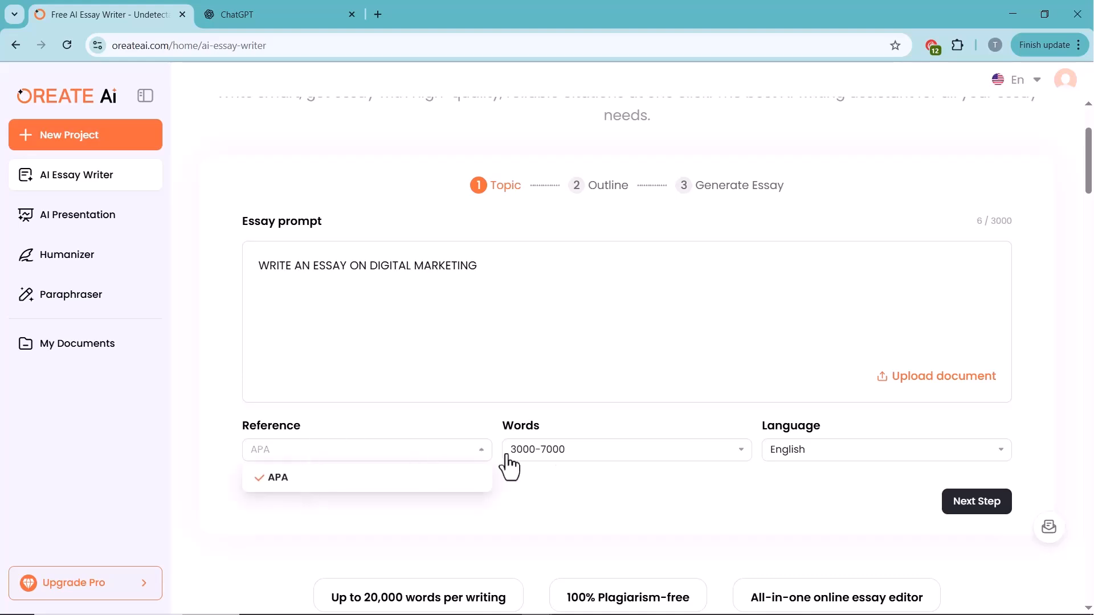
{"action": "left_click", "coordinate": [627, 451]}
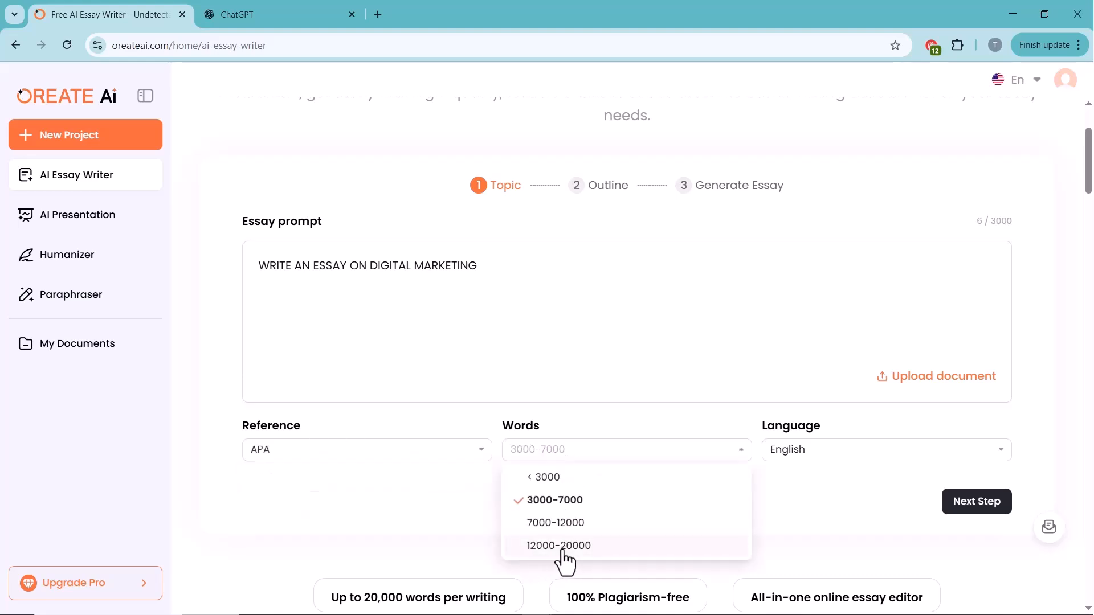
{"action": "left_click", "coordinate": [559, 546]}
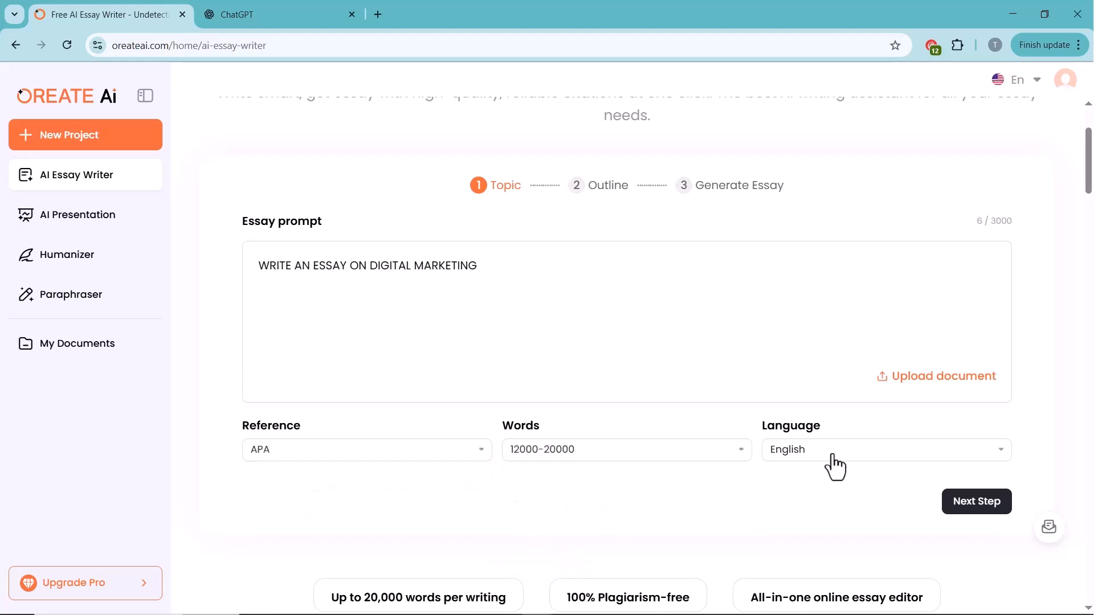
{"action": "mouse_move", "coordinate": [629, 456]}
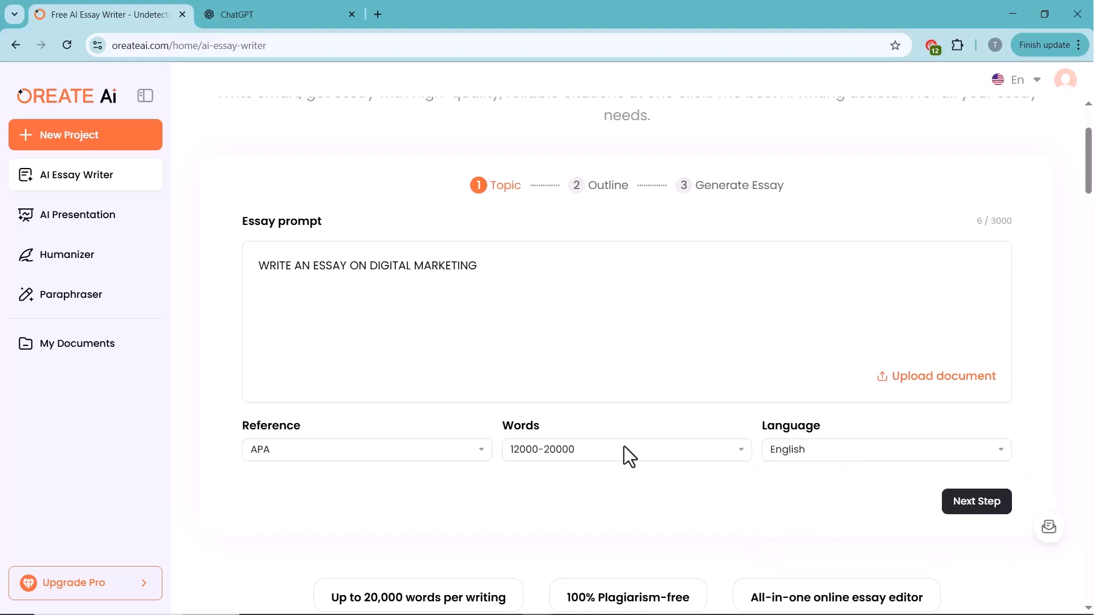
{"action": "mouse_move", "coordinate": [976, 502]}
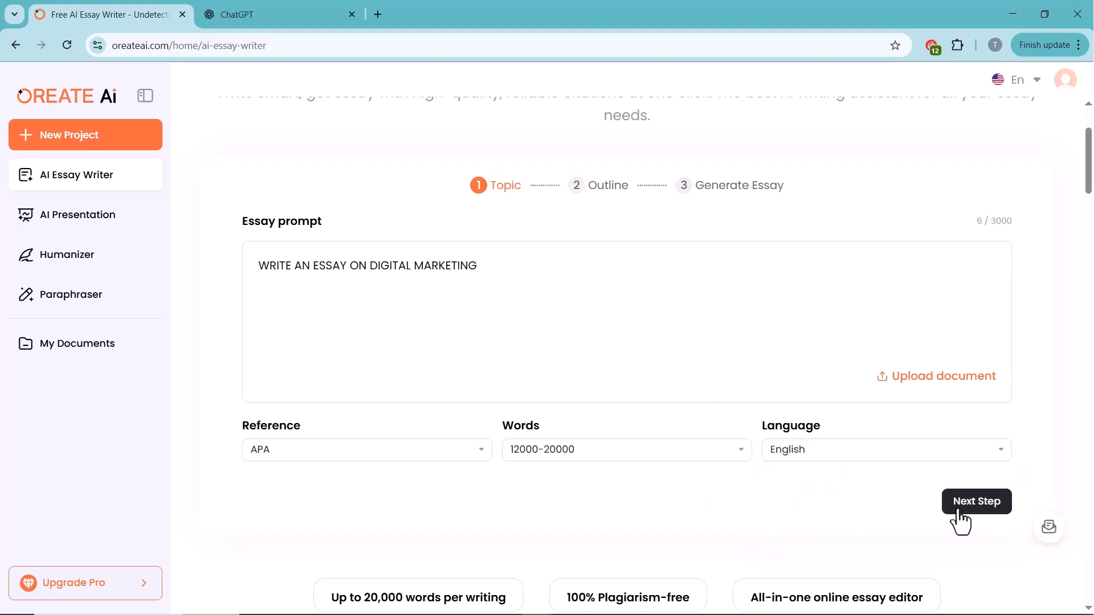
{"action": "left_click", "coordinate": [976, 501]}
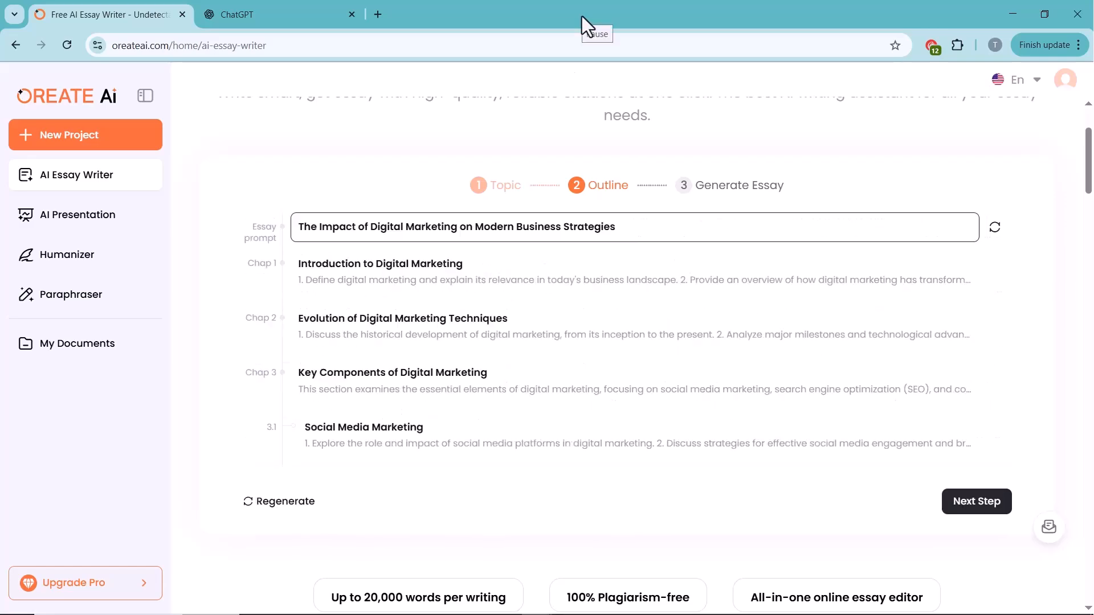
{"action": "left_click", "coordinate": [977, 502]}
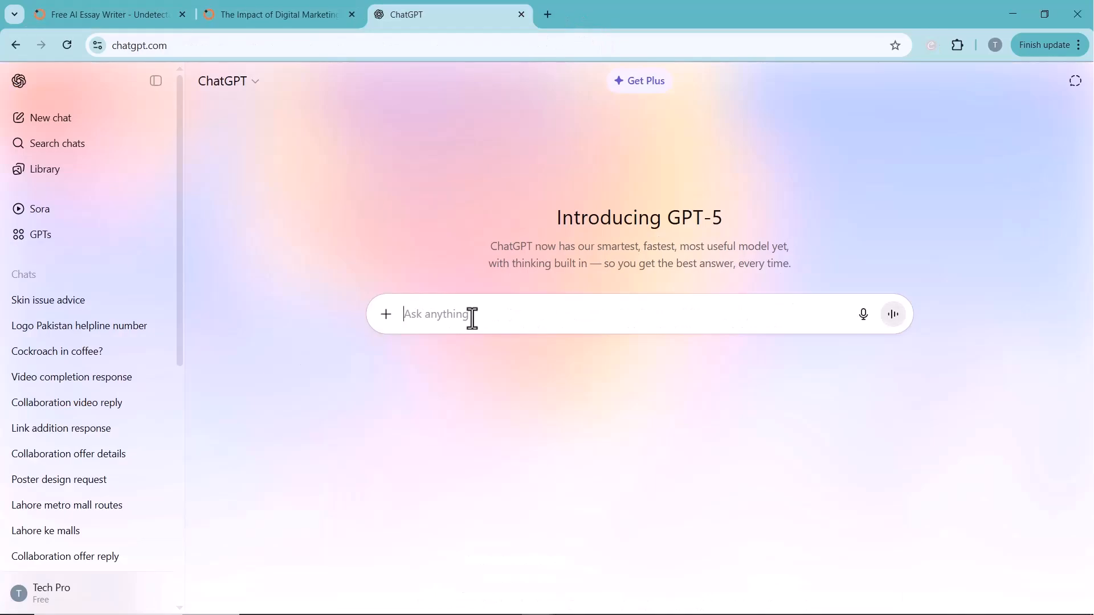
Have ChatGPT write a digital marketing essay, read it through to the Conclusion, and return to Oreate AI
{"action": "type", "text": "Write an essay on digital"}
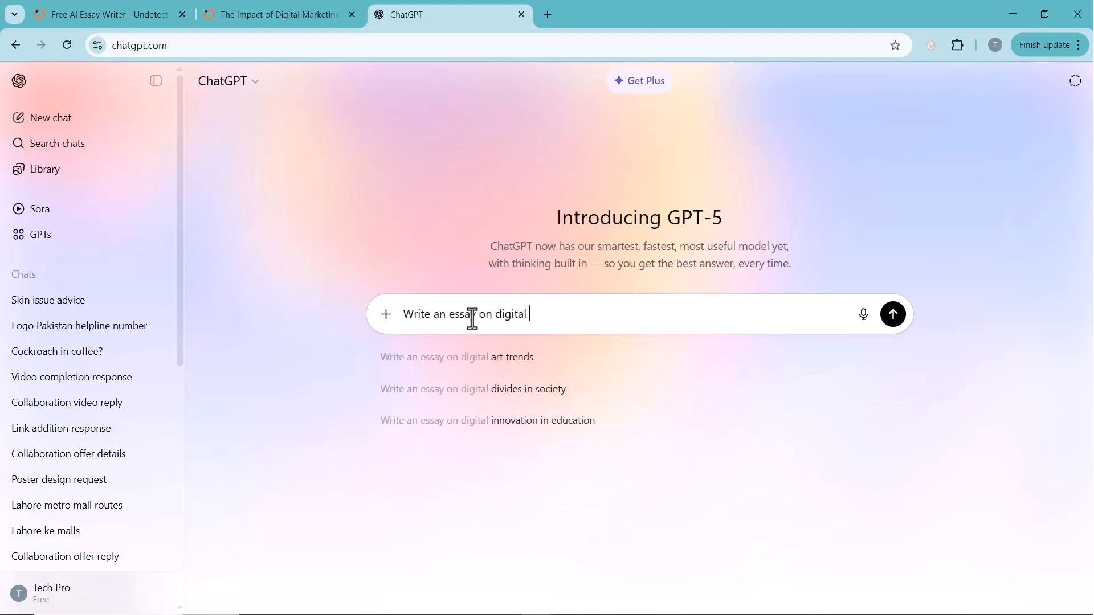
{"action": "left_click", "coordinate": [893, 315]}
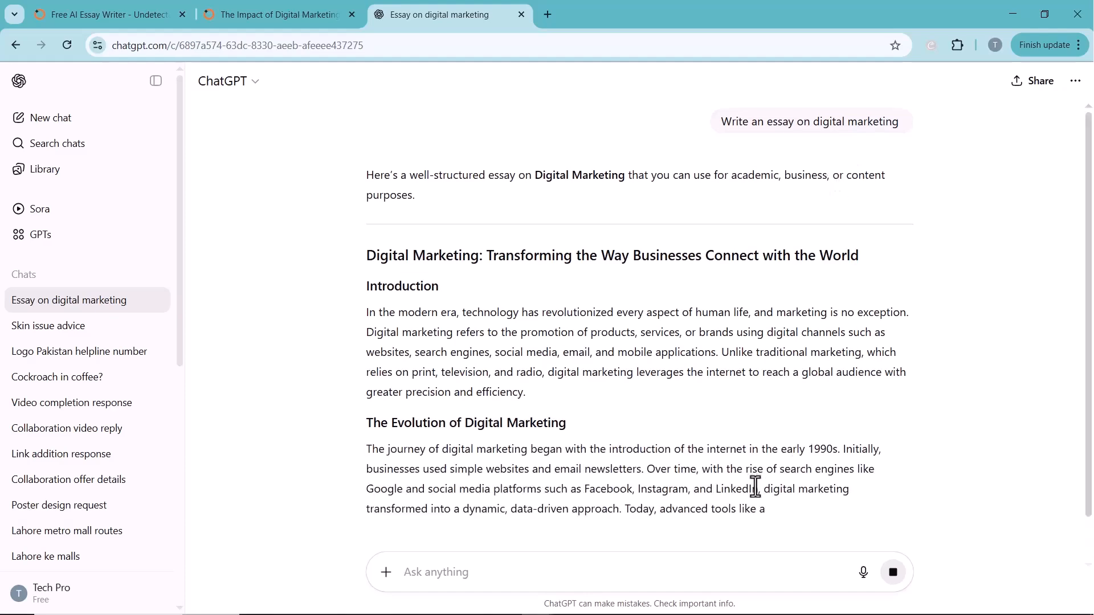
{"action": "scroll", "scroll_direction": "down", "scroll_amount": 3}
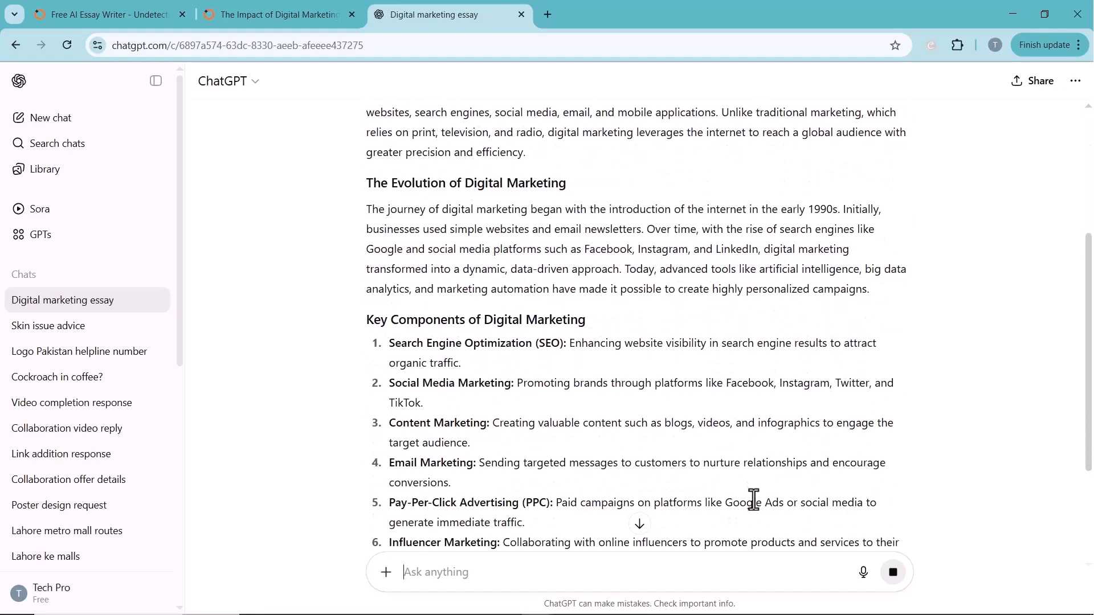
{"action": "scroll", "scroll_direction": "down", "scroll_amount": 3}
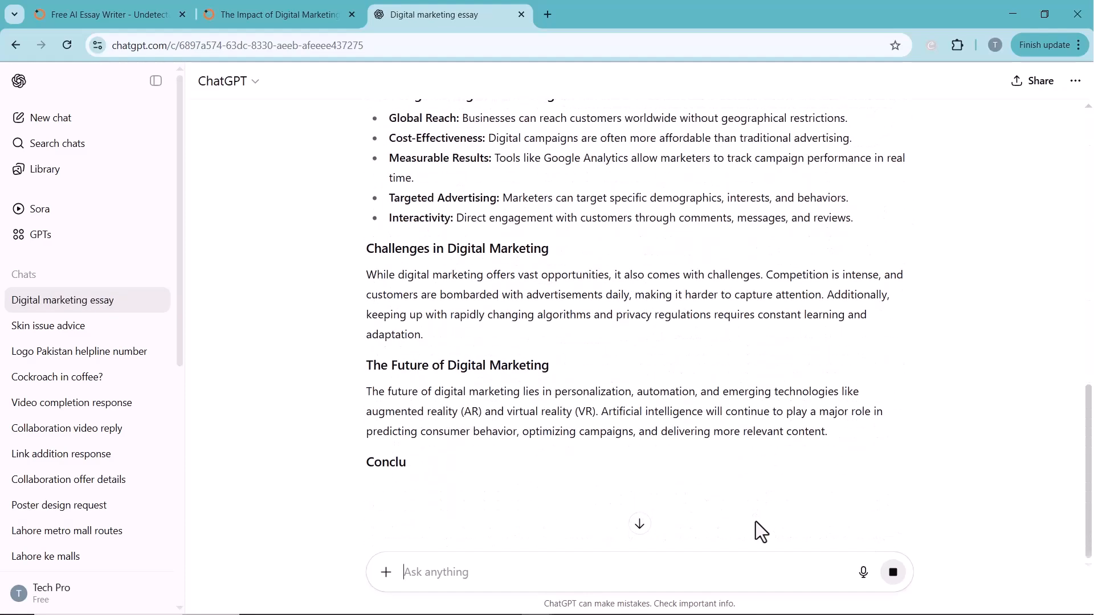
{"action": "scroll", "scroll_direction": "down", "scroll_amount": 3}
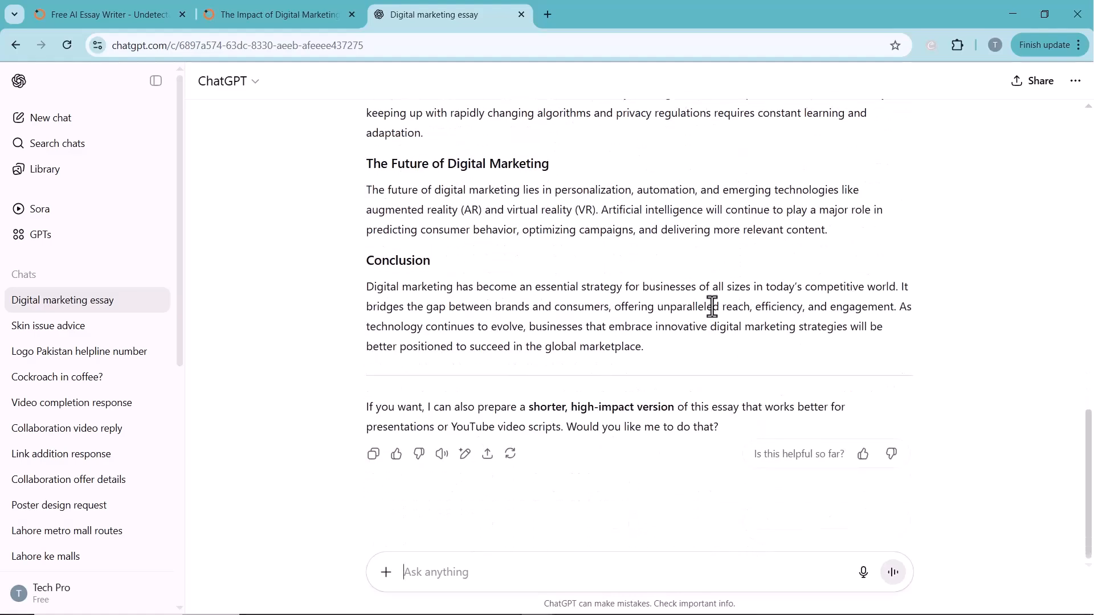
{"action": "scroll", "scroll_direction": "up", "scroll_amount": 3}
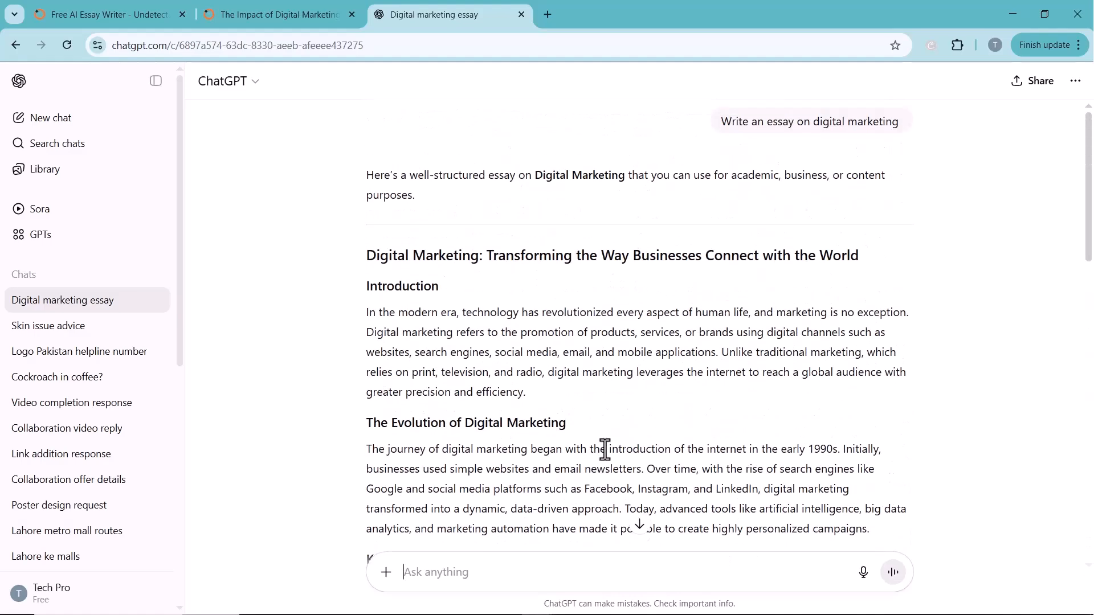
{"action": "scroll", "scroll_direction": "down", "scroll_amount": 3}
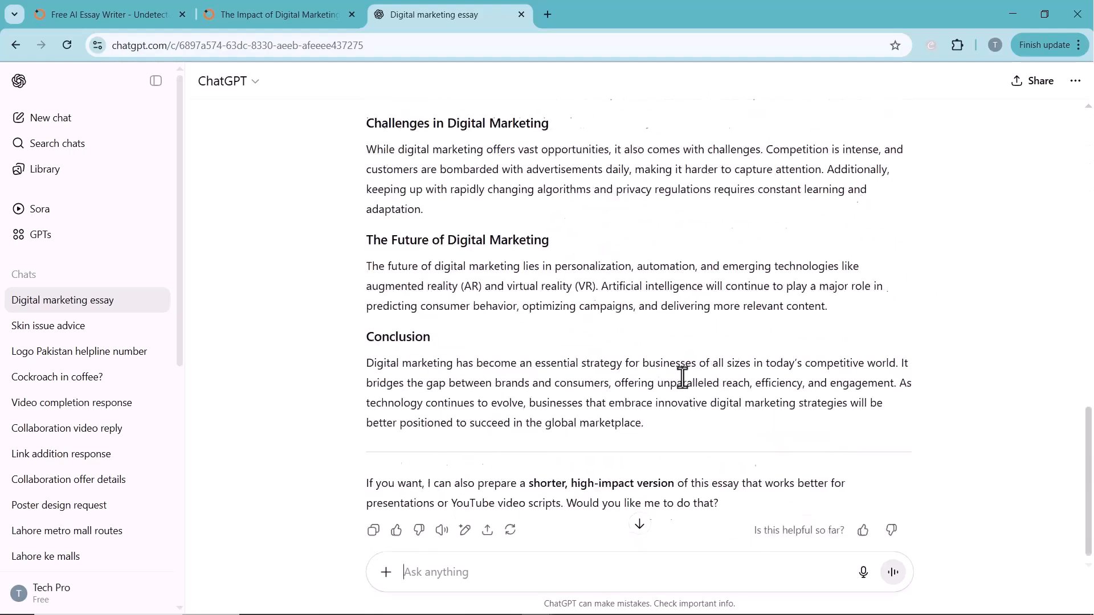
{"action": "left_click", "coordinate": [277, 15]}
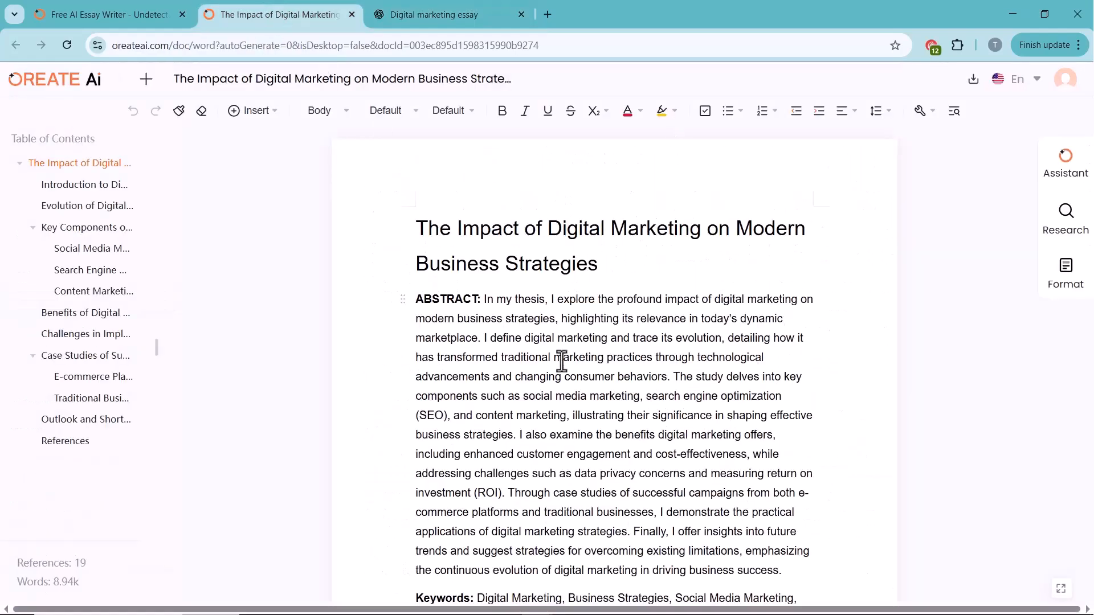
Read the Oreate AI thesis and compare it against ChatGPT's essay side by side
{"action": "scroll", "scroll_direction": "down", "scroll_amount": 3}
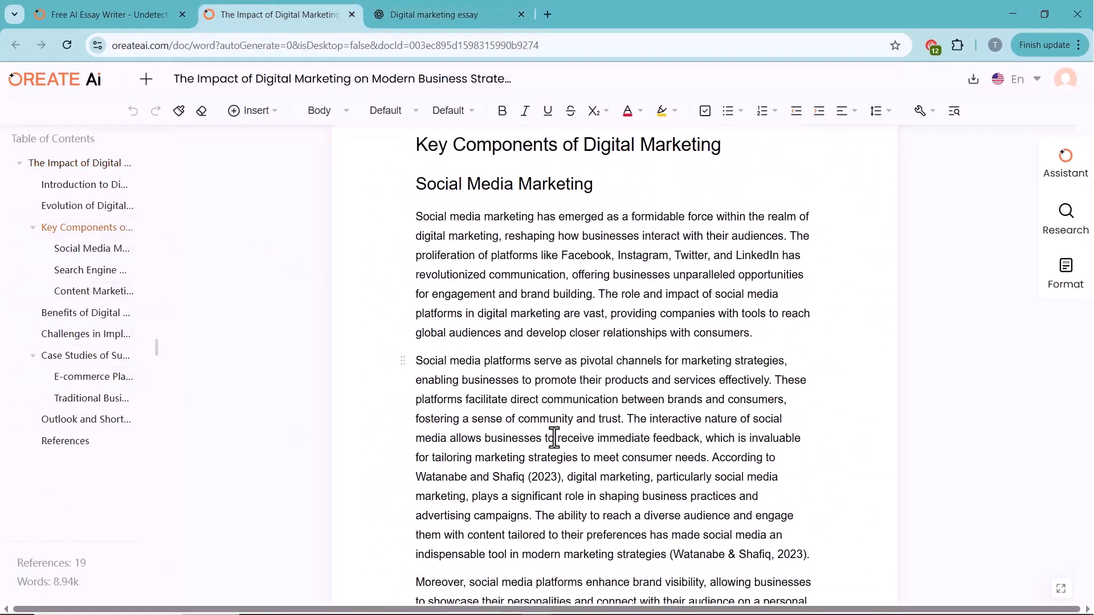
{"action": "scroll", "scroll_direction": "down", "scroll_amount": 3}
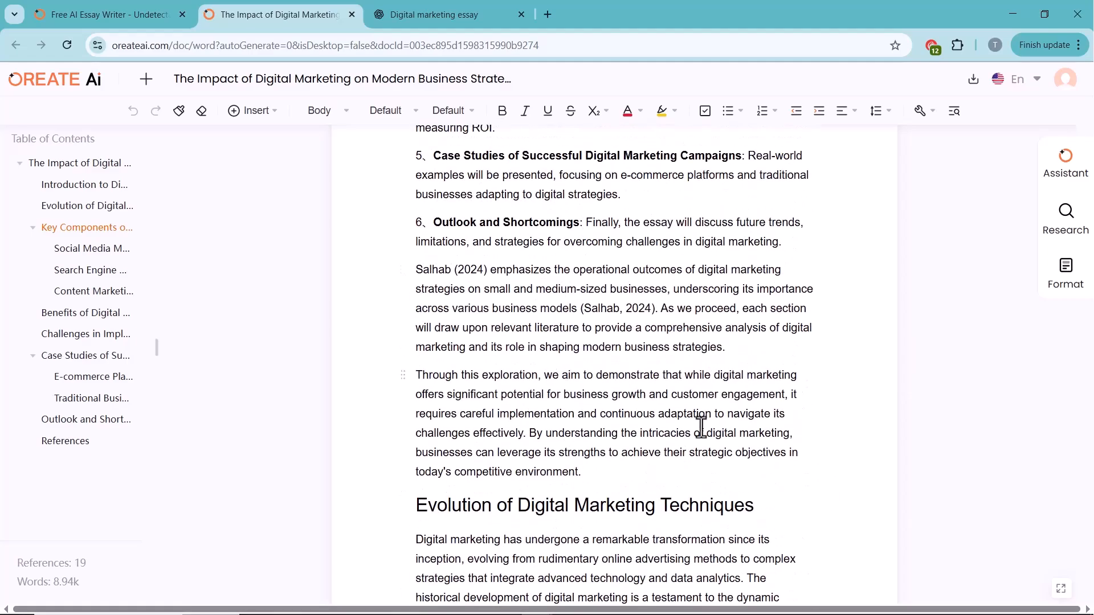
{"action": "left_click", "coordinate": [433, 15]}
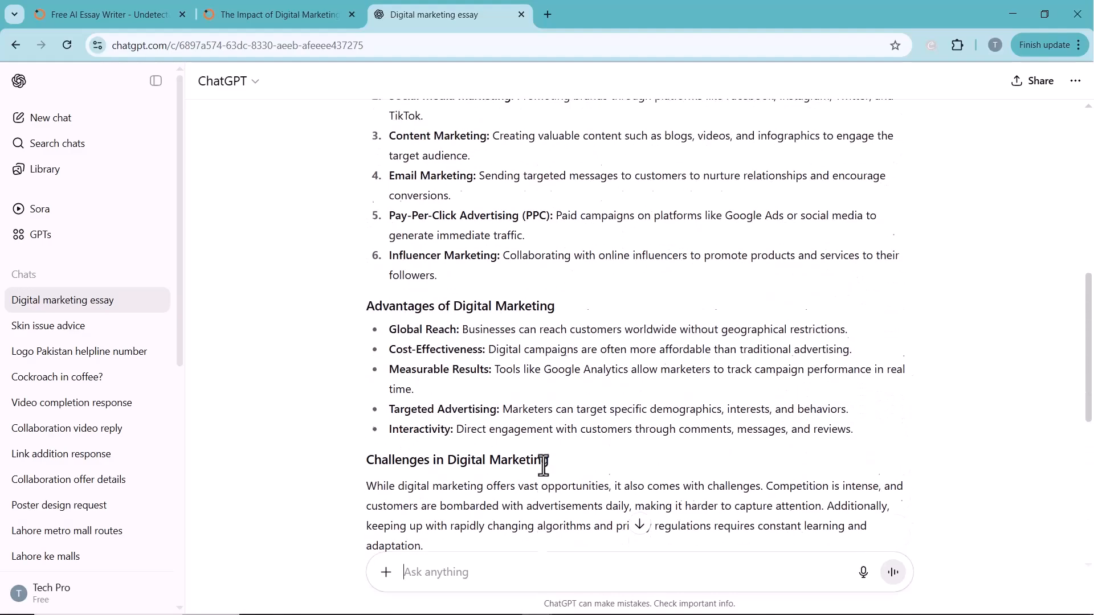
{"action": "scroll", "scroll_direction": "down", "scroll_amount": 3}
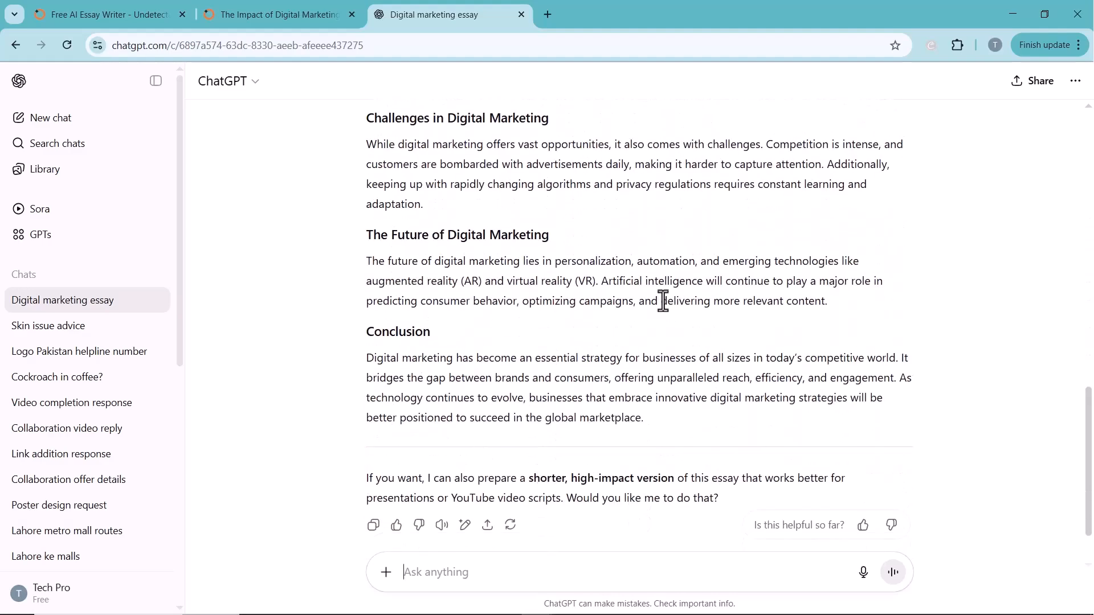
{"action": "mouse_move", "coordinate": [426, 308]}
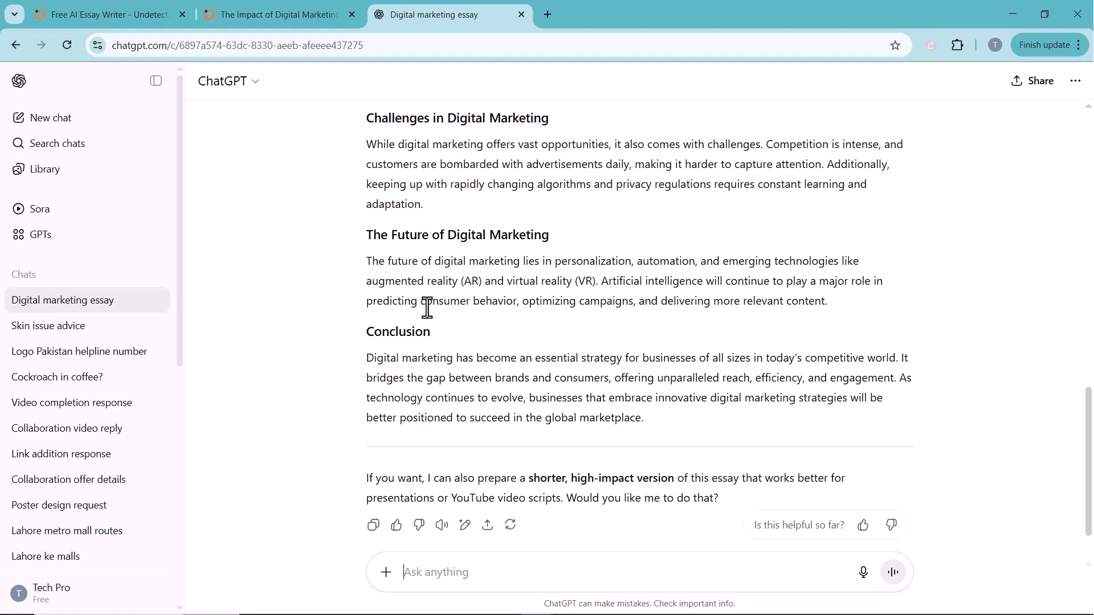
{"action": "left_click", "coordinate": [277, 15]}
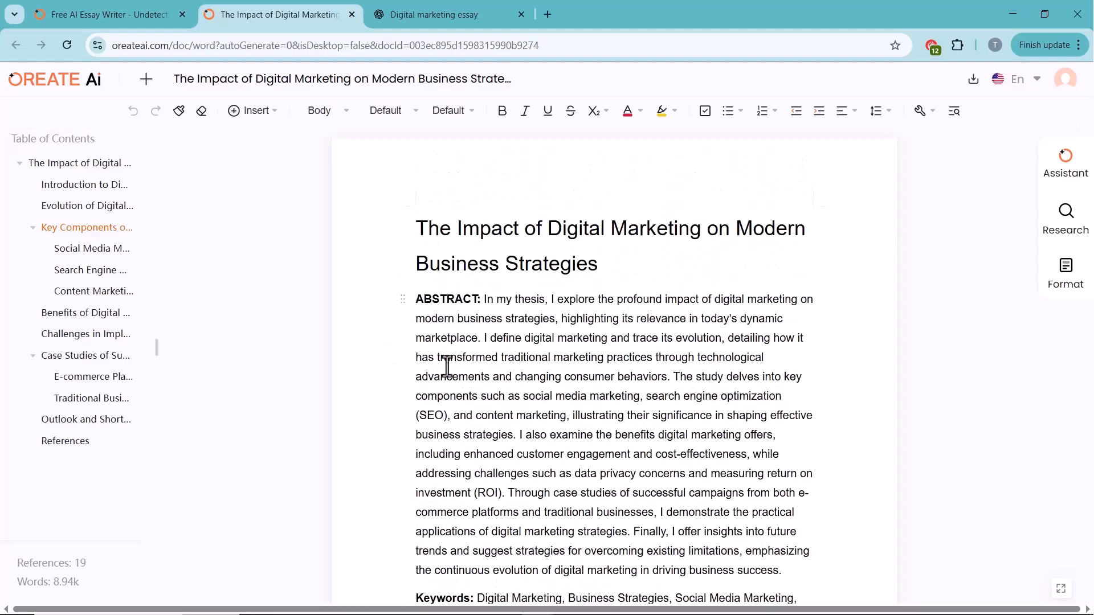
{"action": "mouse_move", "coordinate": [64, 314]}
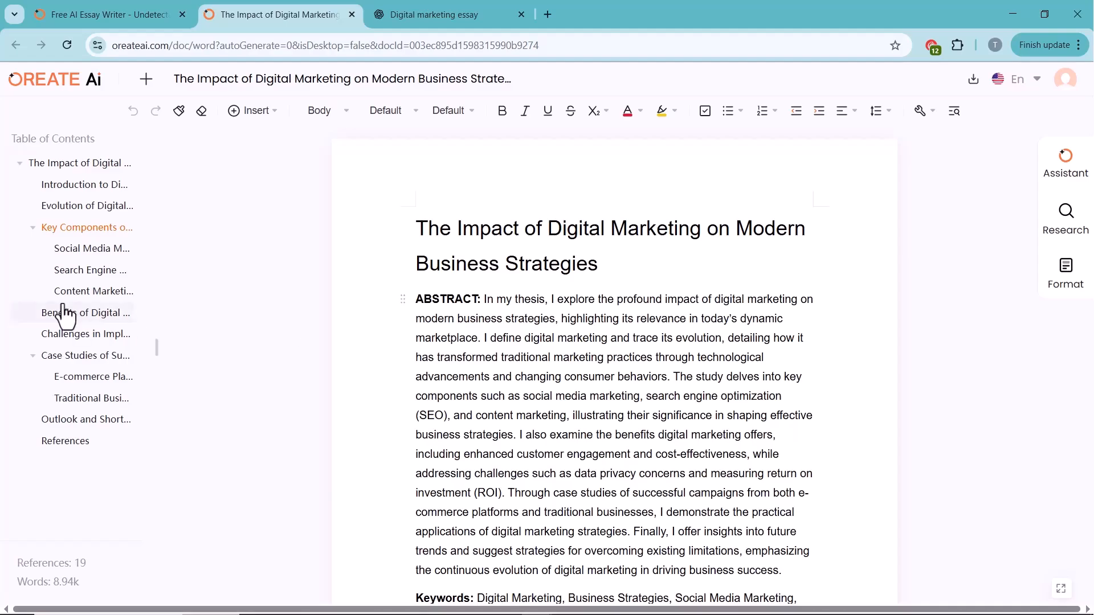
Jump via the Table of Contents to Benefits, then Challenges in Implementing Digital Marketing, checking ChatGPT once more
{"action": "left_click", "coordinate": [85, 334]}
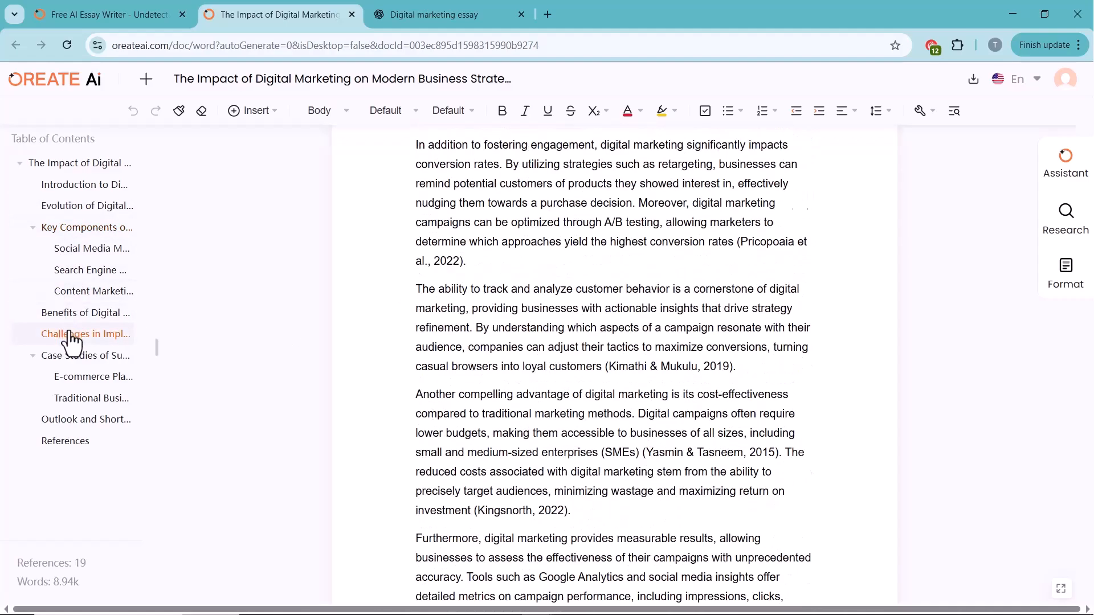
{"action": "left_click", "coordinate": [85, 334]}
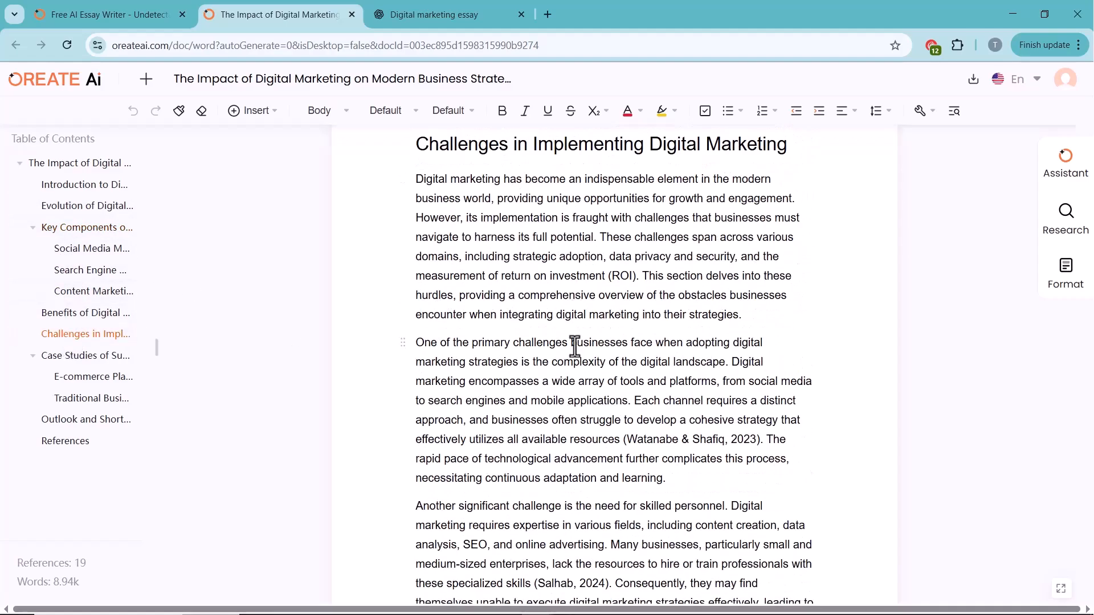
{"action": "left_click", "coordinate": [437, 14]}
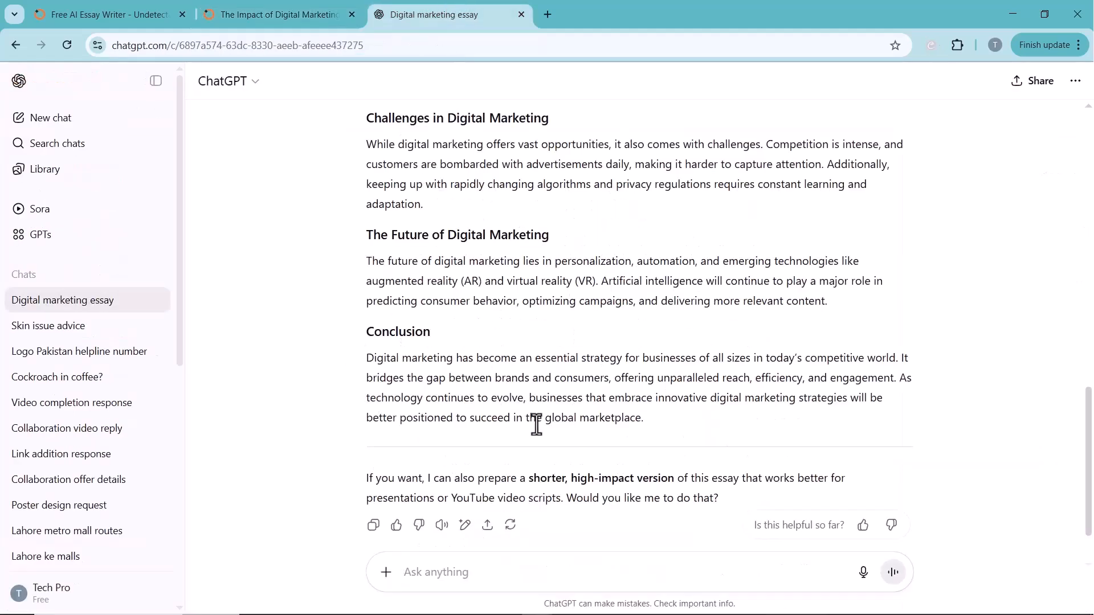
{"action": "mouse_move", "coordinate": [537, 436]}
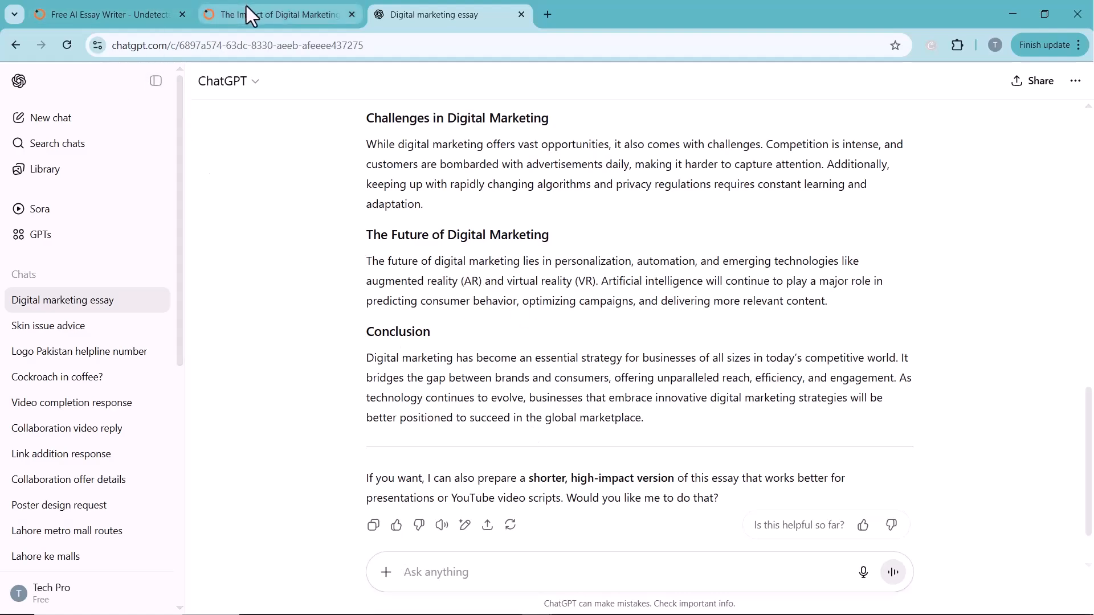
{"action": "left_click", "coordinate": [271, 15]}
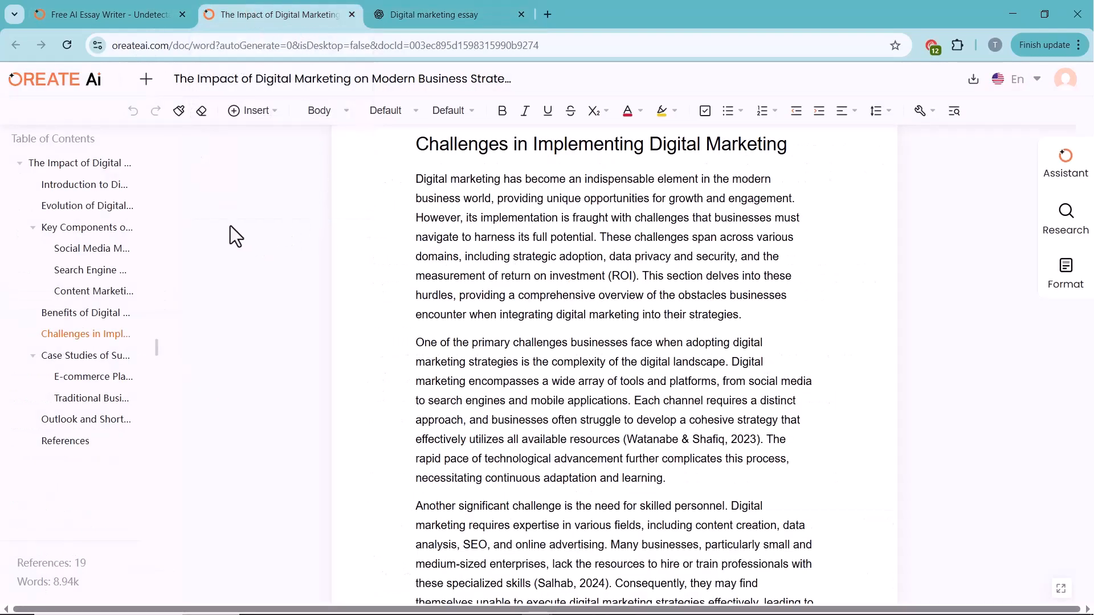
{"action": "mouse_move", "coordinate": [177, 110]}
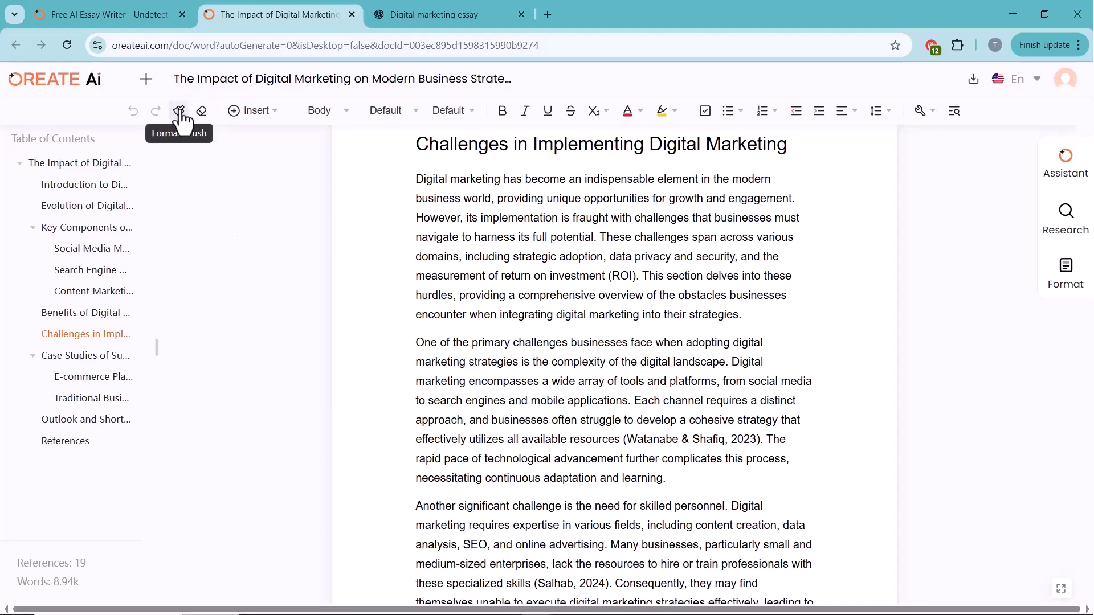
{"action": "mouse_move", "coordinate": [325, 114]}
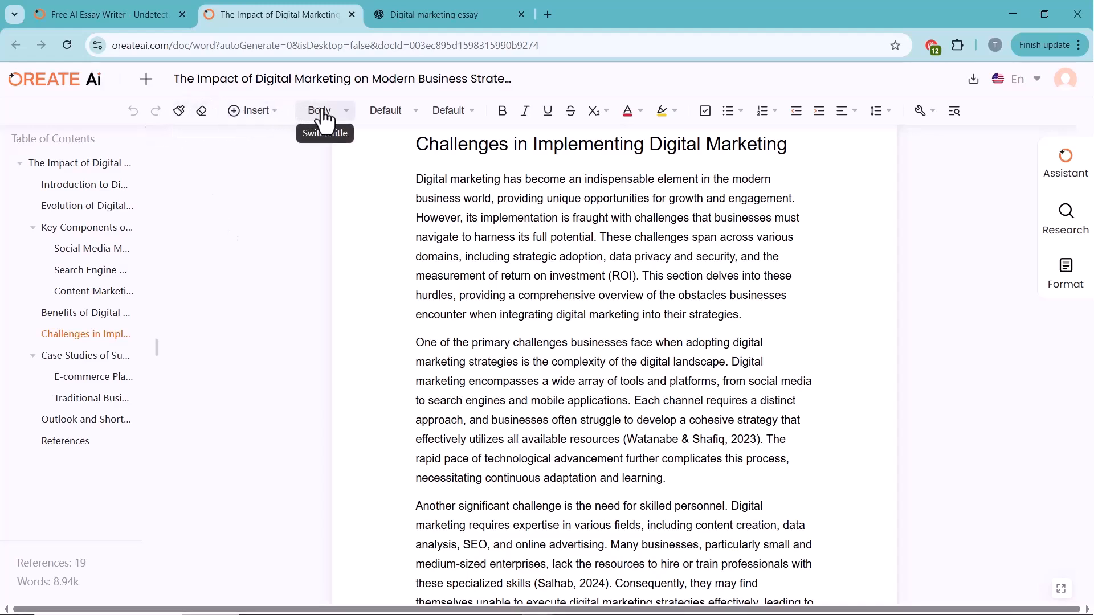
{"action": "mouse_move", "coordinate": [449, 112]}
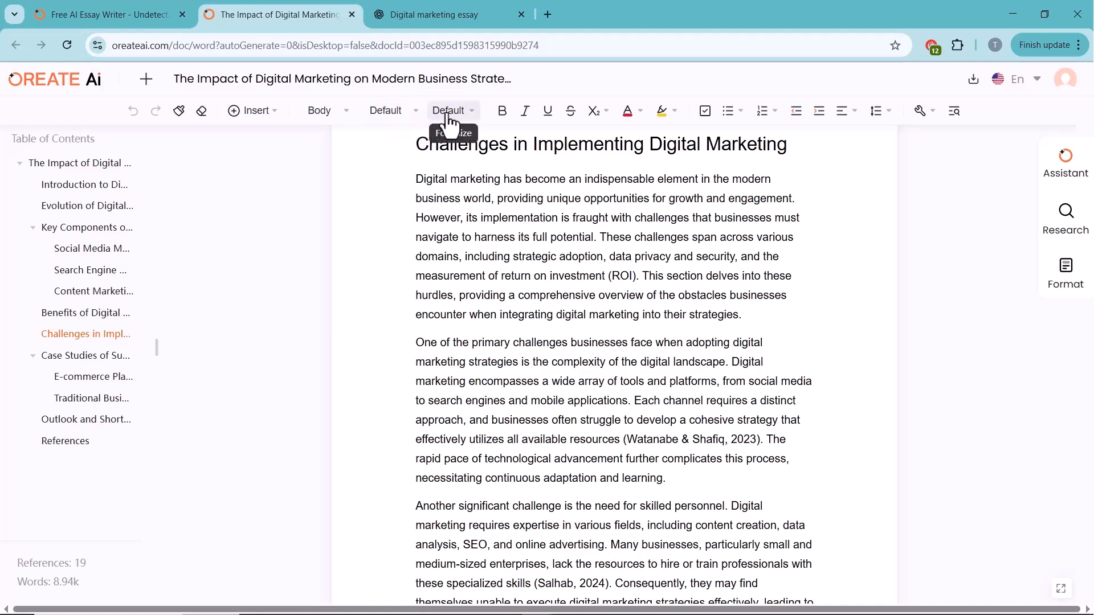
{"action": "mouse_move", "coordinate": [547, 111]}
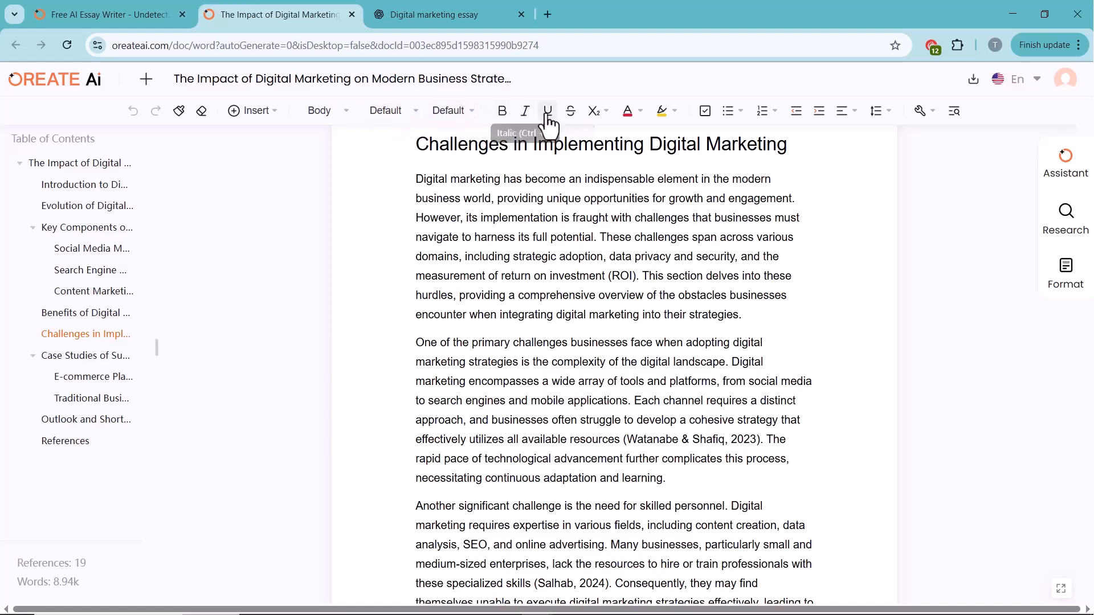
{"action": "mouse_move", "coordinate": [634, 114]}
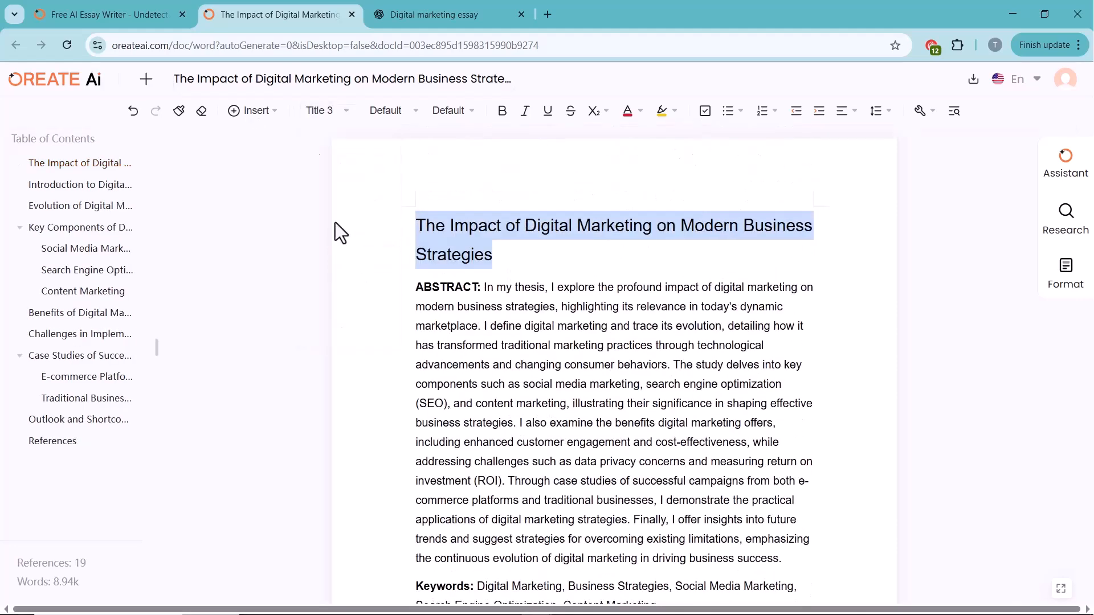
Format the essay title as a bold heading, trying green highlight before settling on yellow
{"action": "left_click", "coordinate": [501, 110]}
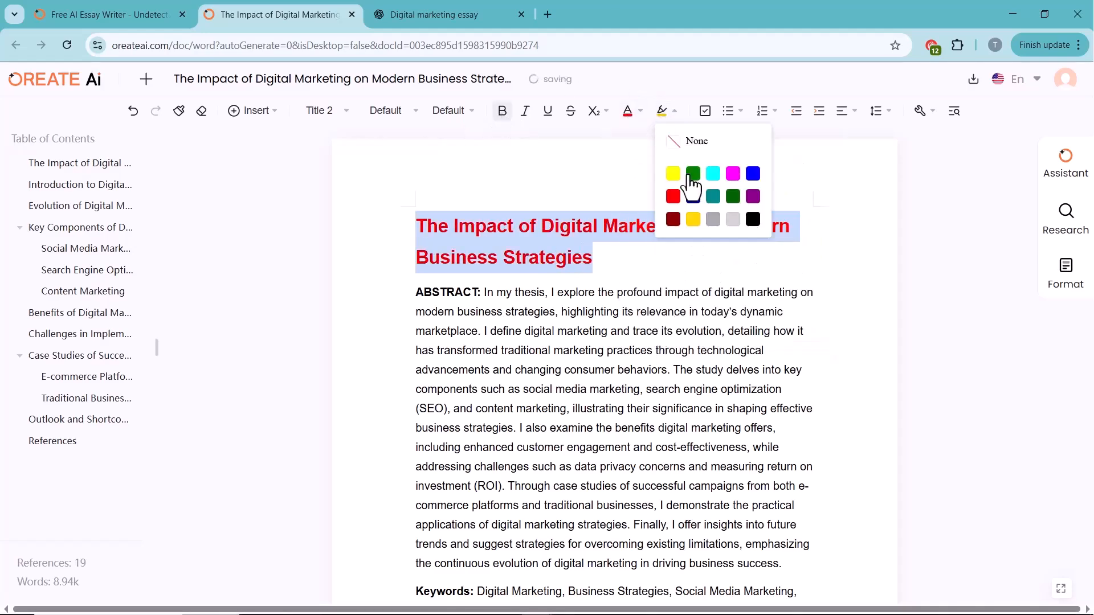
{"action": "left_click", "coordinate": [673, 173]}
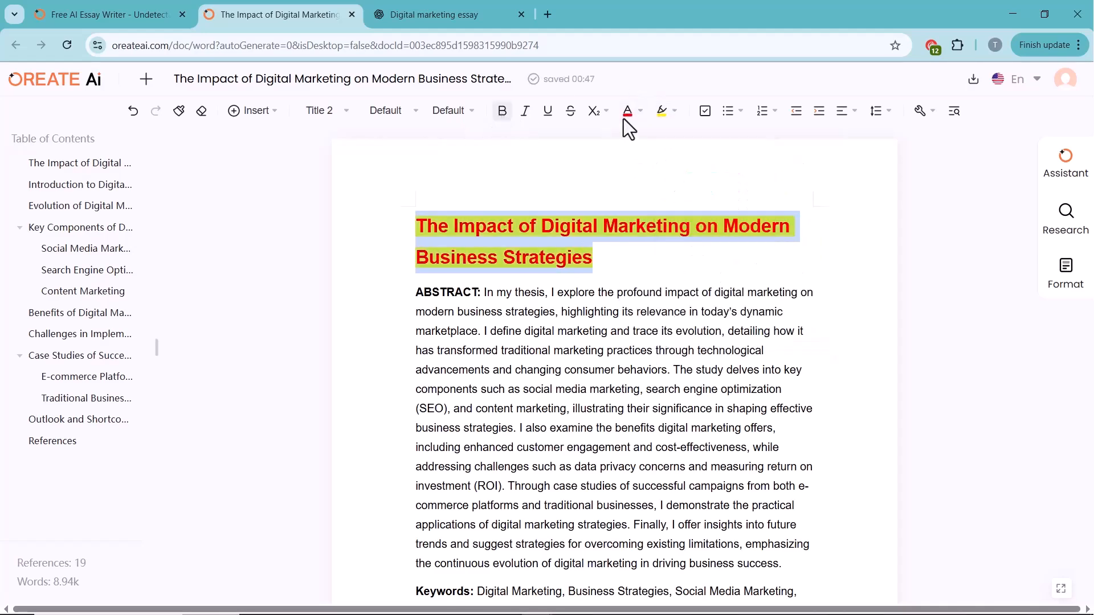
{"action": "left_click", "coordinate": [640, 110]}
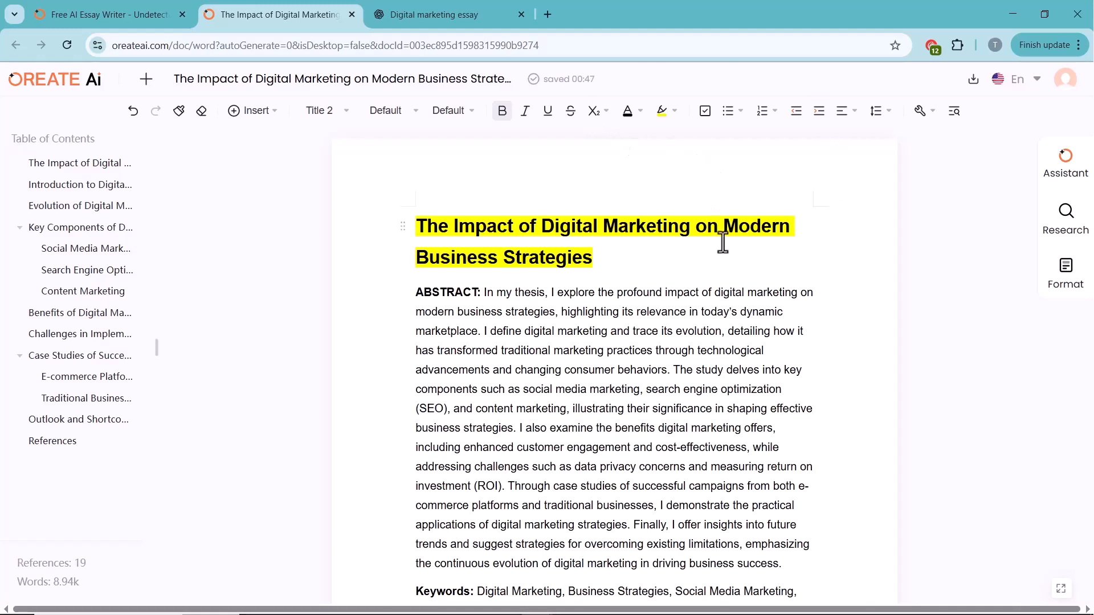
{"action": "mouse_move", "coordinate": [781, 250]}
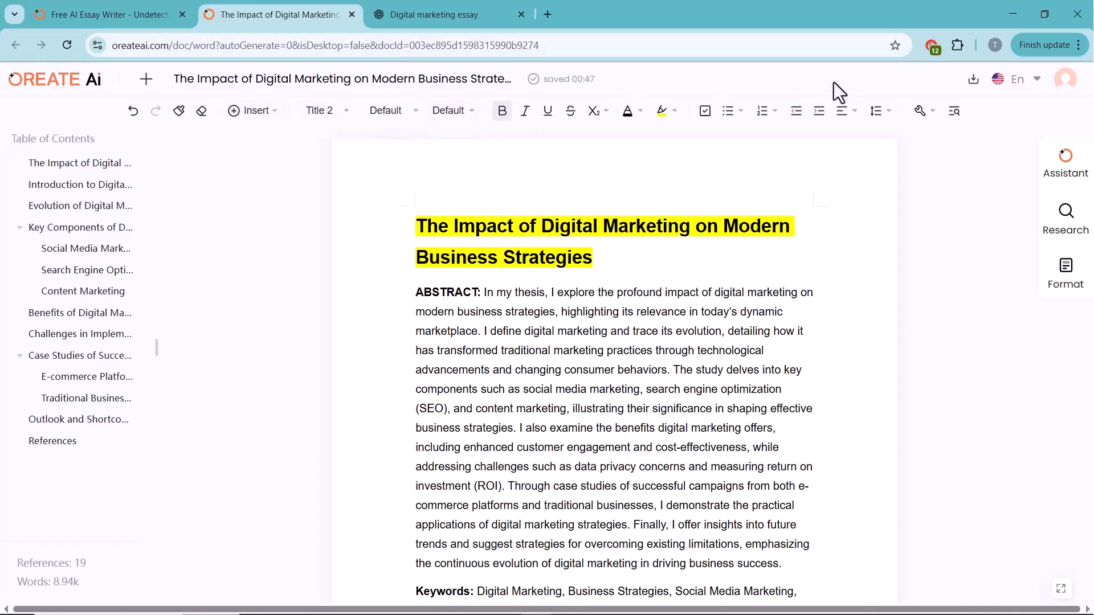
{"action": "mouse_move", "coordinate": [1067, 159]}
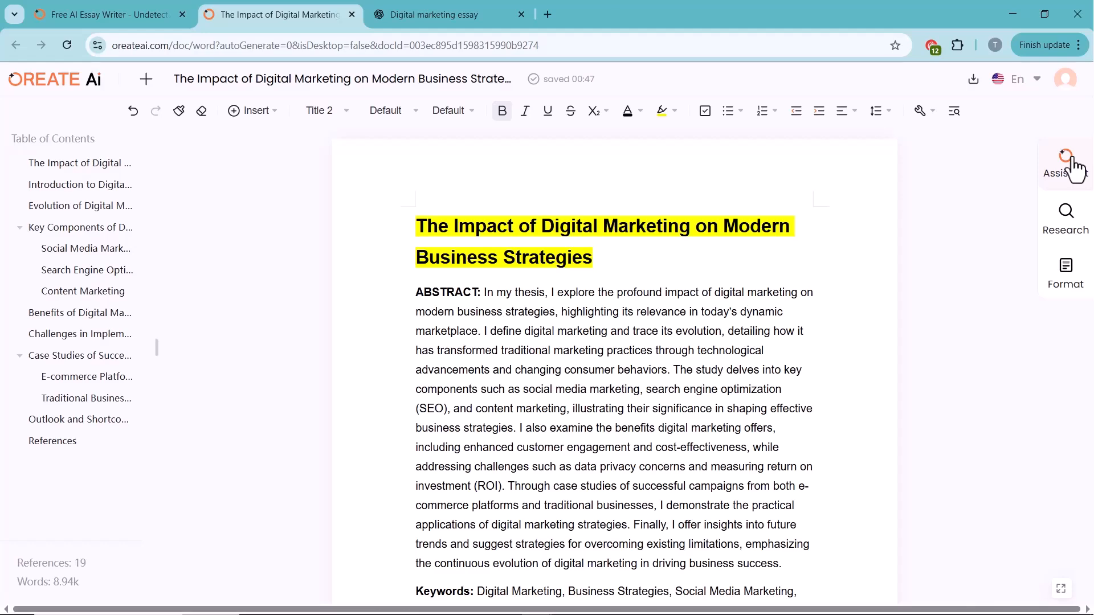
Ask the Assistant for the best platforms for digital marketing and read its list of suggestions
{"action": "left_click", "coordinate": [1066, 159]}
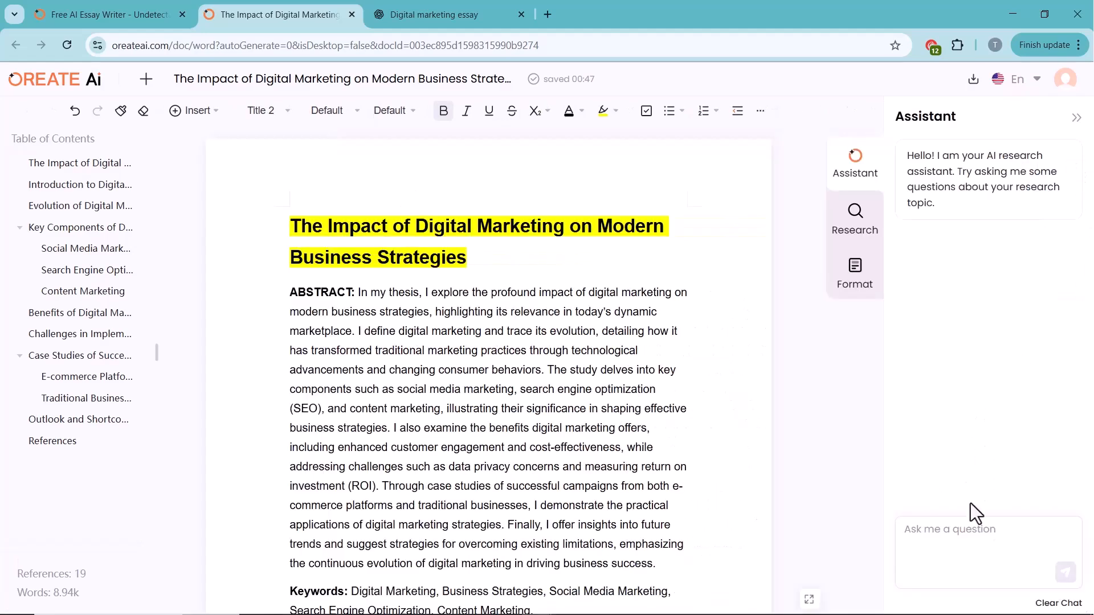
{"action": "left_click", "coordinate": [962, 530]}
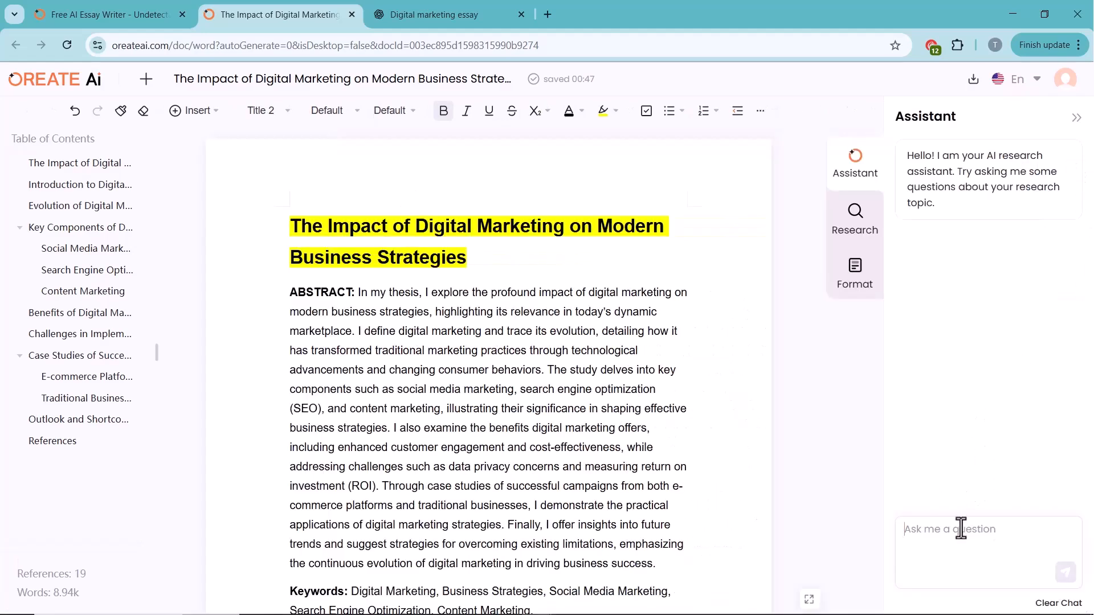
{"action": "type", "text": "best platform for digita"}
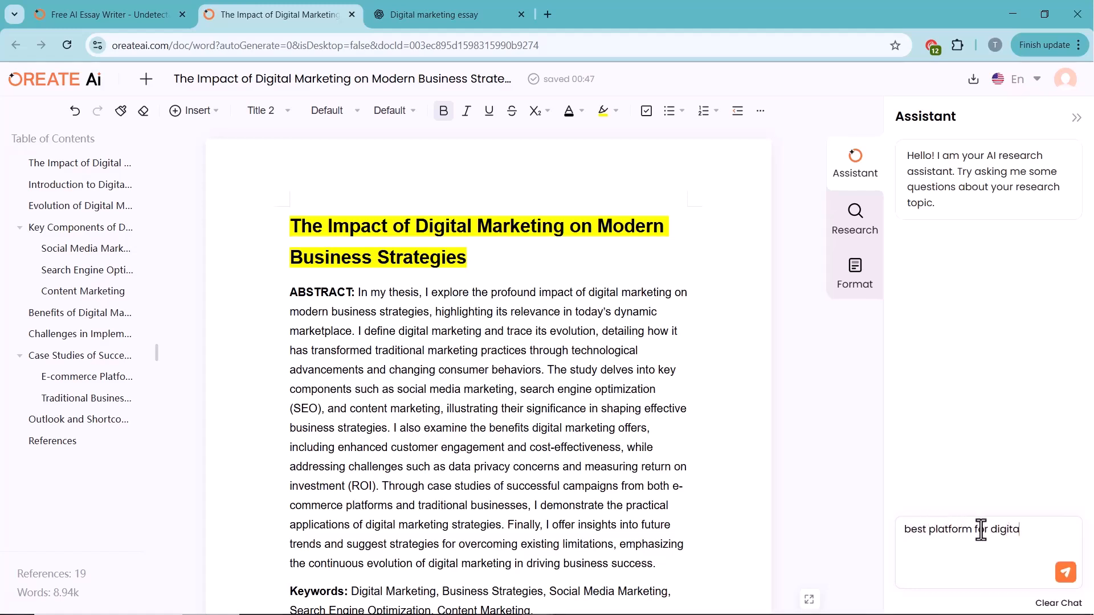
{"action": "left_click", "coordinate": [1066, 572]}
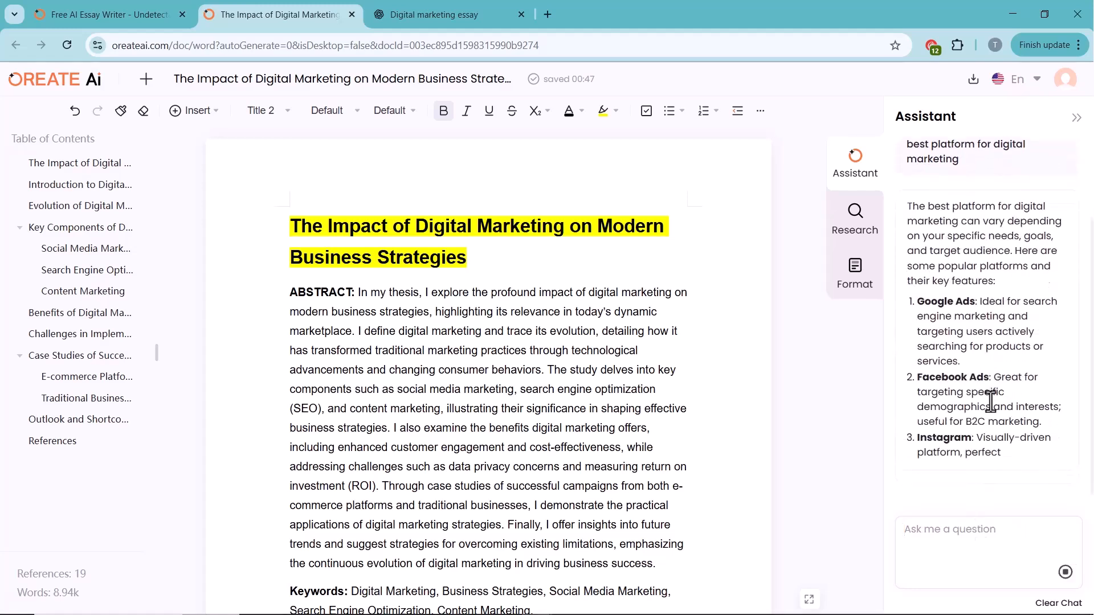
{"action": "scroll", "scroll_direction": "down", "scroll_amount": 3}
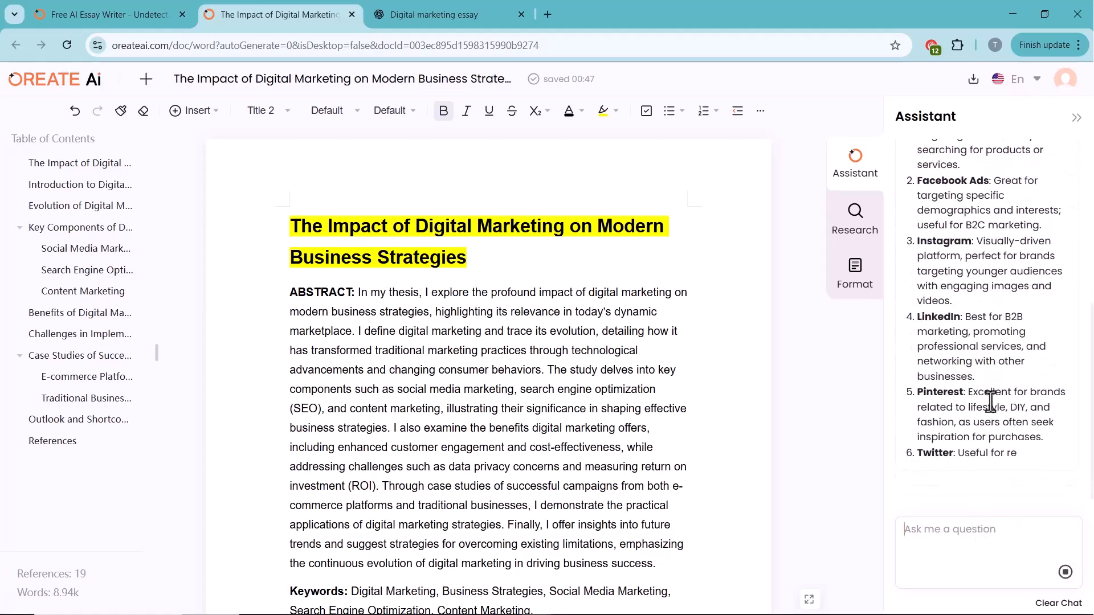
{"action": "scroll", "scroll_direction": "down", "scroll_amount": 3}
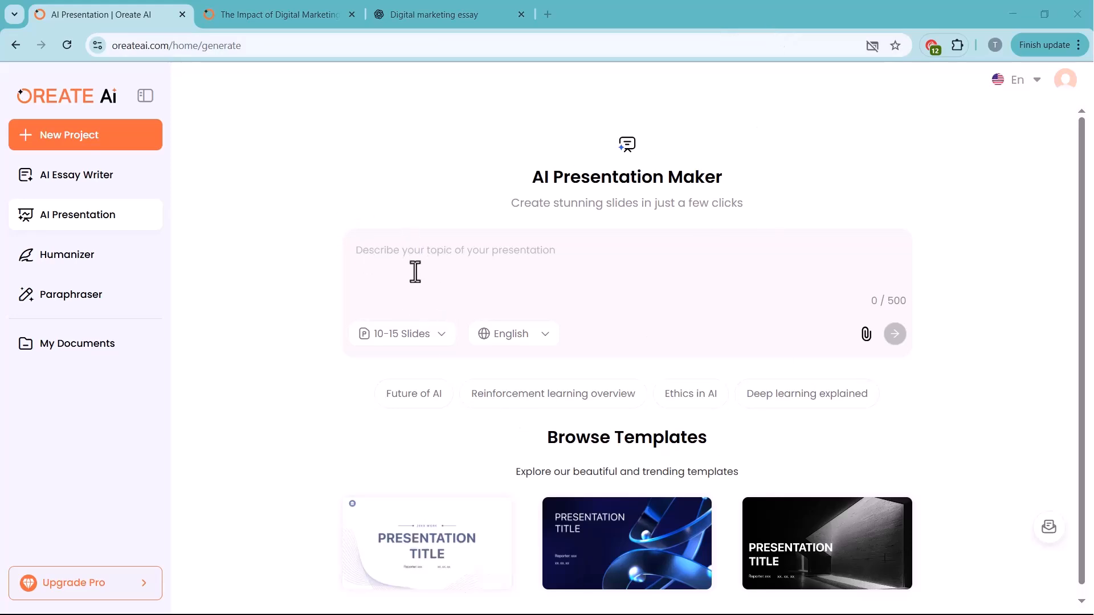
Set the slide count range, first 35–40 then settling on 15–20 slides
{"action": "left_click", "coordinate": [401, 334]}
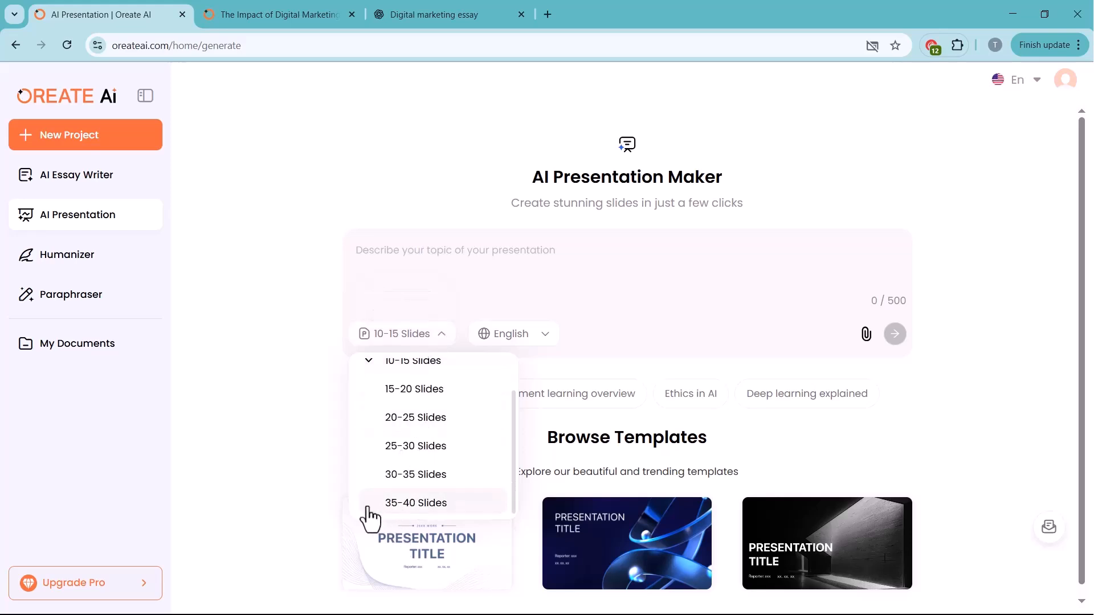
{"action": "mouse_move", "coordinate": [414, 508]}
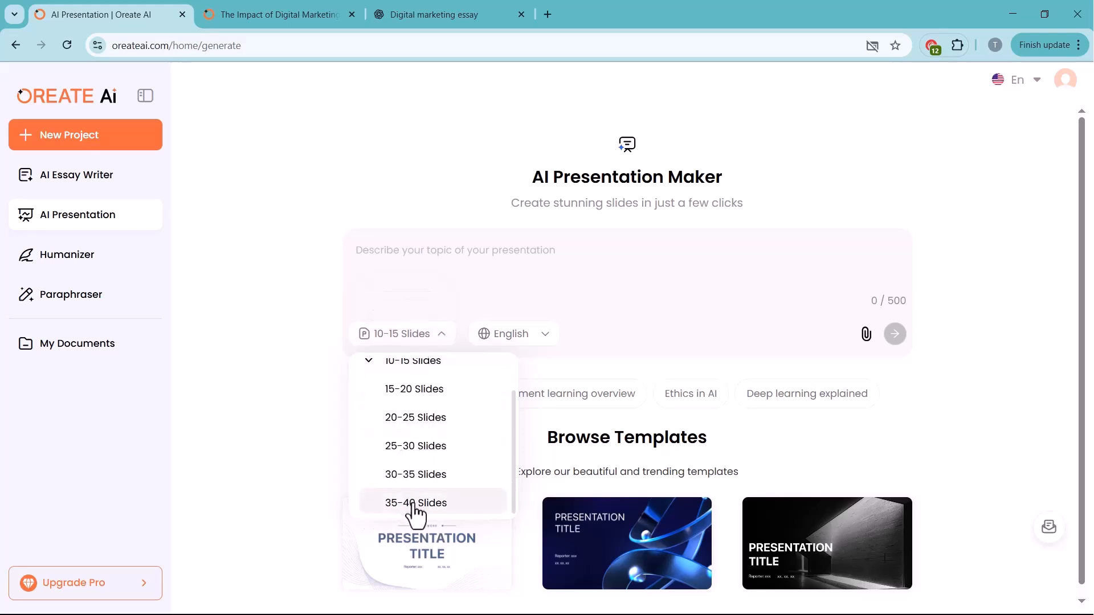
{"action": "left_click", "coordinate": [414, 503]}
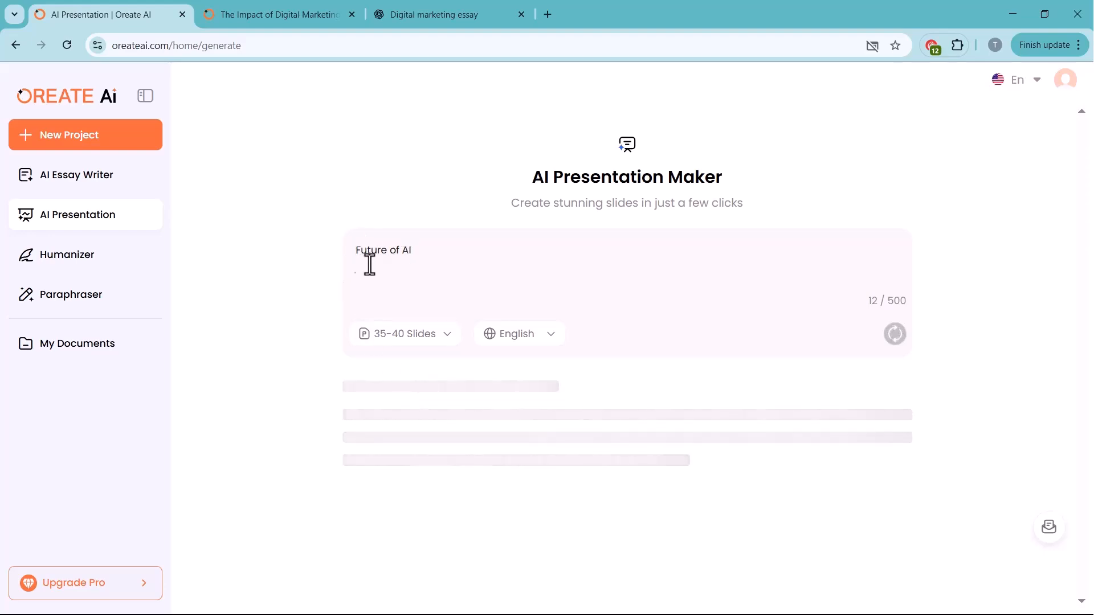
{"action": "mouse_move", "coordinate": [407, 347]}
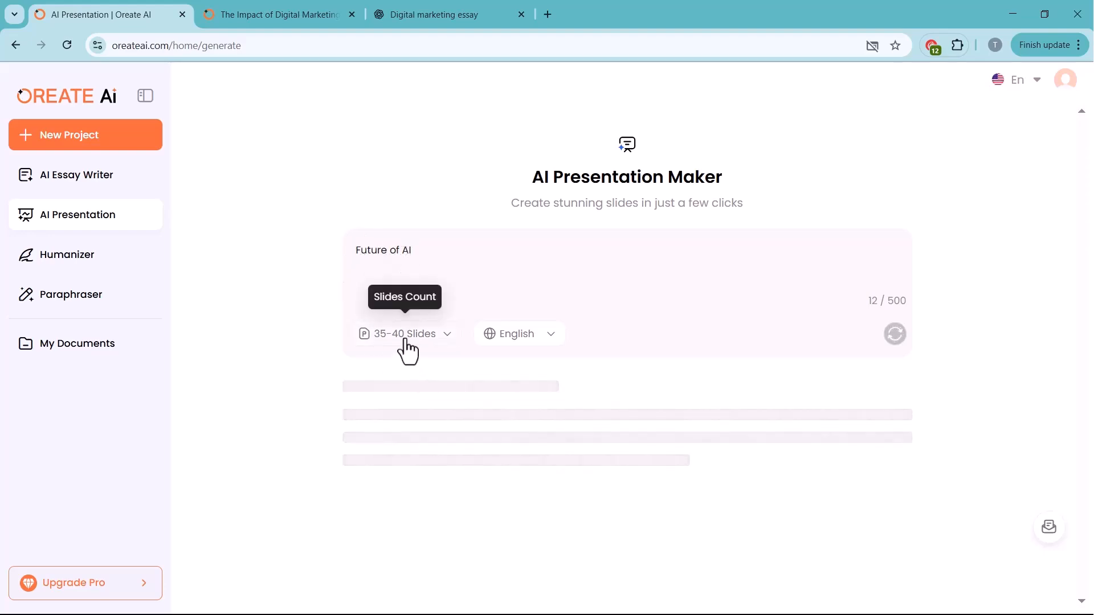
{"action": "left_click", "coordinate": [404, 334]}
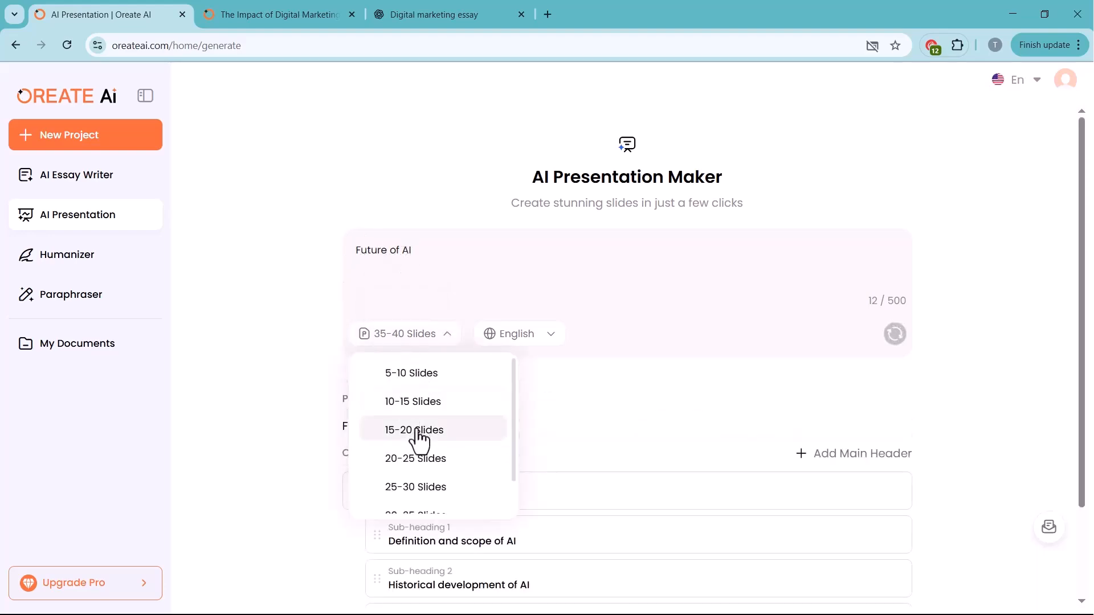
{"action": "left_click", "coordinate": [412, 431]}
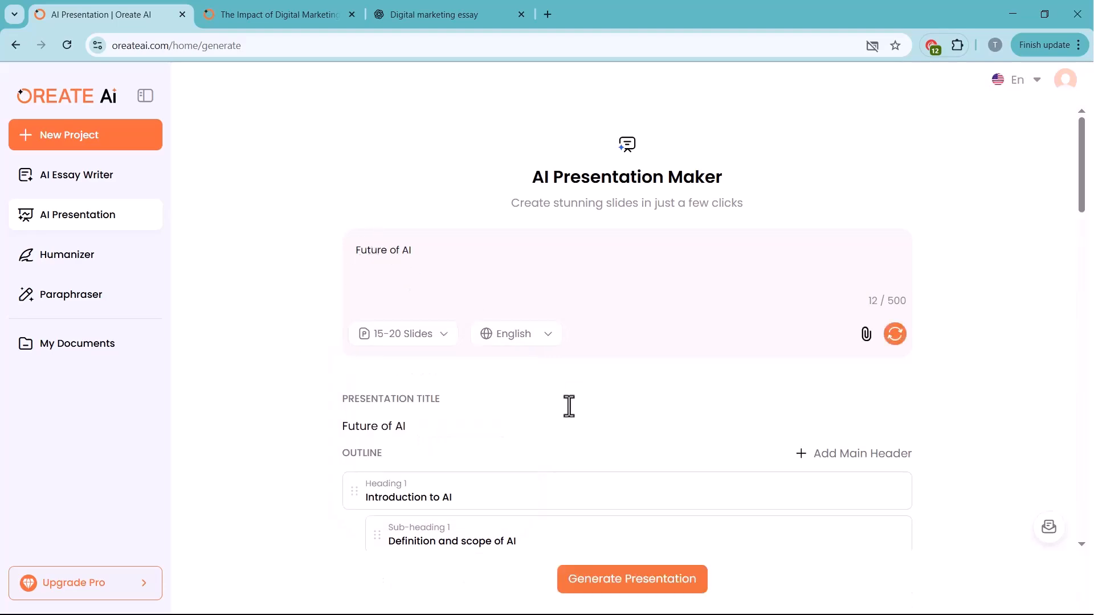
Review the Future of AI outline and start generating slides from it
{"action": "scroll", "scroll_direction": "down", "scroll_amount": 3}
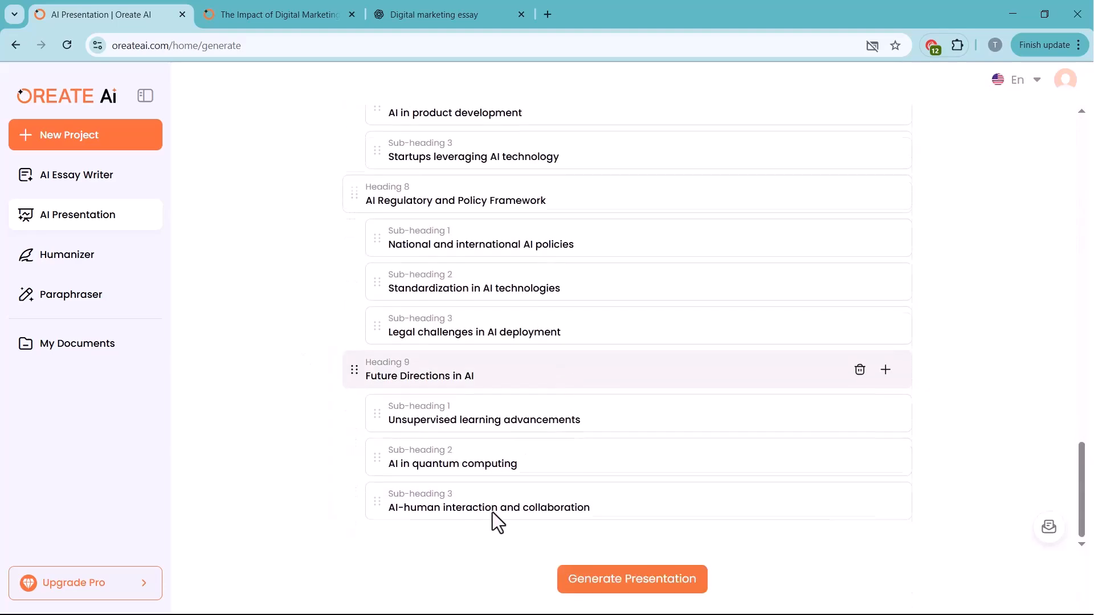
{"action": "scroll", "scroll_direction": "up", "scroll_amount": 3}
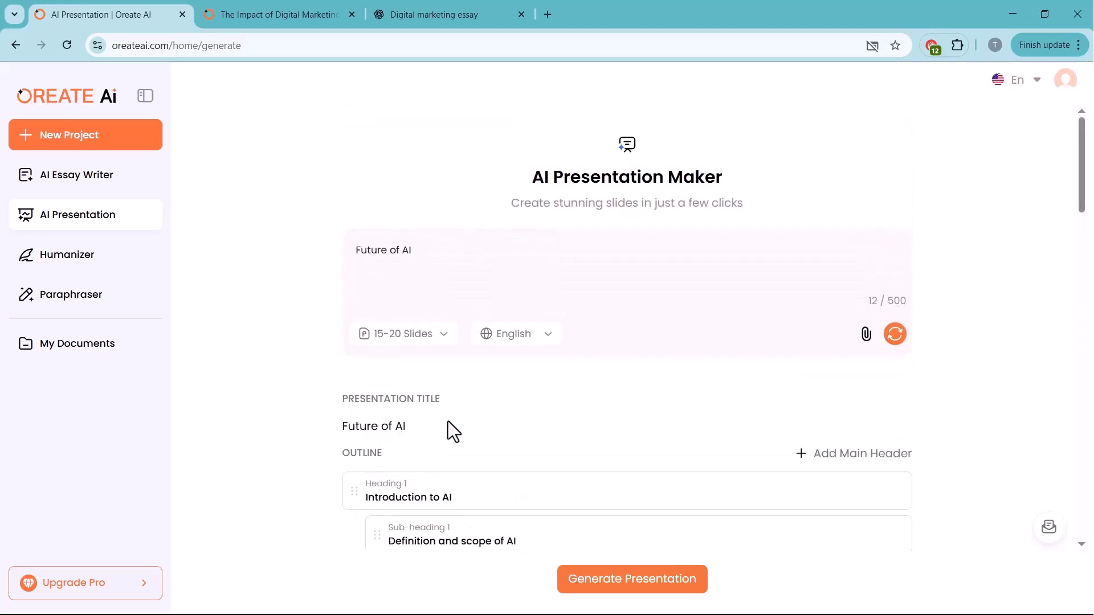
{"action": "left_click", "coordinate": [632, 579]}
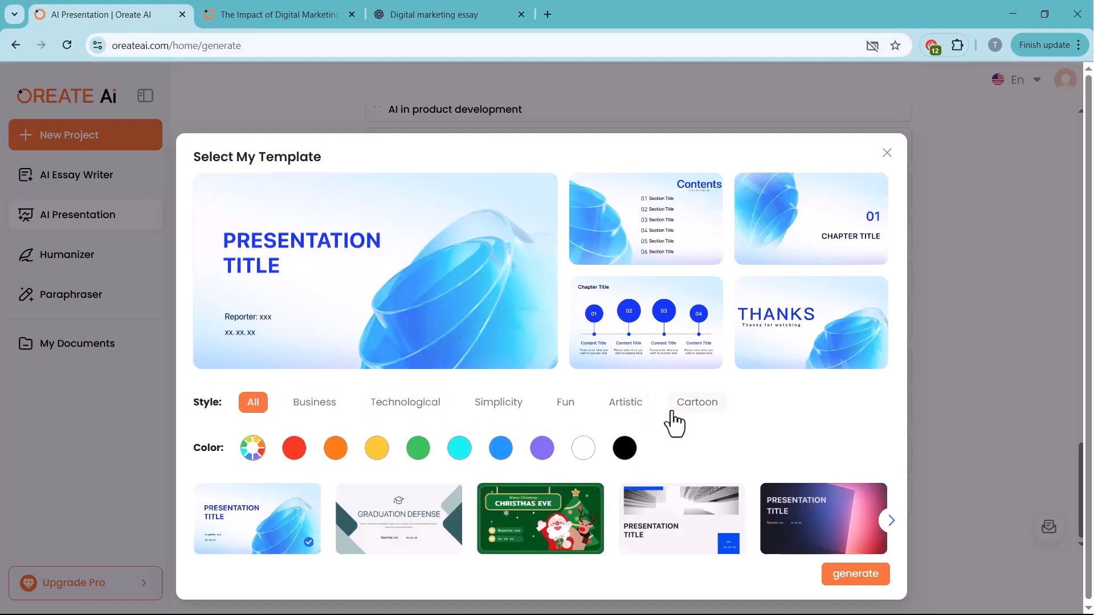
Filter templates by Business style and colour, choose the teal glass one and generate the deck
{"action": "left_click", "coordinate": [314, 402]}
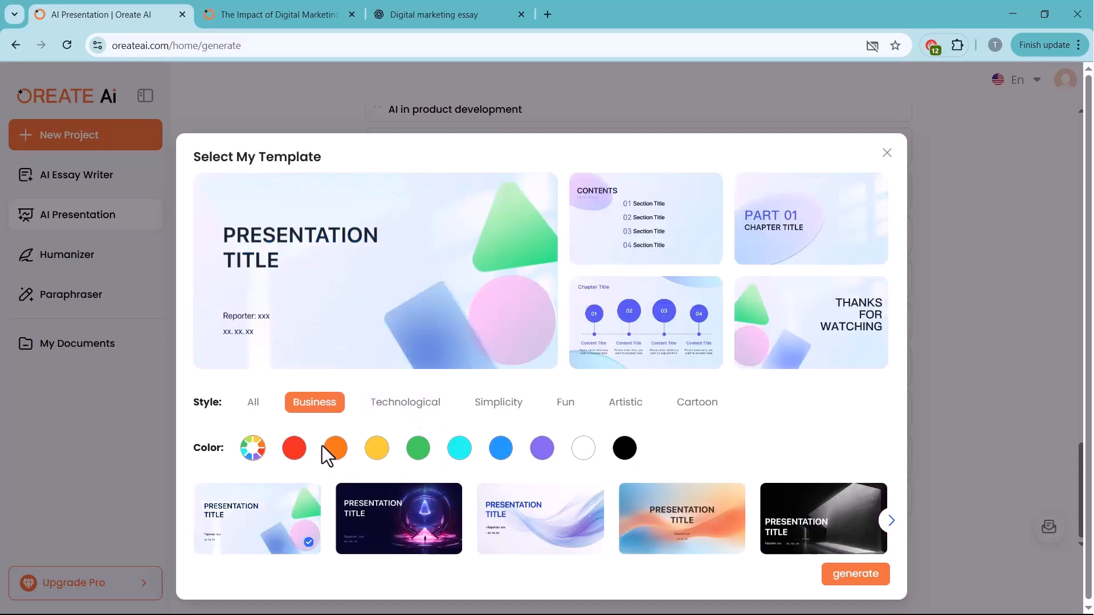
{"action": "left_click", "coordinate": [376, 448]}
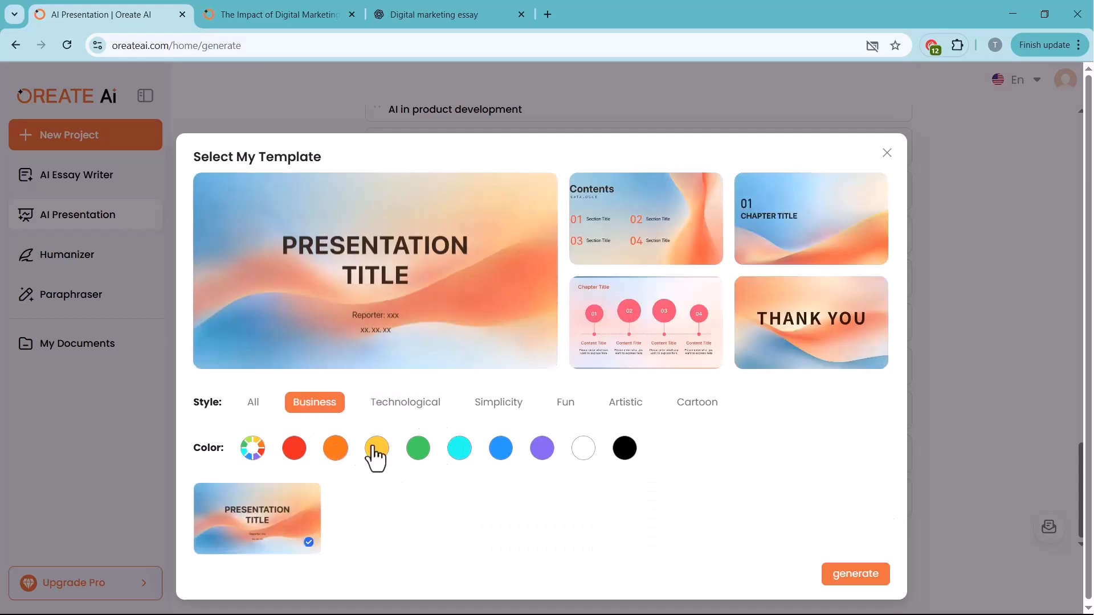
{"action": "left_click", "coordinate": [253, 400]}
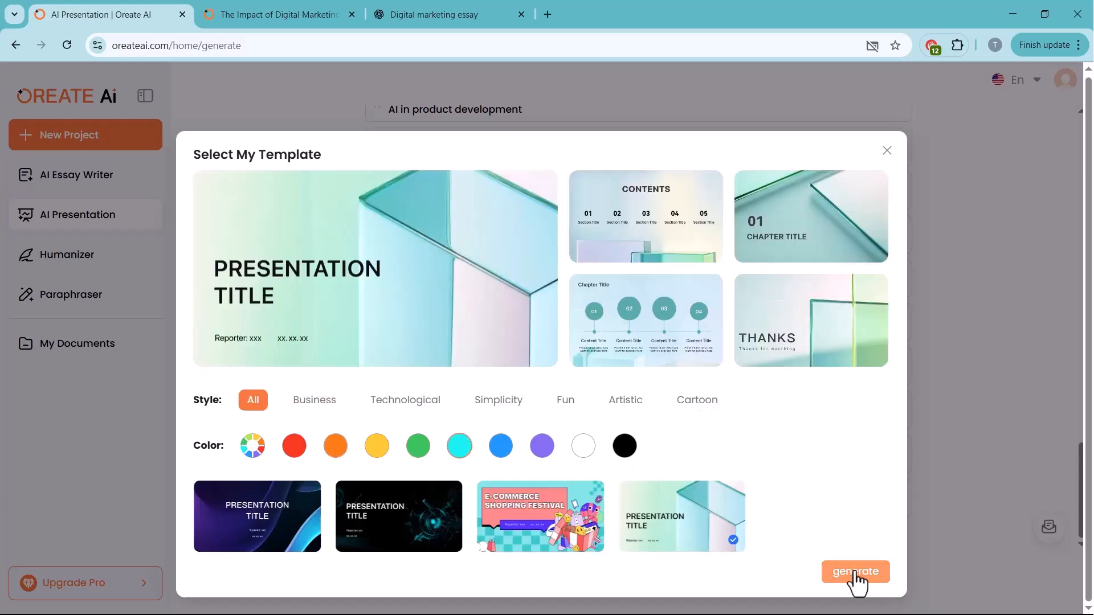
{"action": "left_click", "coordinate": [855, 572]}
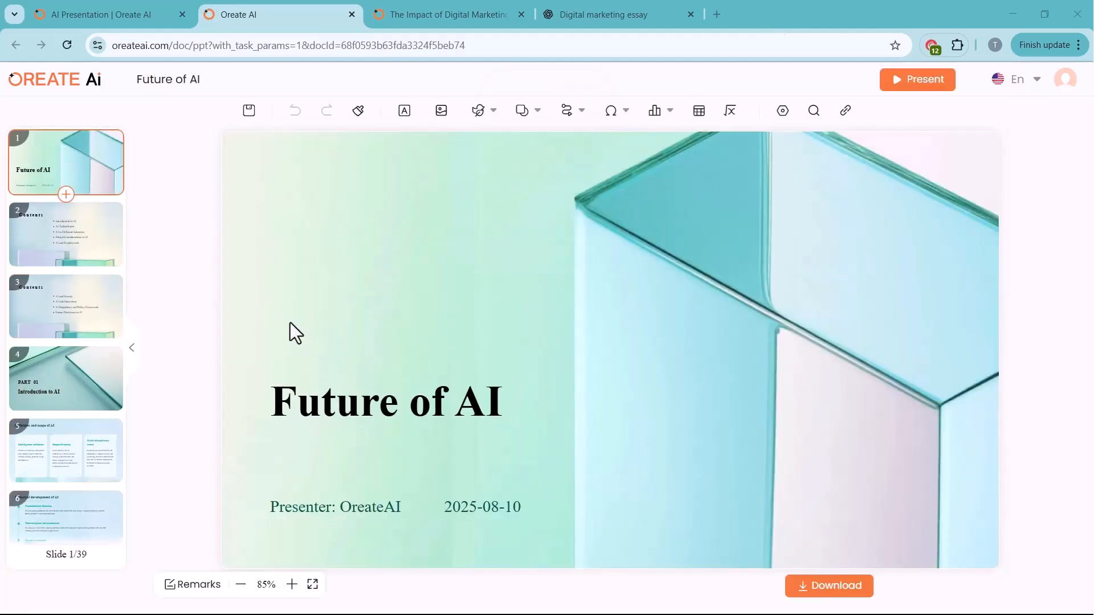
Browse the deck to the final Thanks slide and download it as a PPT file
{"action": "left_click", "coordinate": [67, 306]}
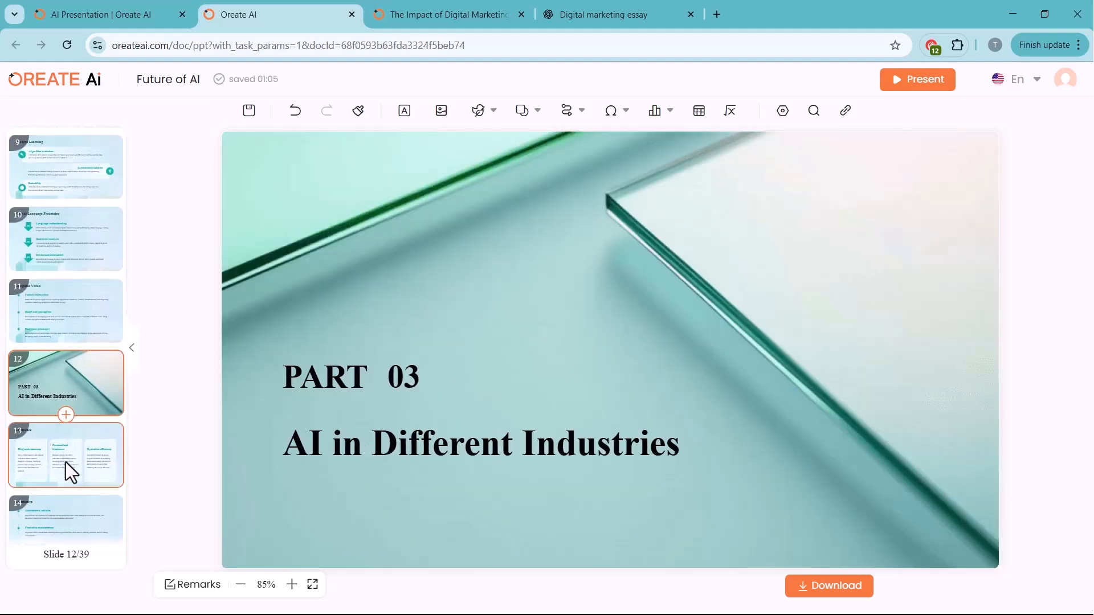
{"action": "left_click", "coordinate": [66, 470]}
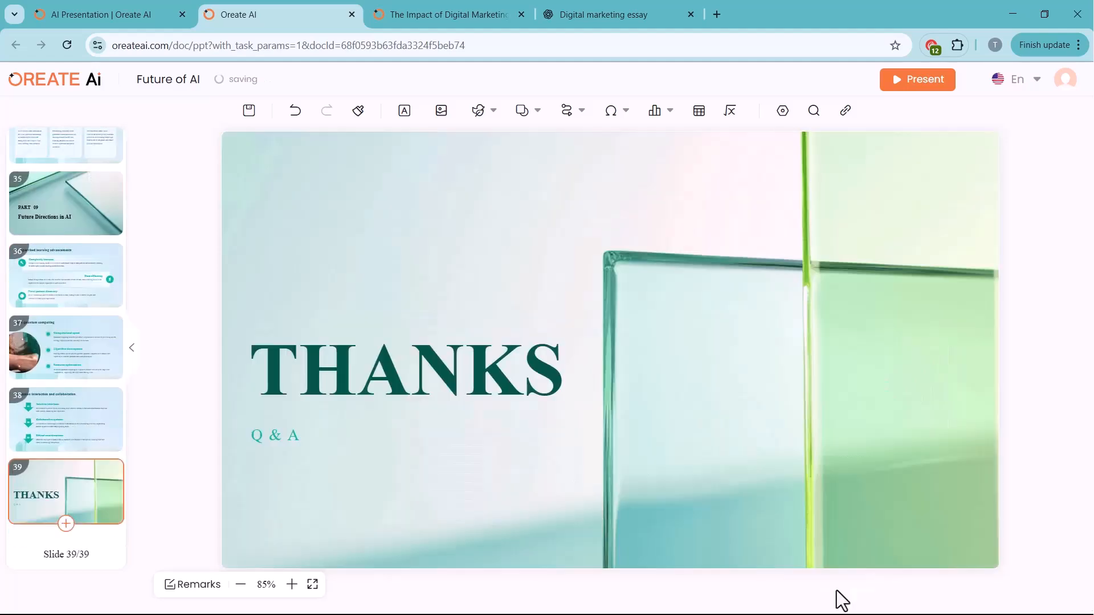
{"action": "left_click", "coordinate": [829, 586]}
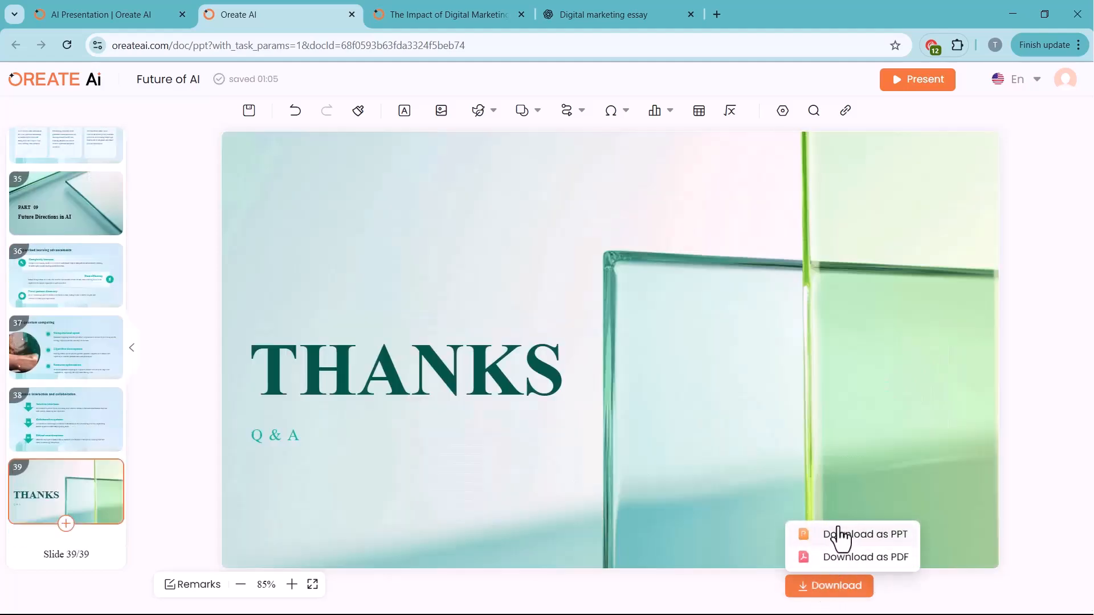
{"action": "mouse_move", "coordinate": [875, 556]}
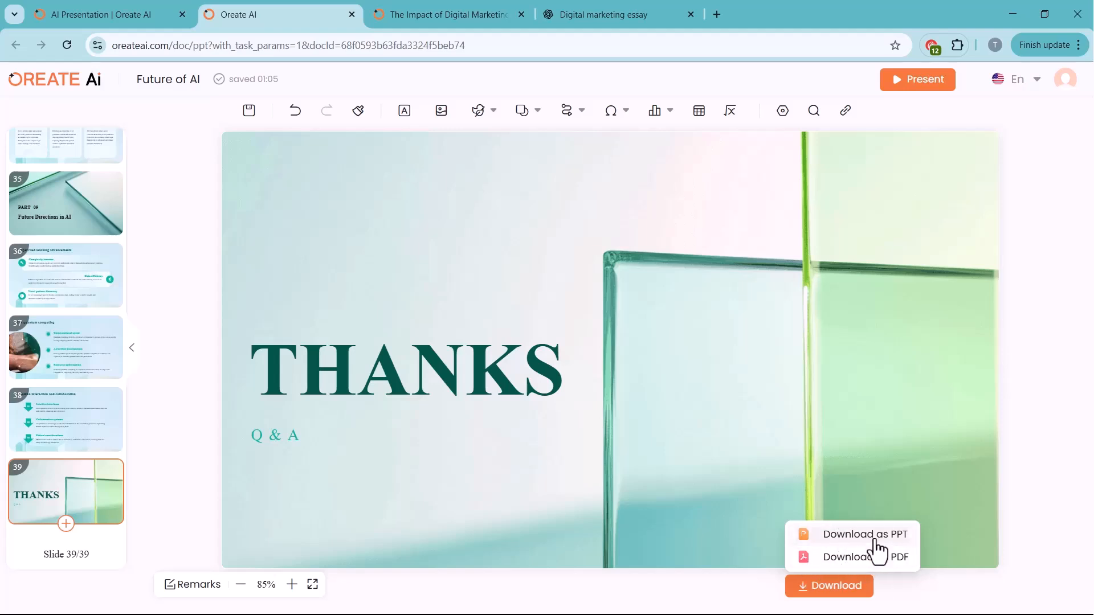
{"action": "left_click", "coordinate": [865, 535]}
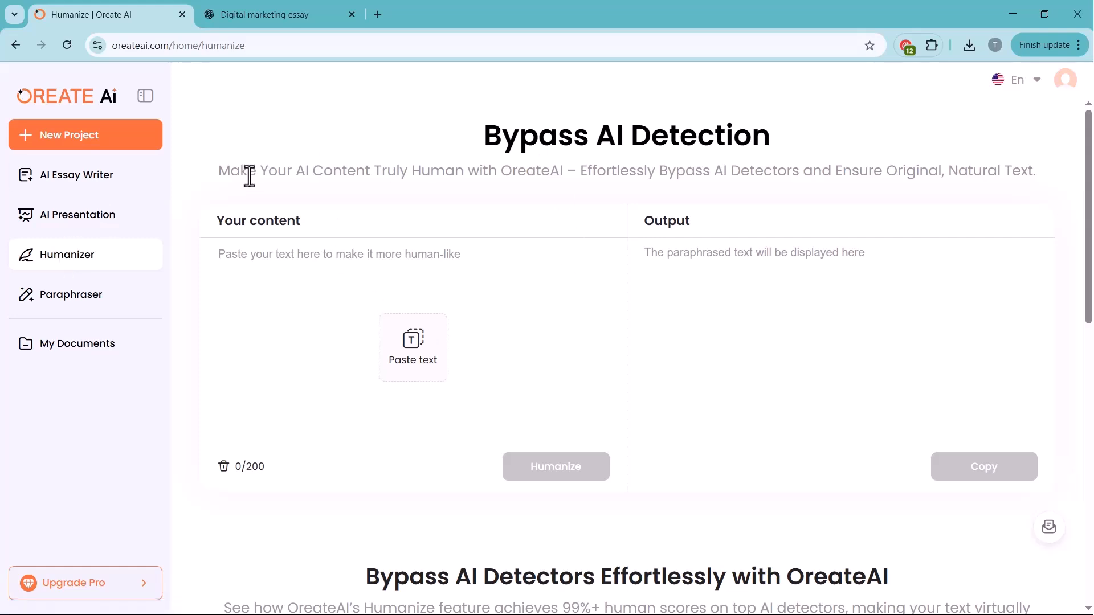
{"action": "mouse_move", "coordinate": [631, 373]}
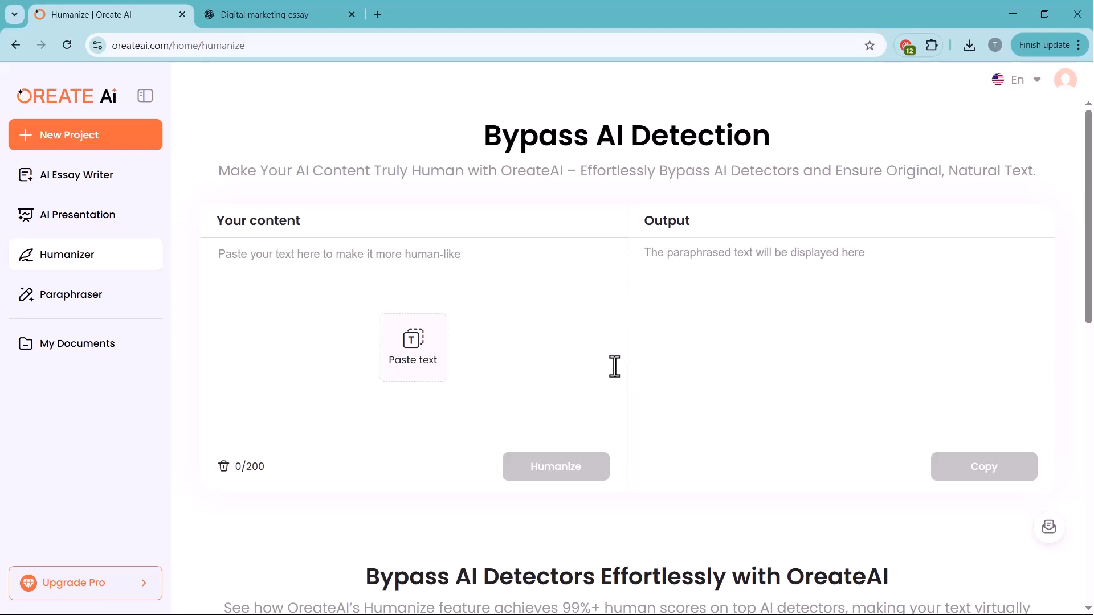
Paste ChatGPT's digital marketing intro into the Humanizer and run Humanize
{"action": "left_click", "coordinate": [265, 15]}
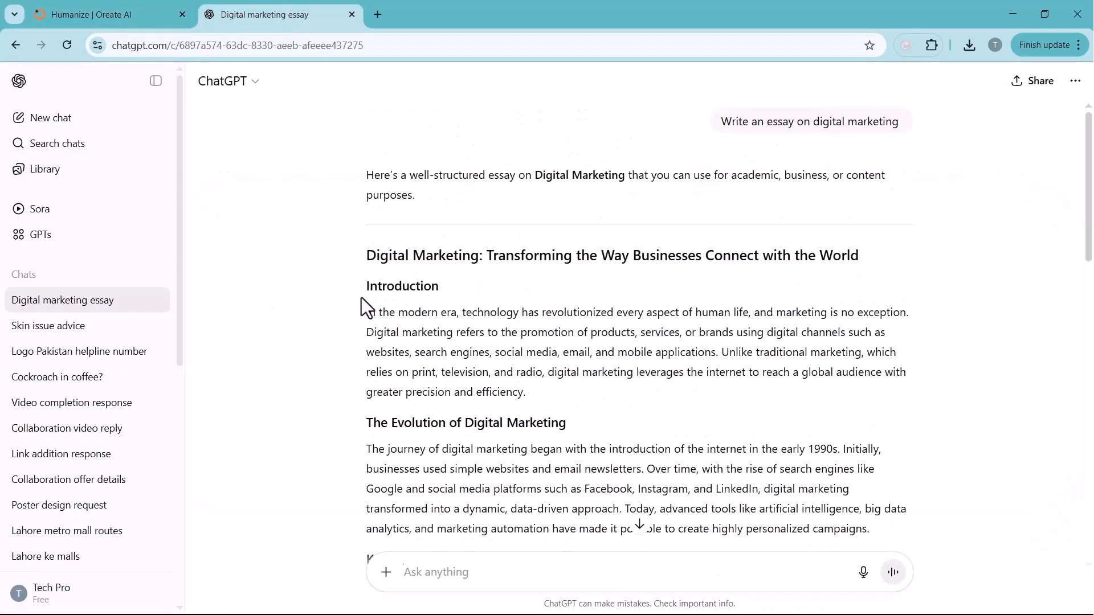
{"action": "left_click", "coordinate": [91, 15]}
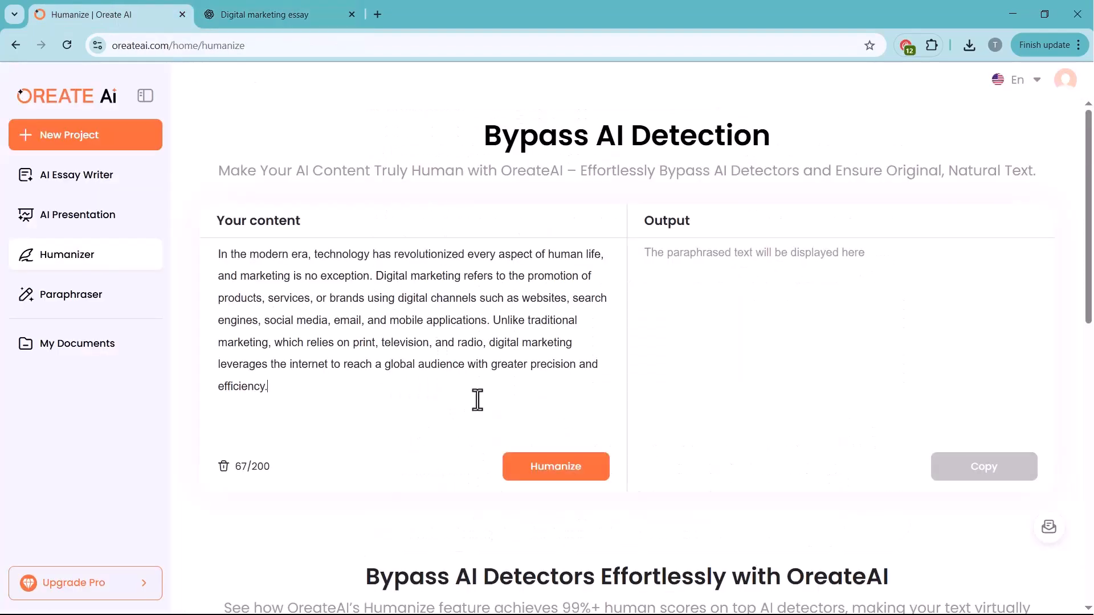
{"action": "left_click", "coordinate": [556, 466]}
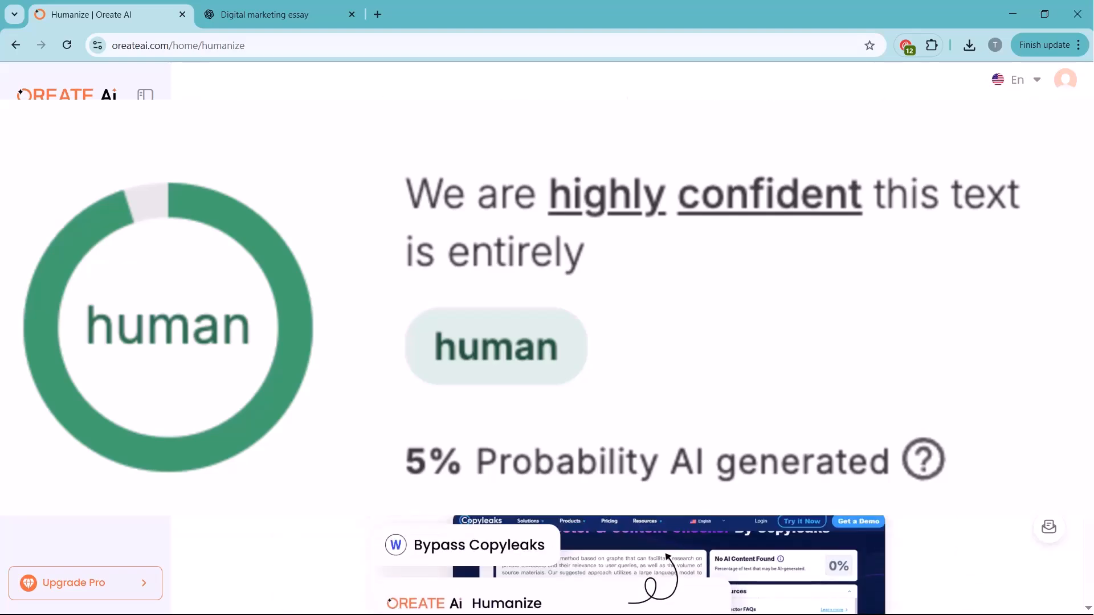
View My Documents, then return to the Oreate AI home page
{"action": "left_click", "coordinate": [77, 344]}
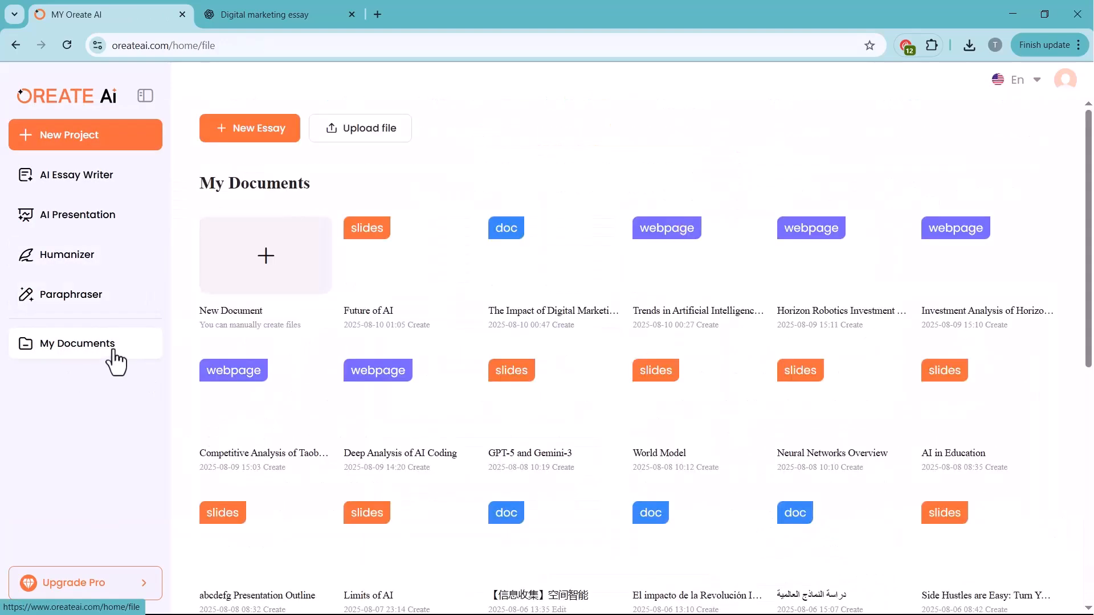
{"action": "left_click", "coordinate": [76, 176]}
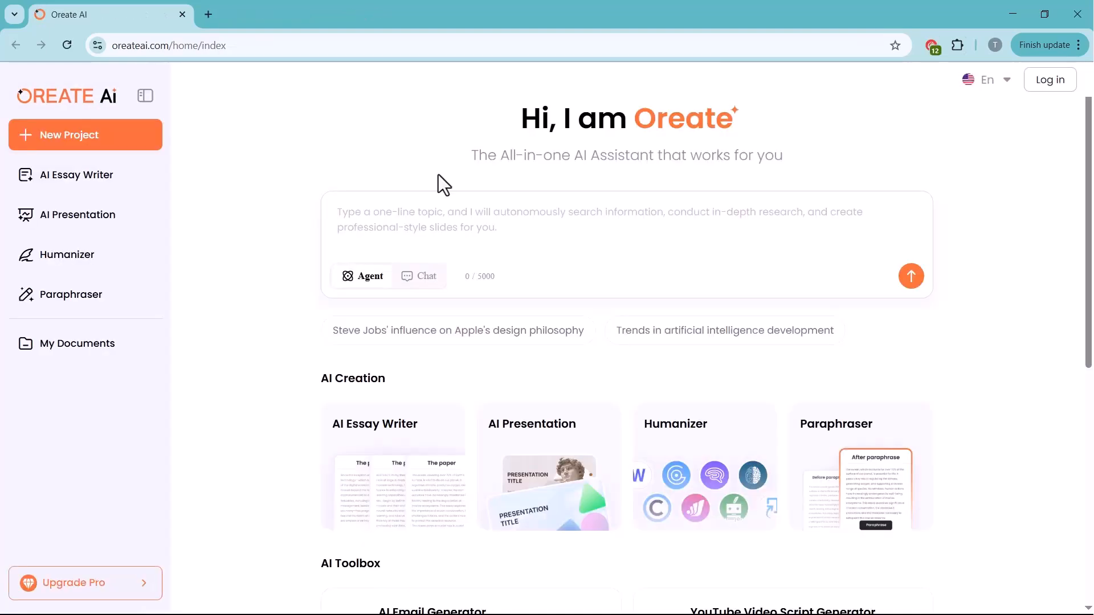
{"action": "mouse_move", "coordinate": [425, 158]}
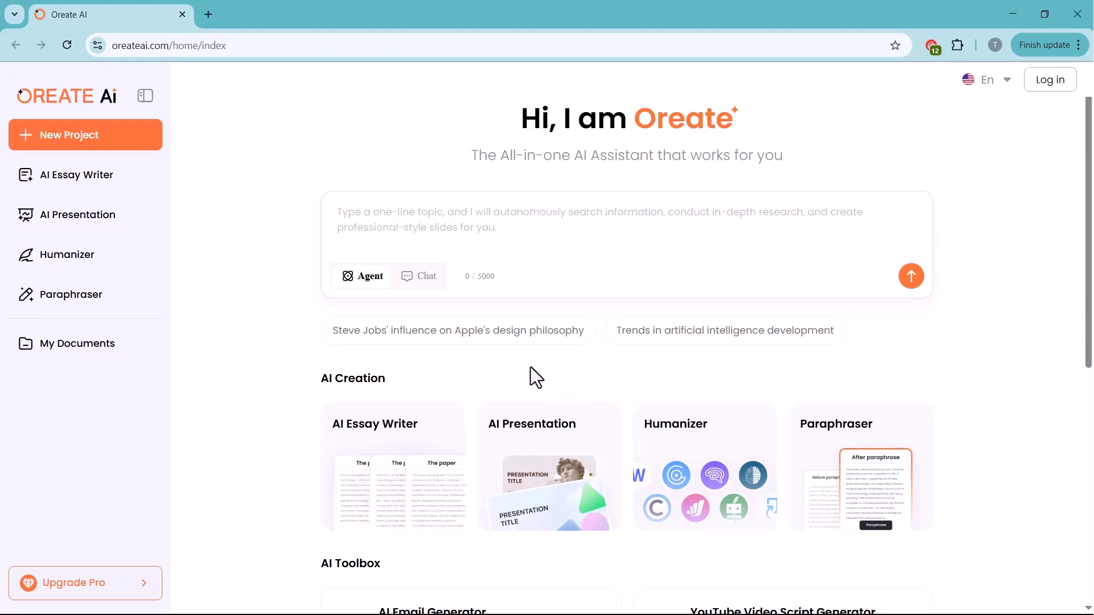
{"action": "scroll", "scroll_direction": "down", "scroll_amount": 3}
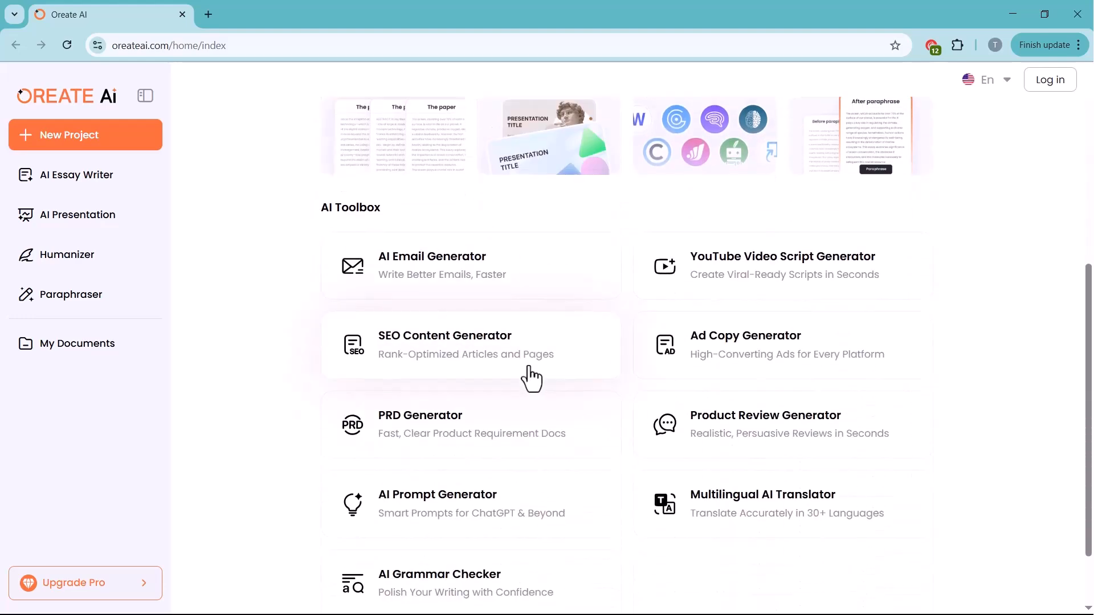
{"action": "scroll", "scroll_direction": "up", "scroll_amount": 3}
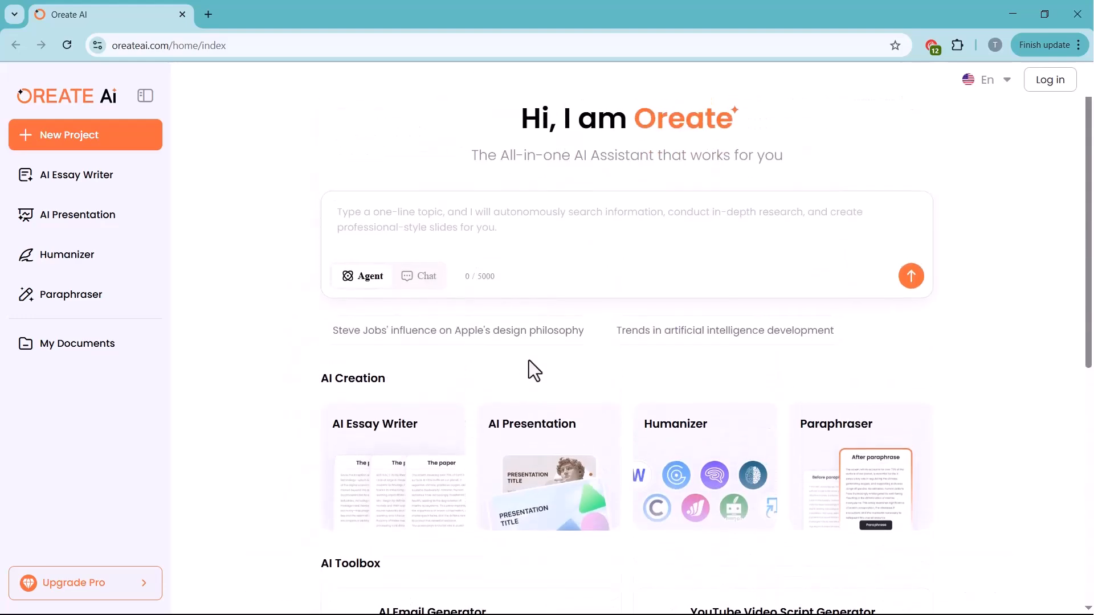
{"action": "mouse_move", "coordinate": [239, 205]}
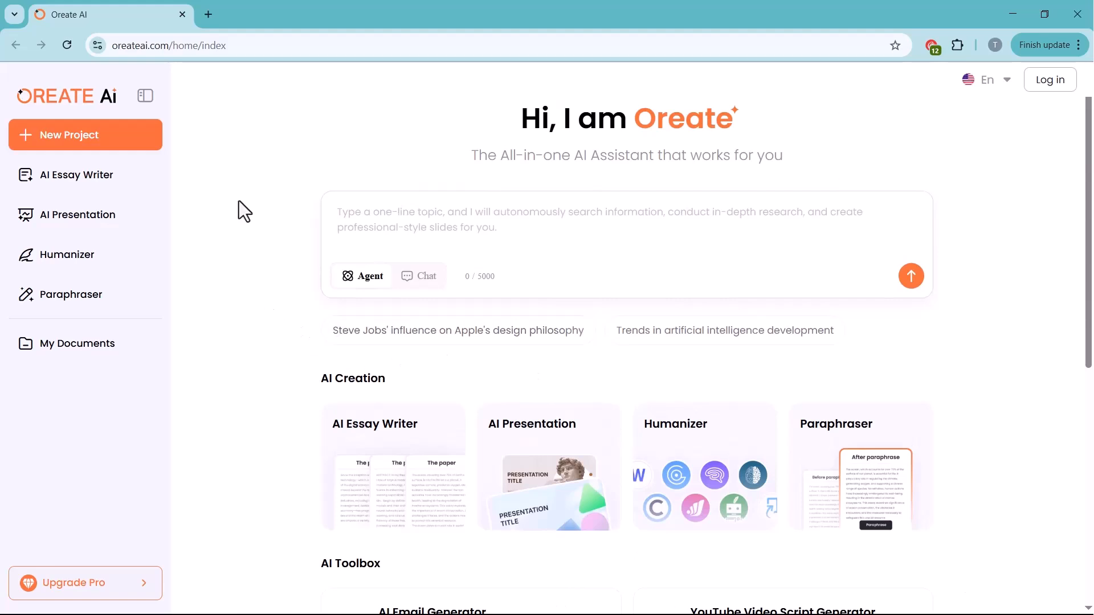
{"action": "mouse_move", "coordinate": [436, 146]}
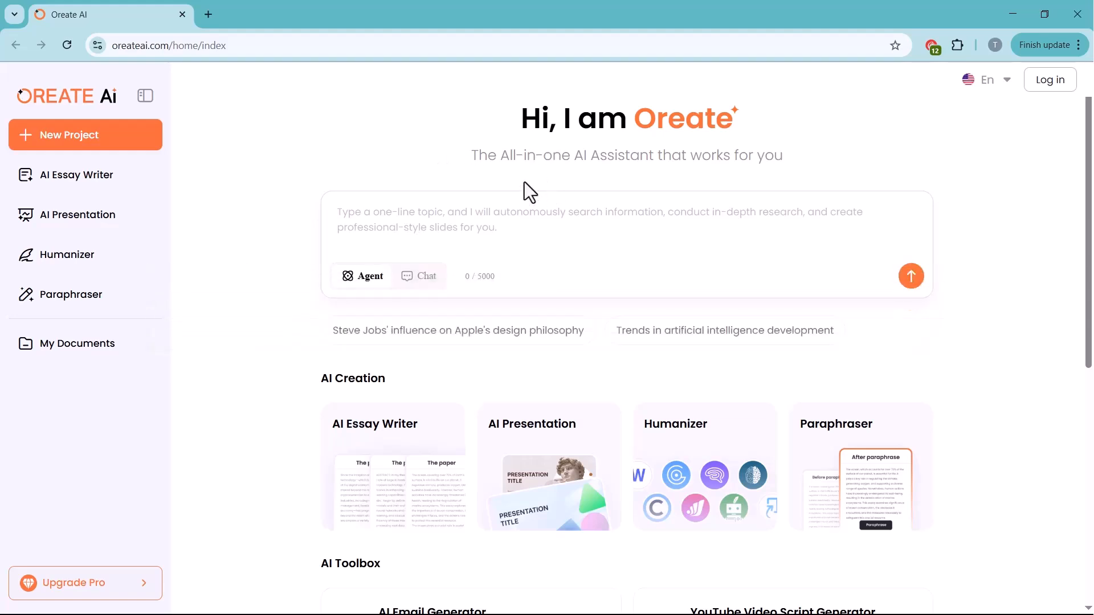
{"action": "mouse_move", "coordinate": [377, 187]}
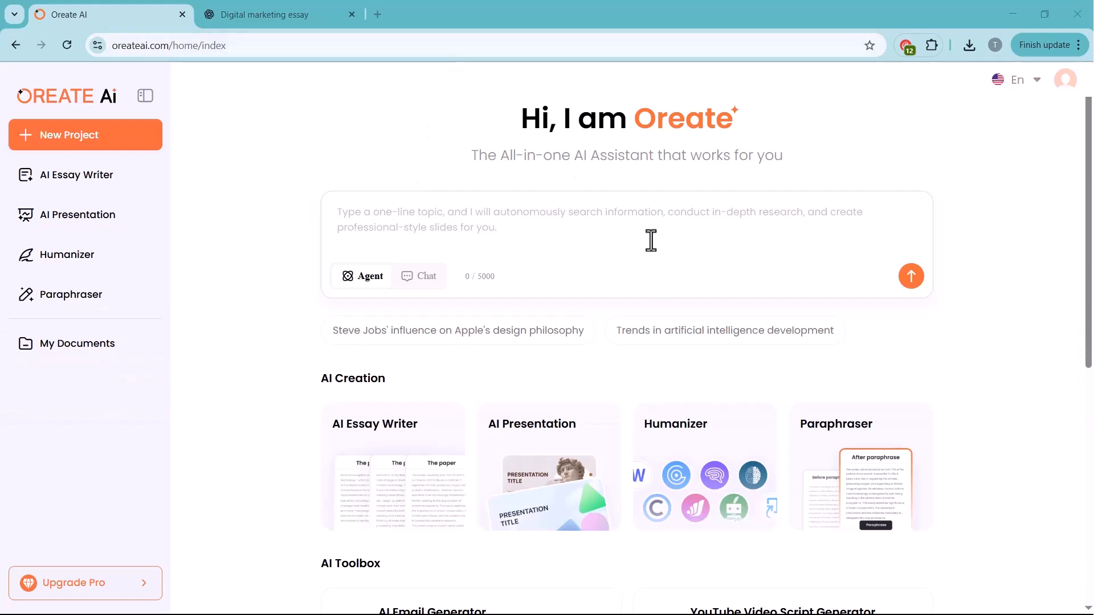
{"action": "mouse_move", "coordinate": [773, 25]}
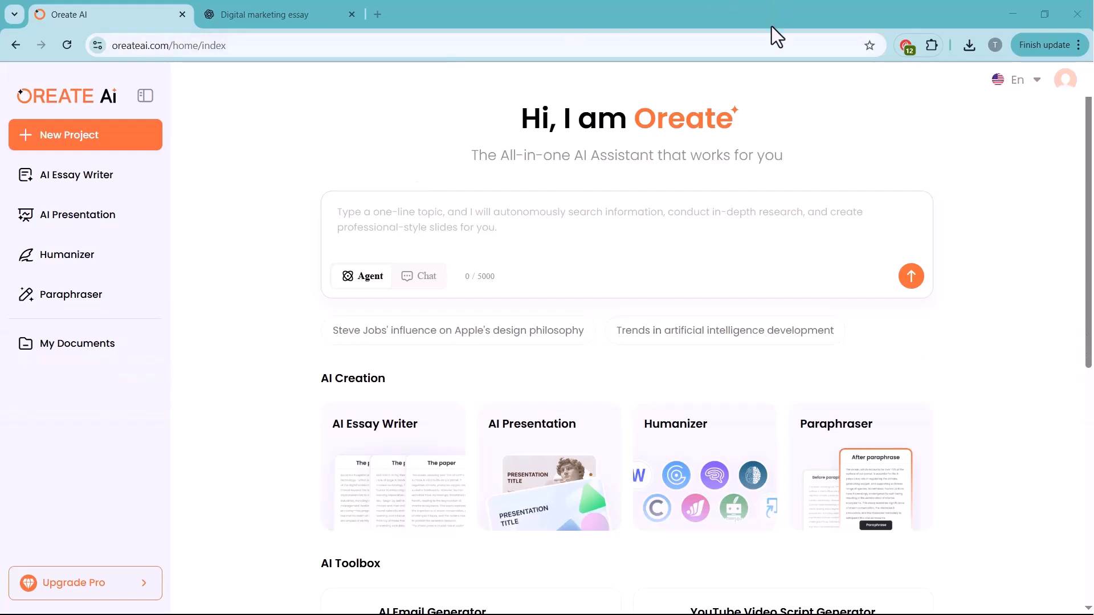